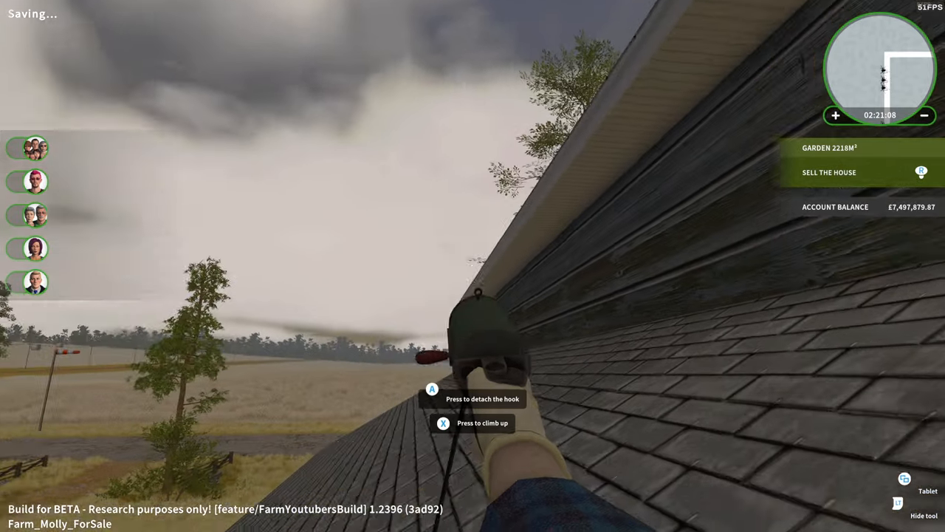
Release the safety hook and climb down off the farmhouse roof.
key(x)
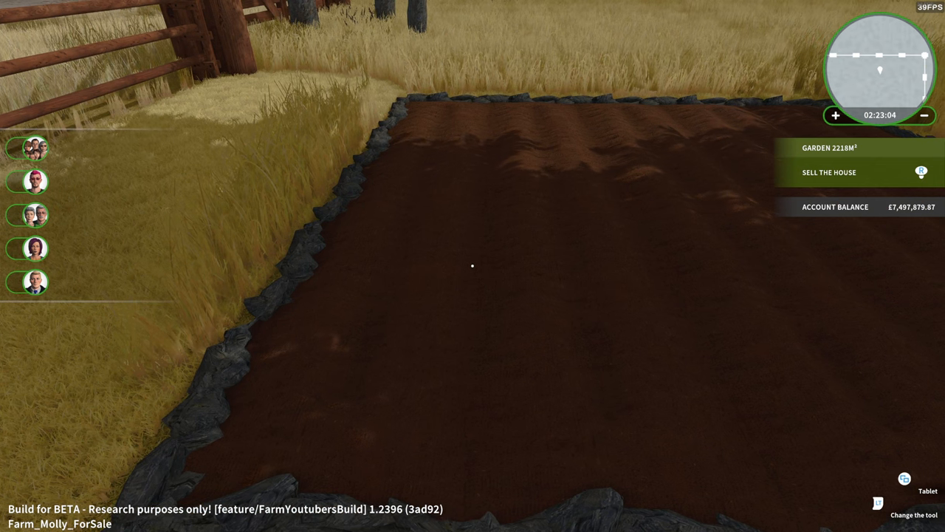
Take 10 carrots out of the granary, then return to the storage list.
click(904, 478)
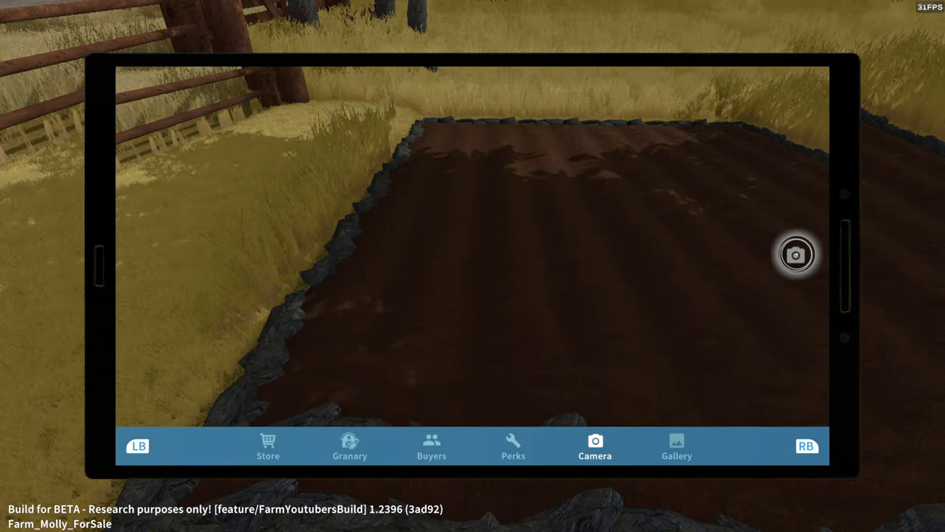
click(349, 447)
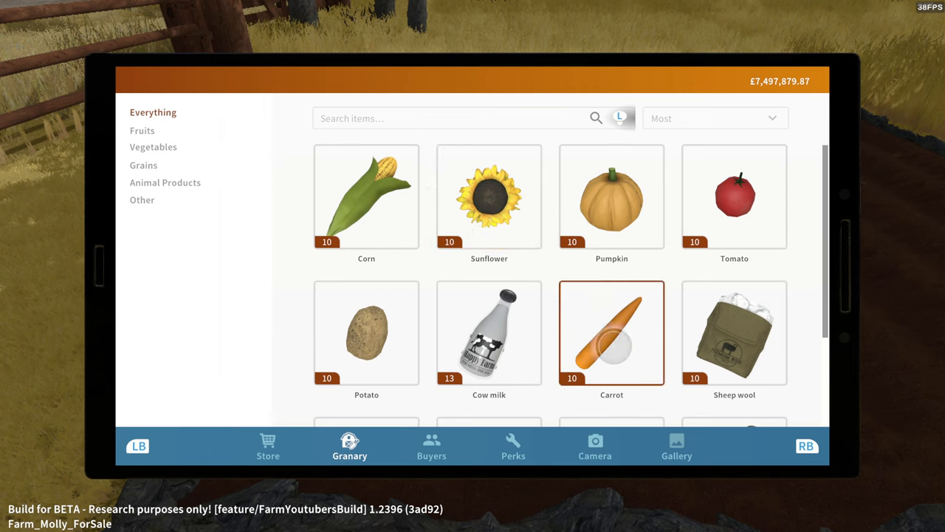
click(612, 332)
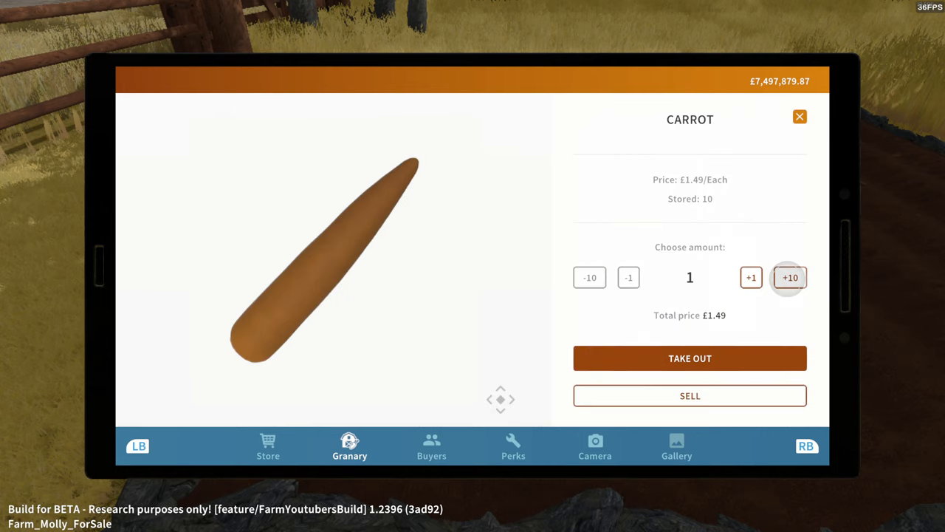
click(789, 277)
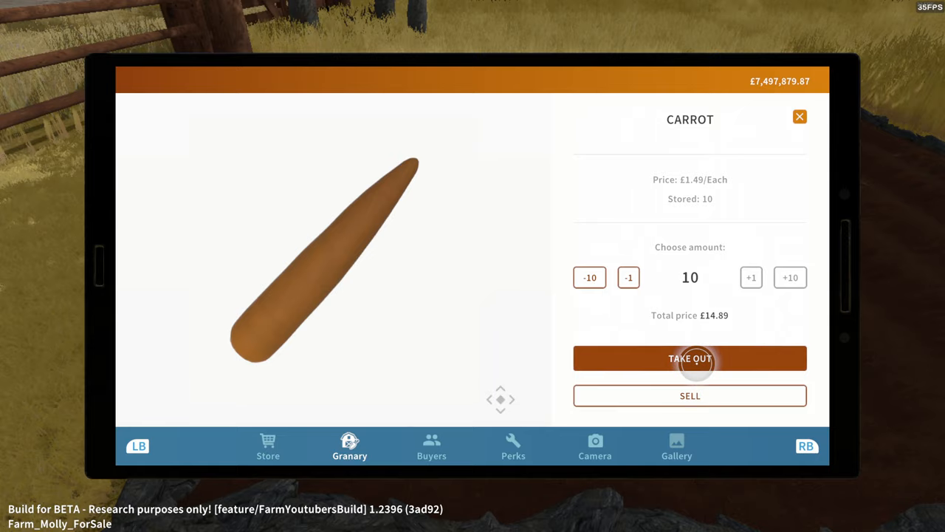
click(690, 359)
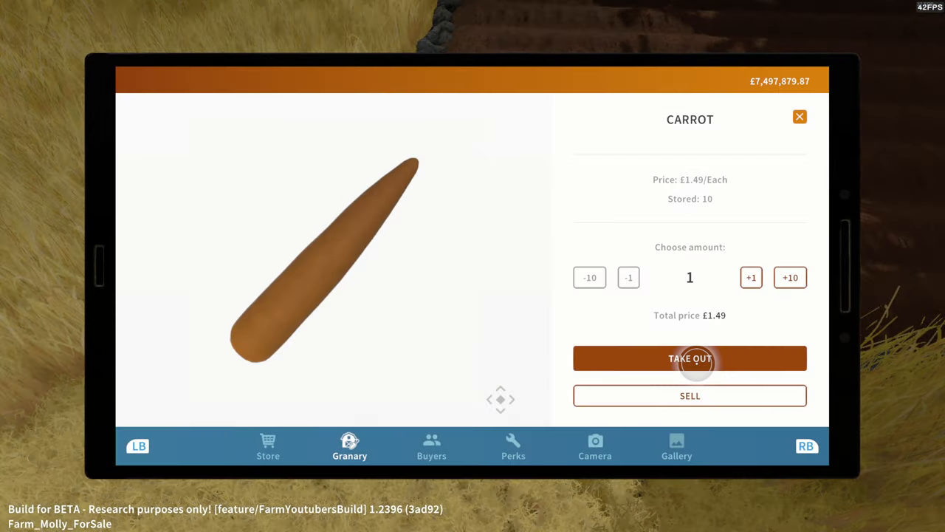
click(800, 117)
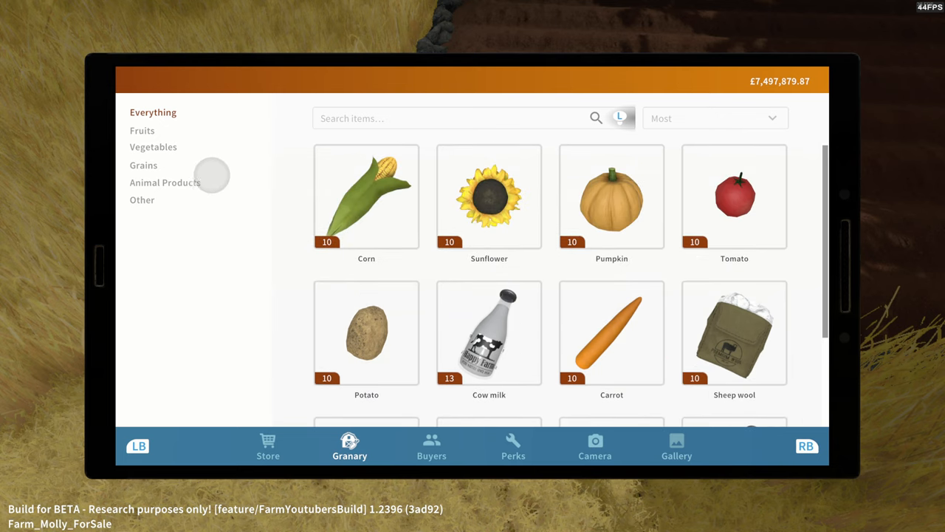
Browse the Grains and Other categories, then search the granary for 'seeds'.
click(143, 164)
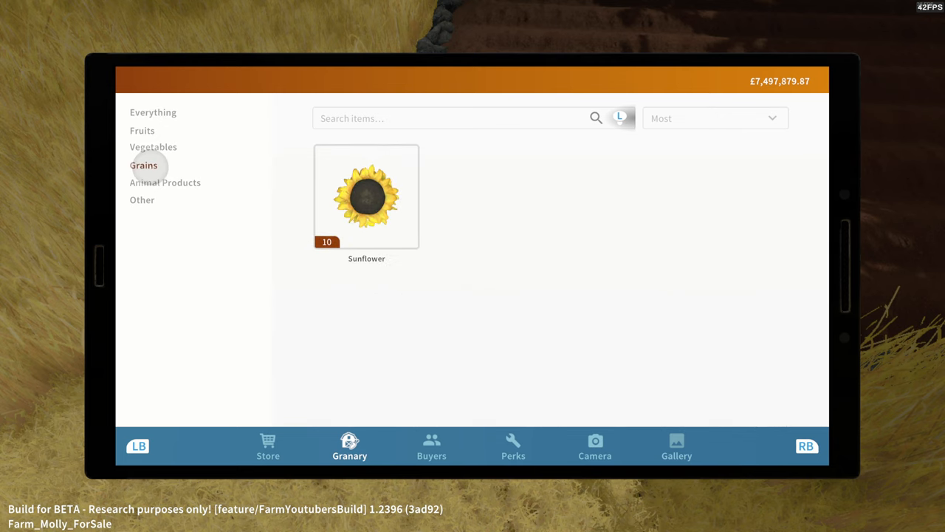
click(141, 200)
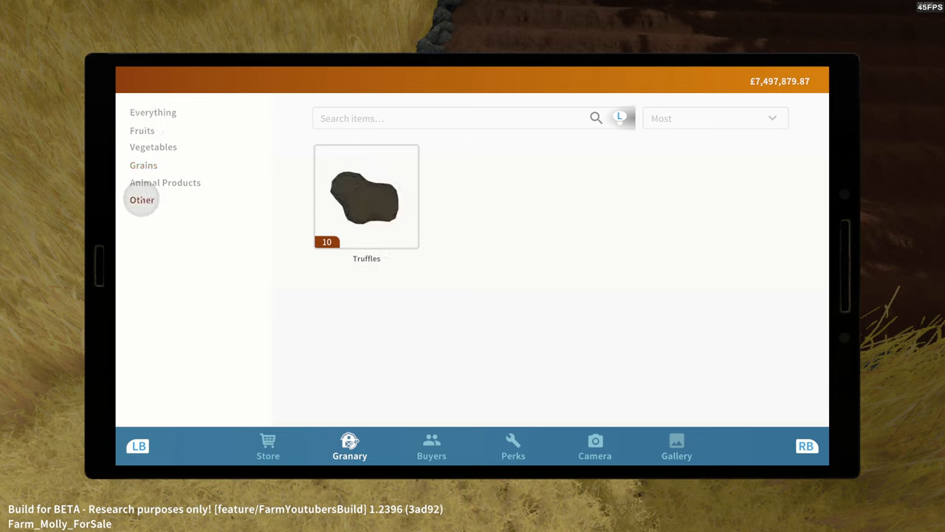
click(450, 119)
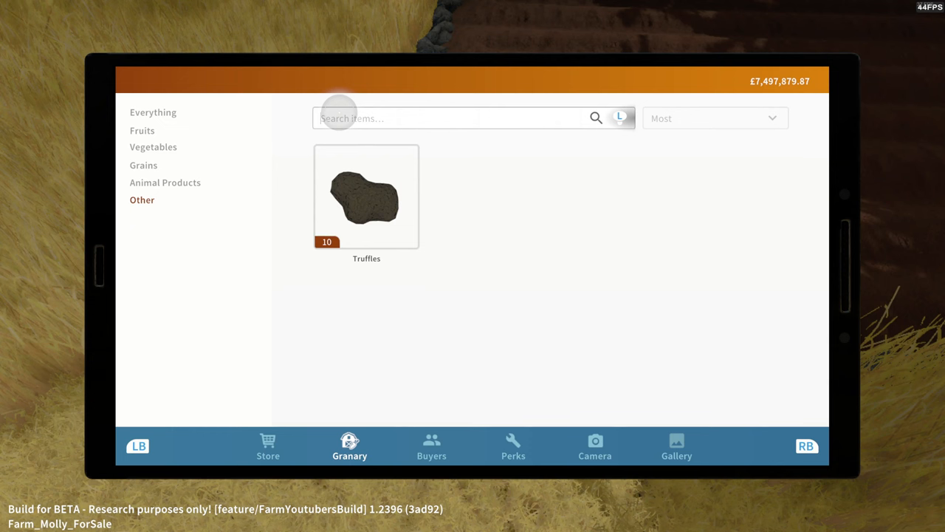
text(seeds)
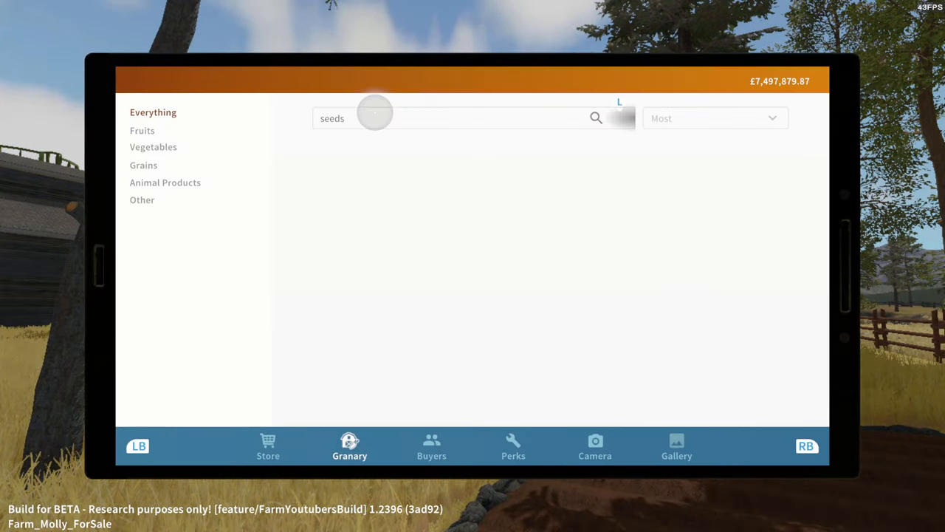
Search the store for seeds and buy Tomato seeds.
click(450, 118)
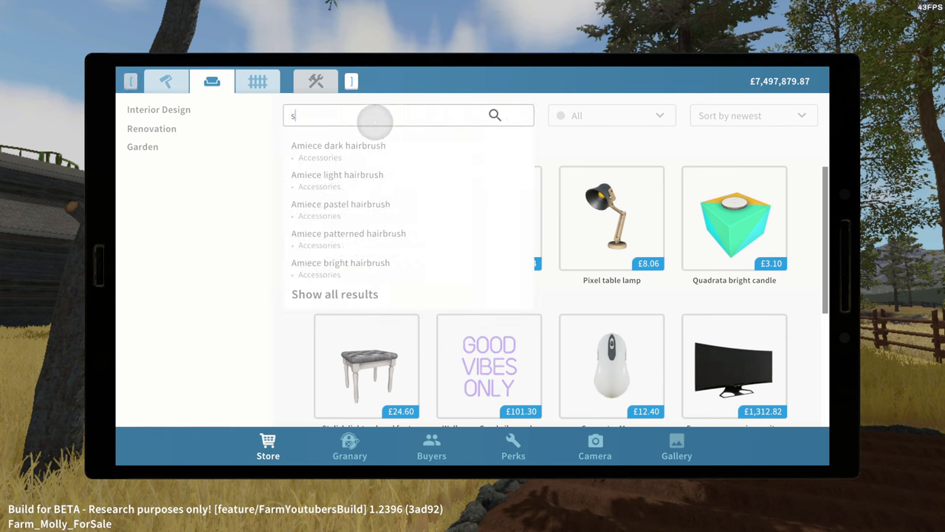
text(eeds)
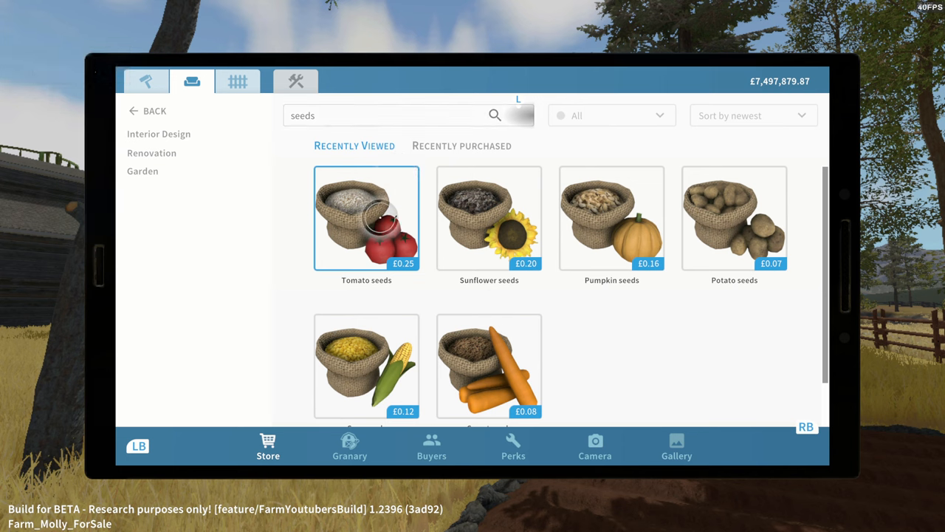
click(367, 218)
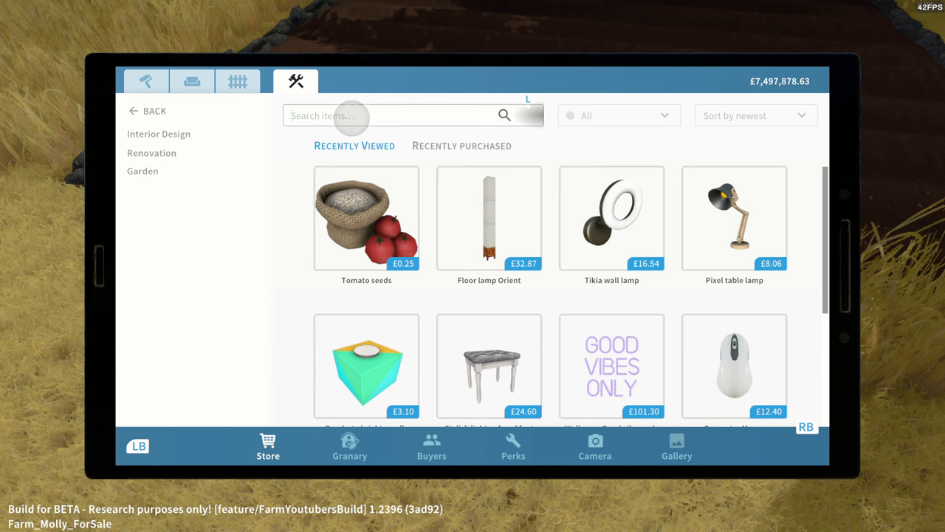
Search the store for 'seeds', scroll down and buy Carrot seeds.
text(ws)
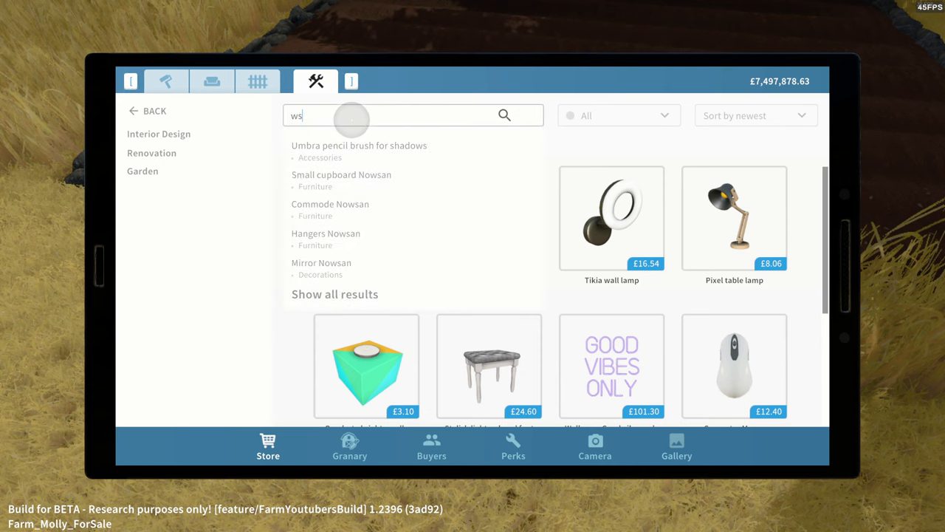
text(seeds)
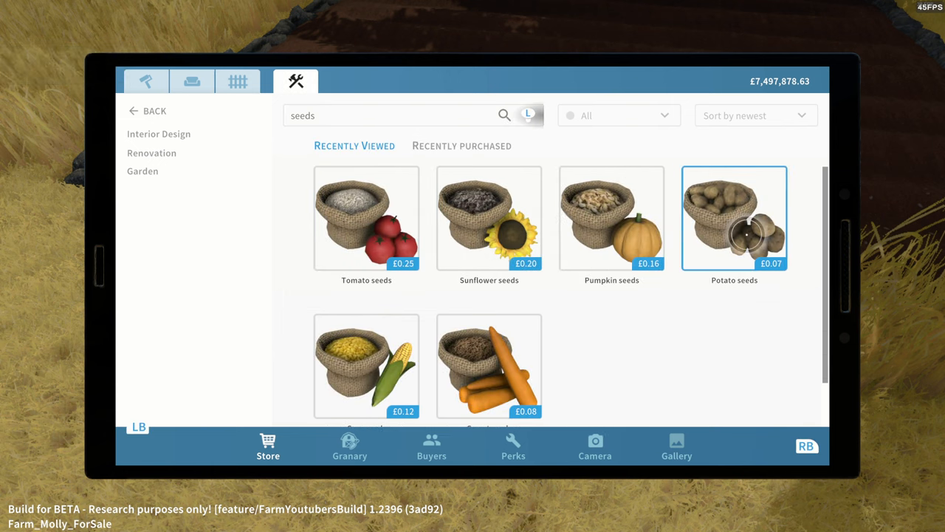
scroll(down, 3)
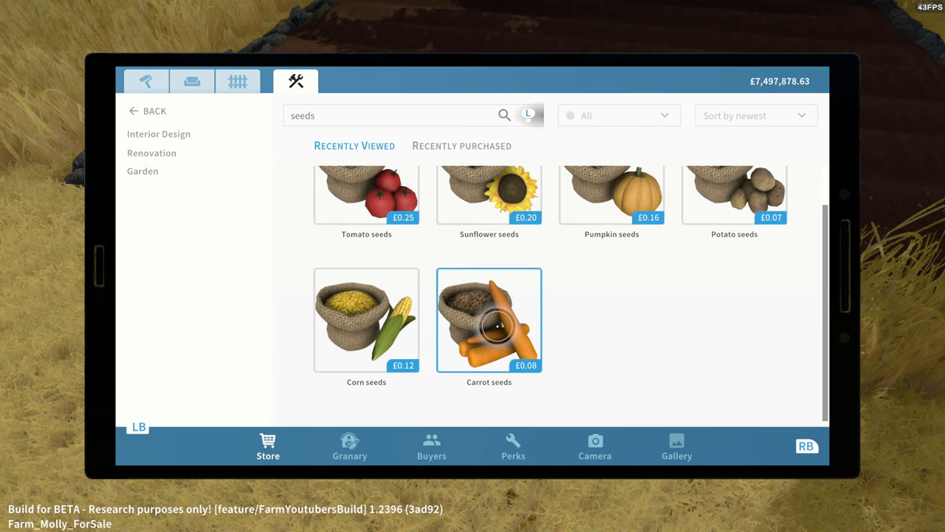
click(488, 319)
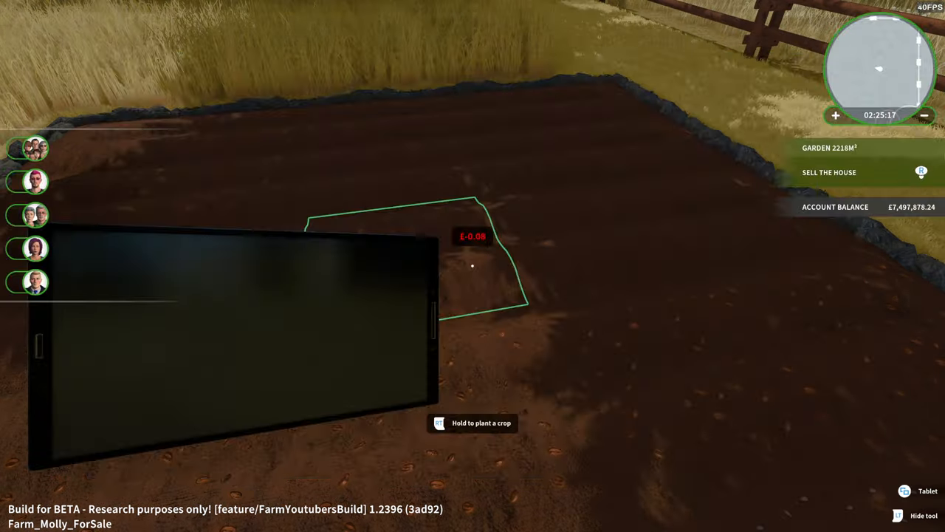
Reopen the store and go back to the main Farming catalogue.
click(928, 490)
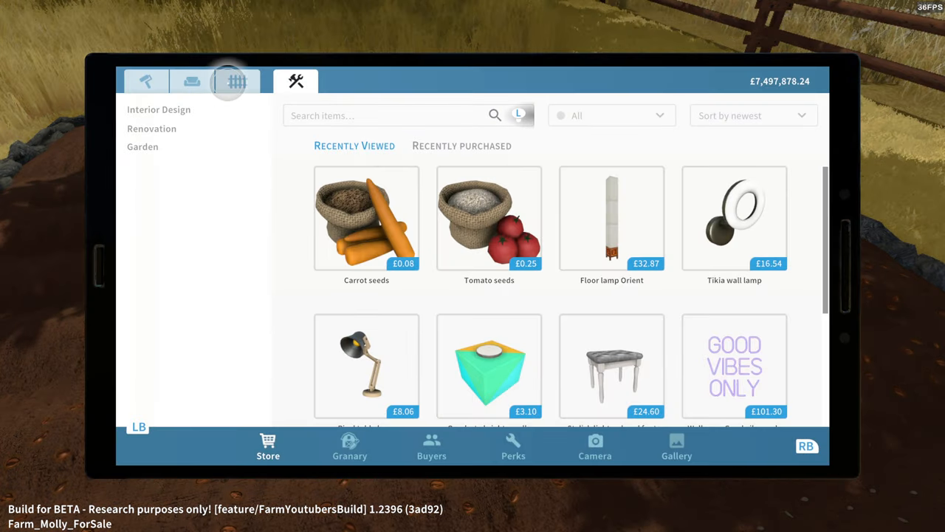
click(237, 81)
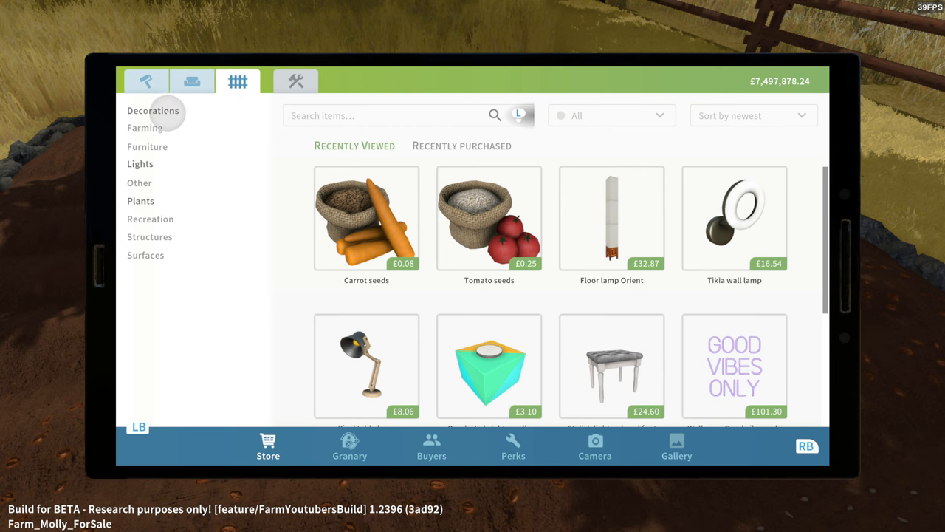
click(145, 128)
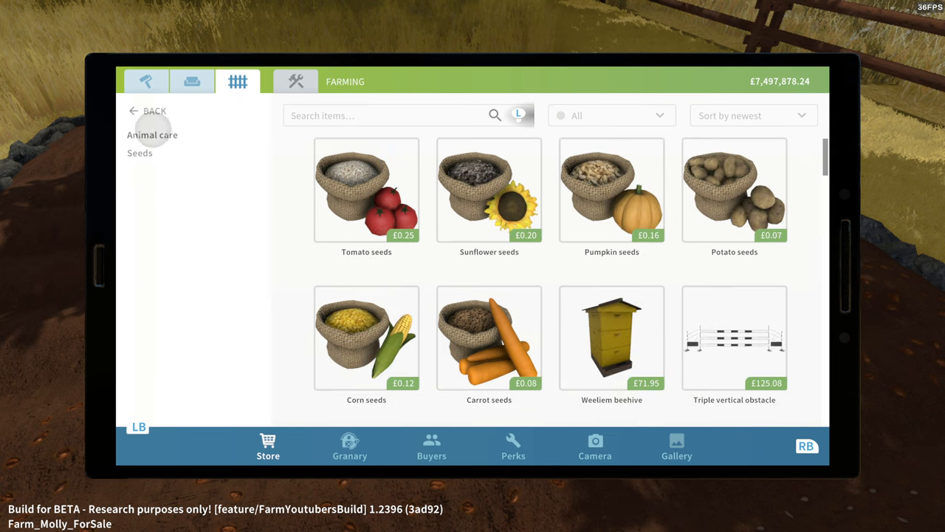
mouse_move(612, 190)
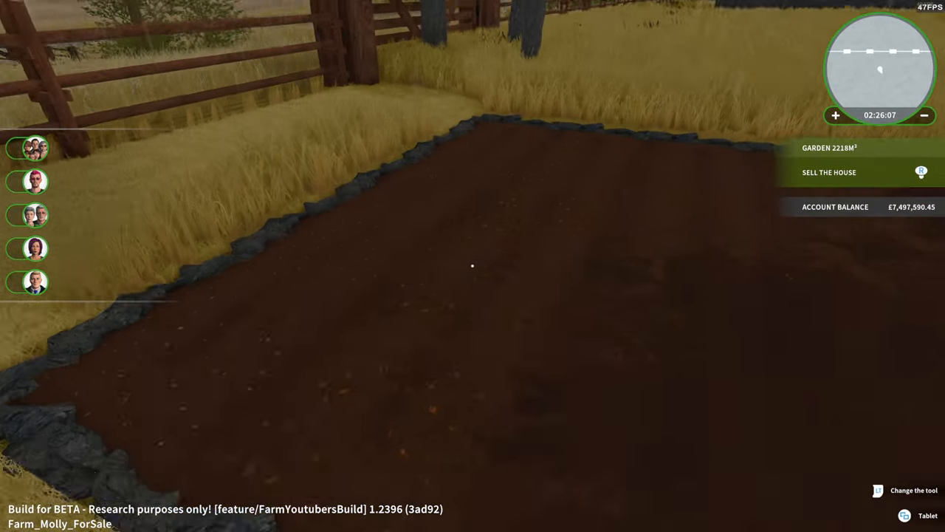
Open the store and buy Sunflower seeds from Farming > Seeds.
click(905, 515)
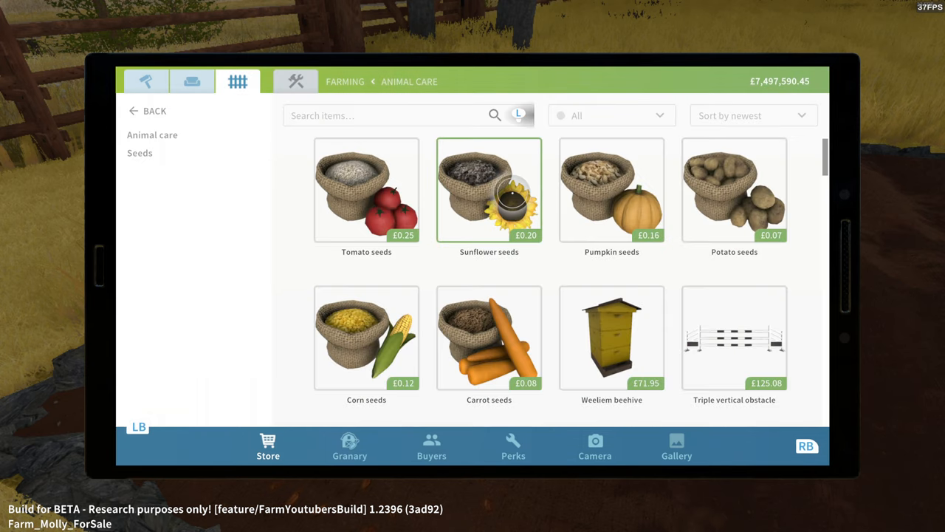
click(489, 190)
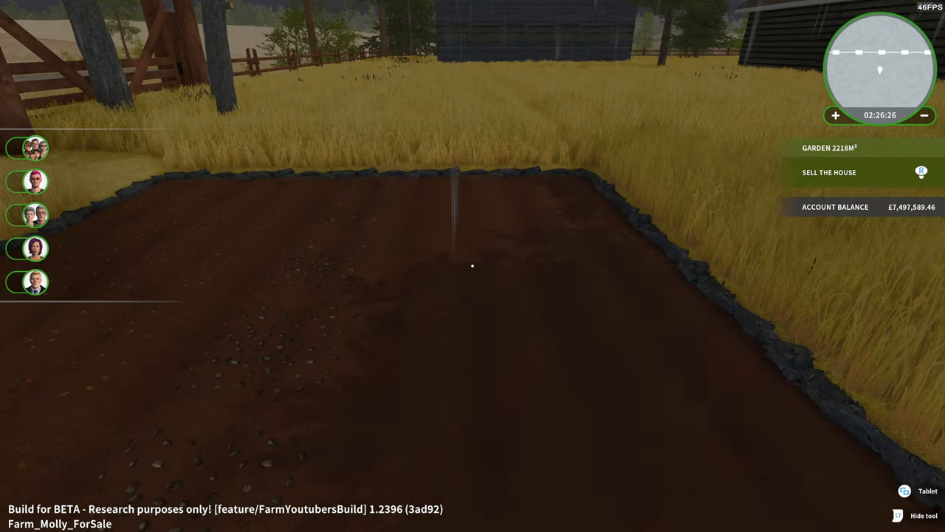
Reopen the store and buy the Pumpkin seeds.
click(904, 490)
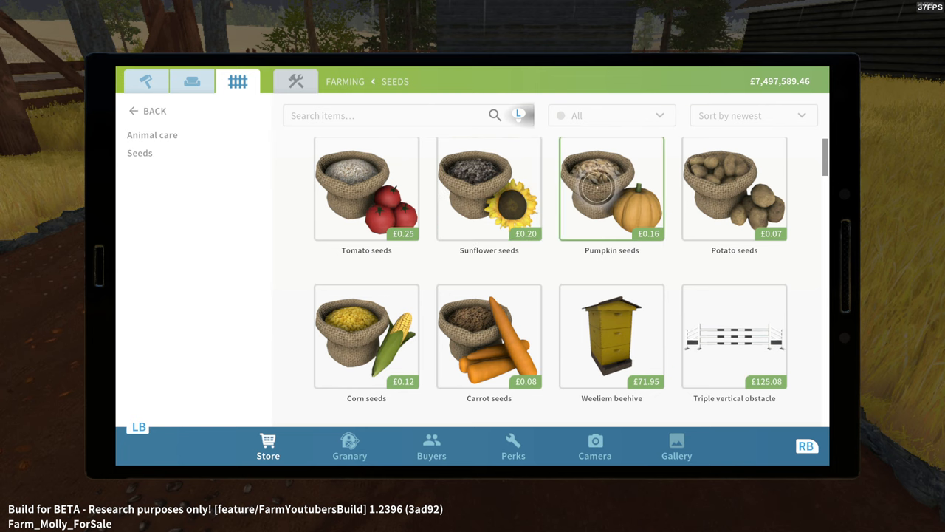
click(612, 188)
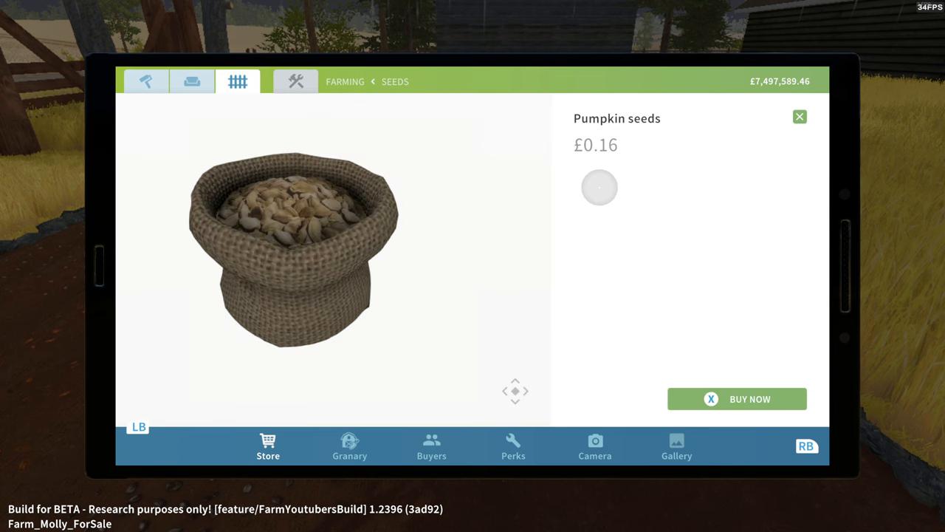
click(799, 117)
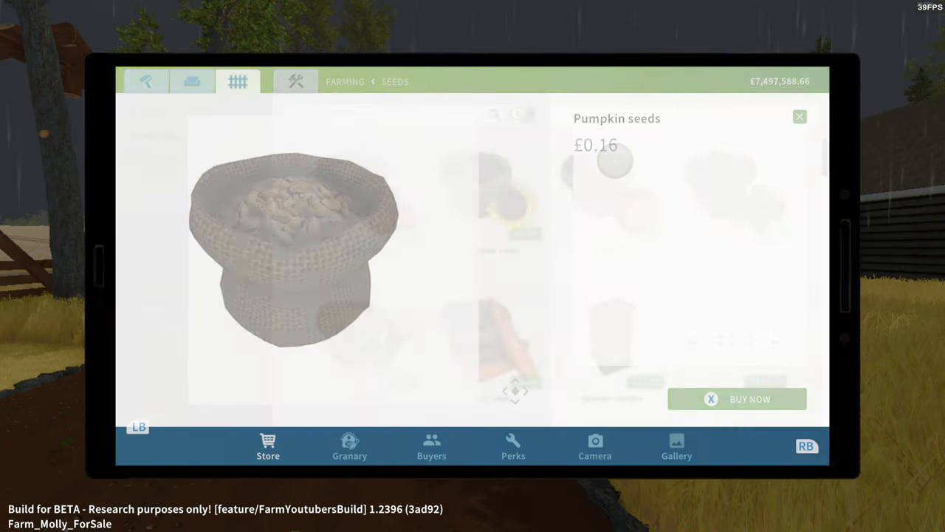
Buy Potato seeds from the seeds list and plant them in free soil.
click(799, 117)
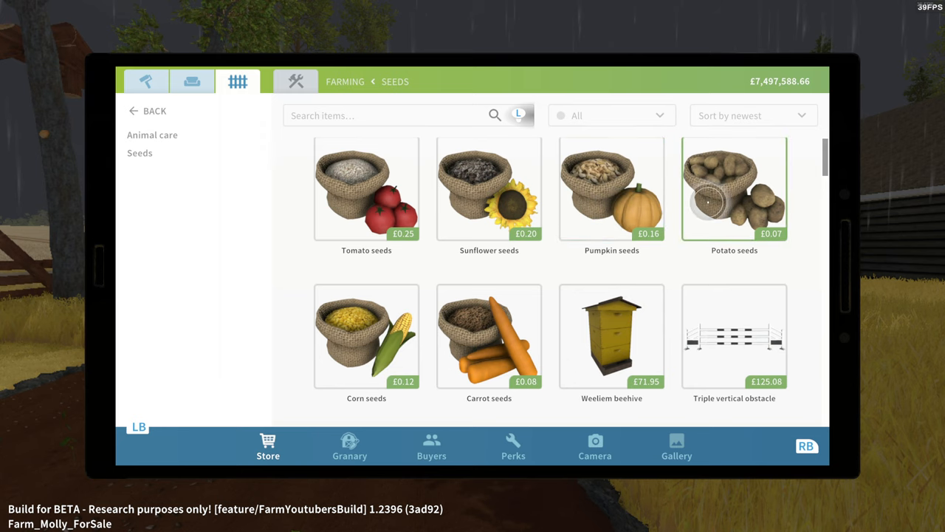
click(734, 189)
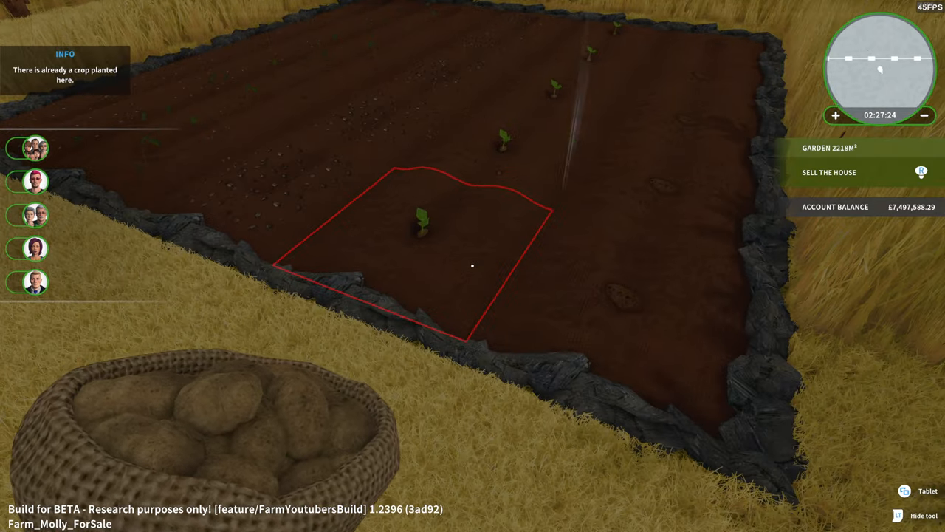
click(904, 491)
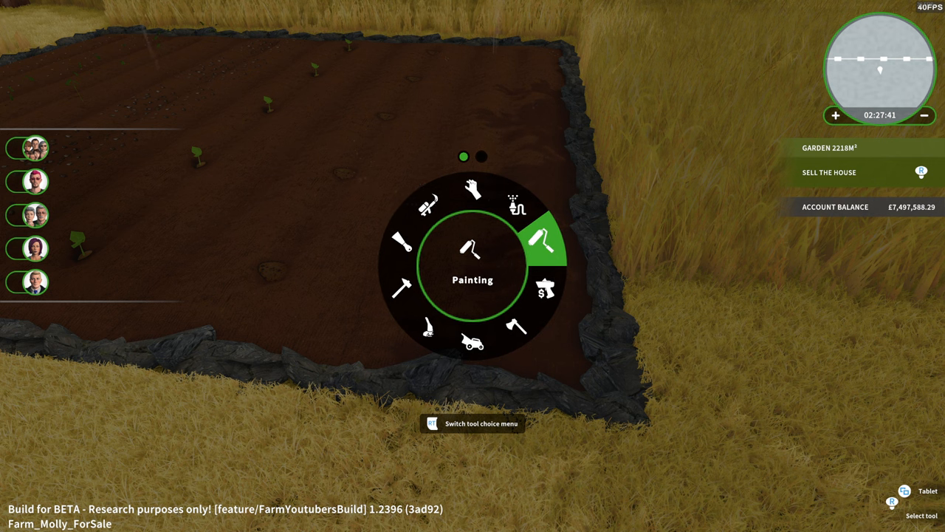
Open the store and buy Corn seeds from Farming > Seeds.
click(906, 491)
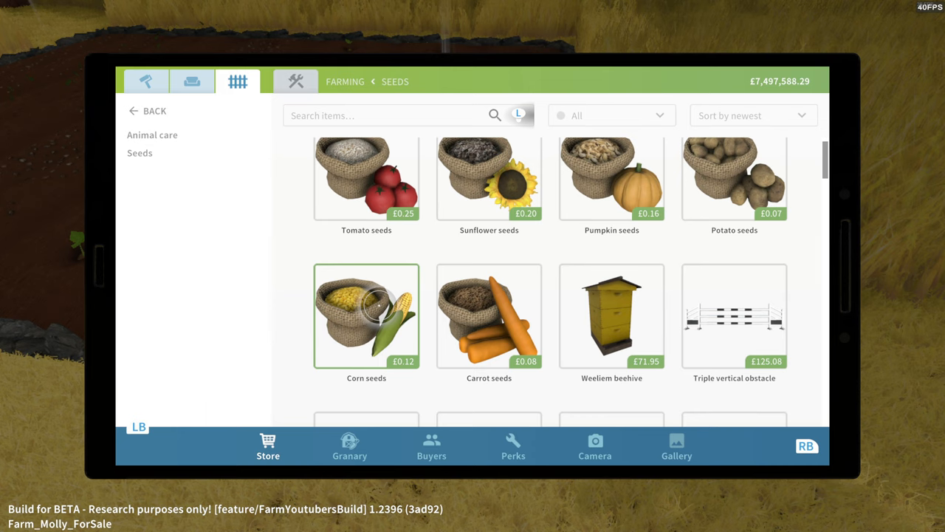
click(367, 316)
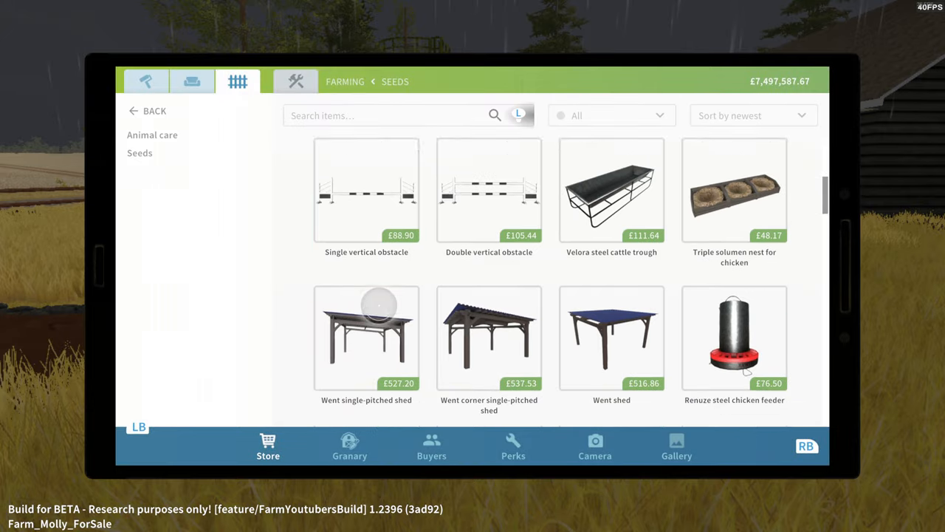
Scroll down through the Farming catalogue looking for pig items.
scroll(down, 3)
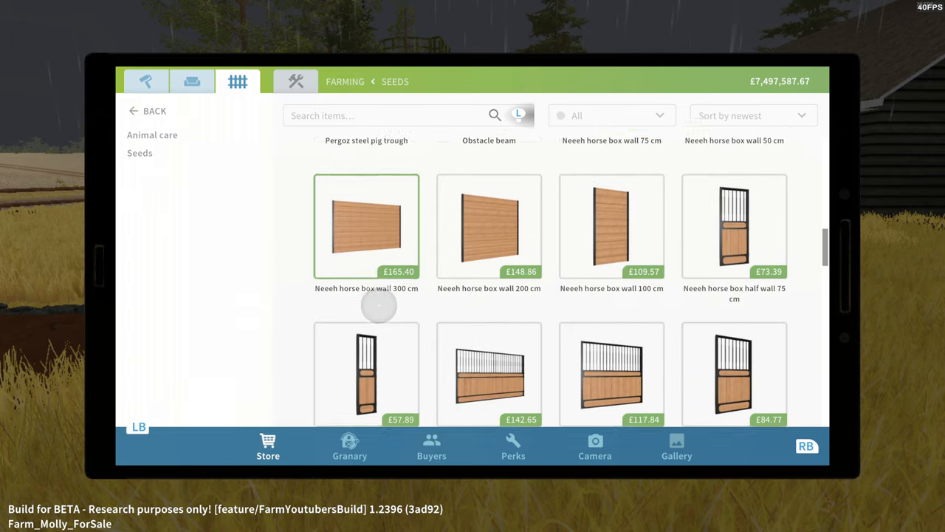
scroll(down, 3)
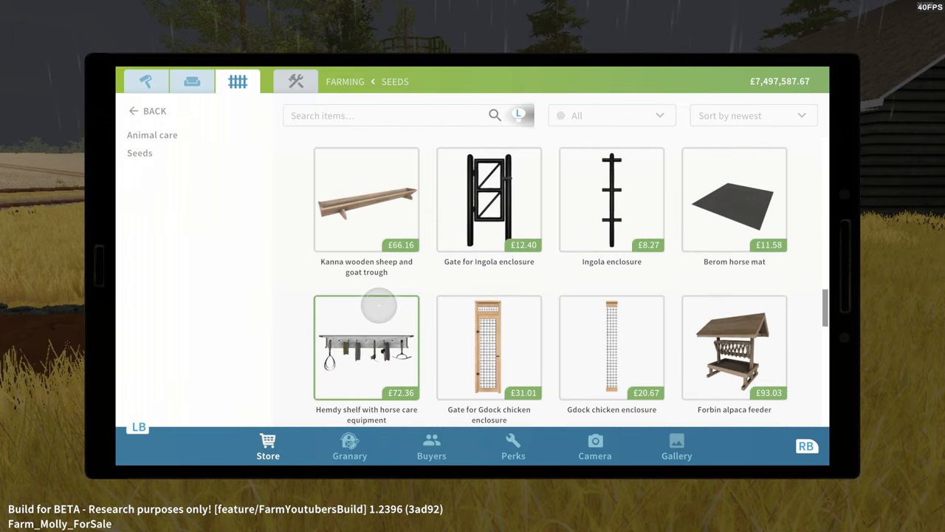
scroll(down, 3)
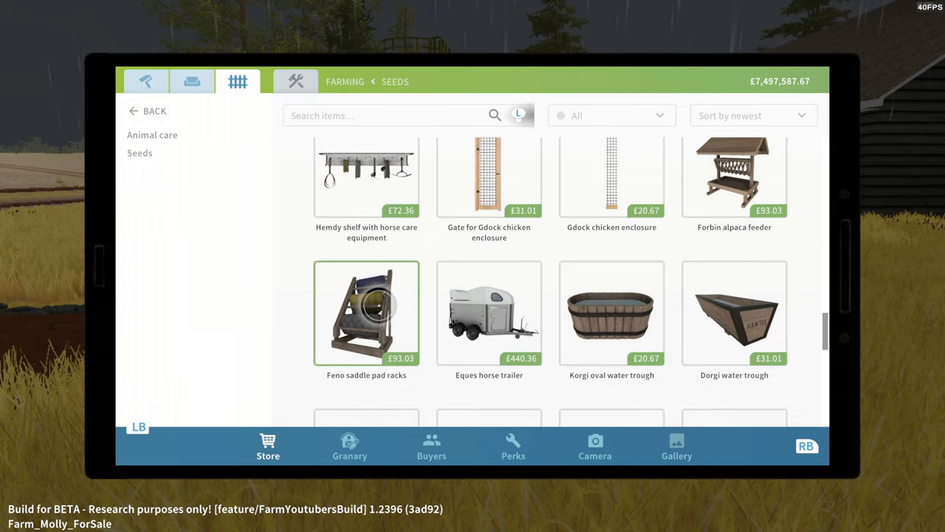
scroll(down, 3)
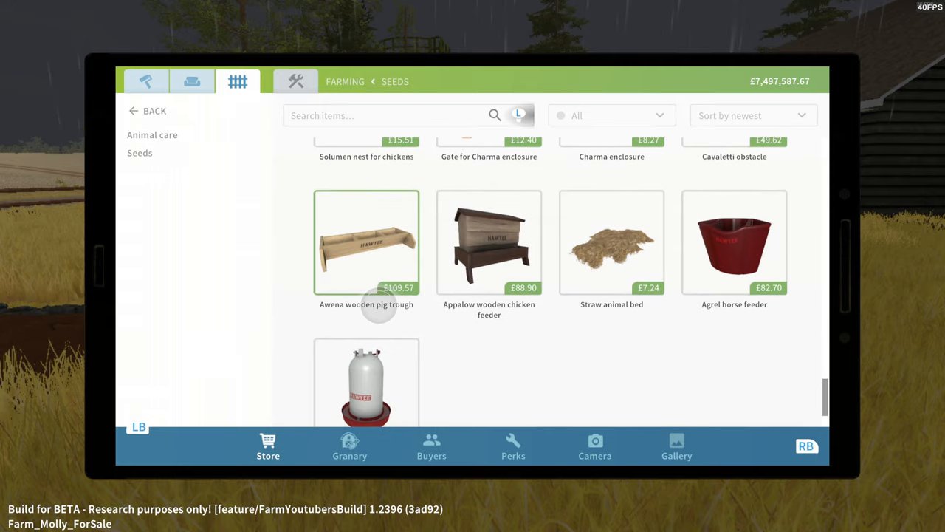
scroll(down, 3)
text(pig)
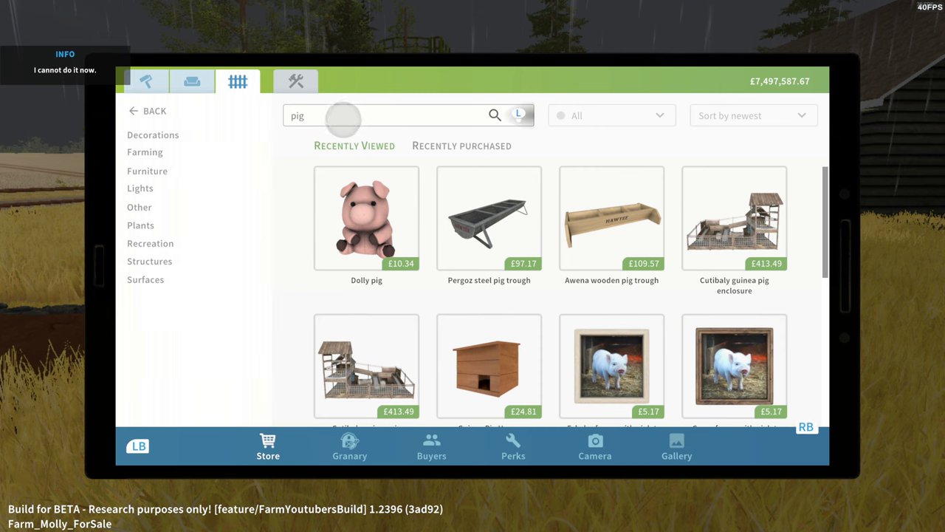
scroll(down, 3)
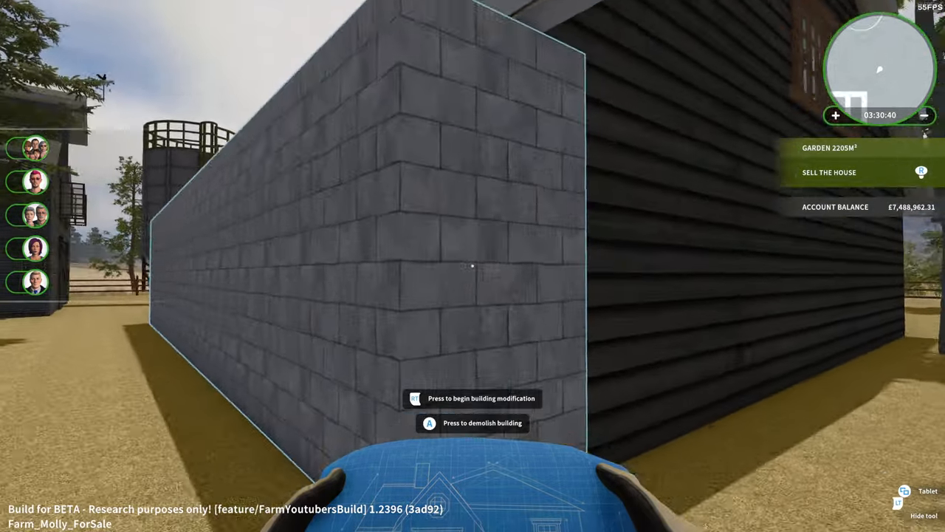
Undo the grey block extension so its cost is refunded.
key(a)
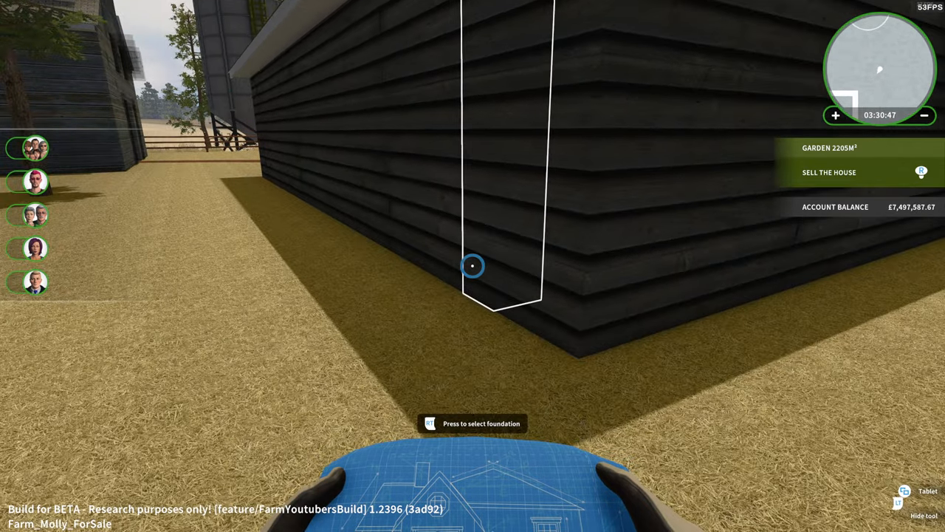
mouse_move(473, 266)
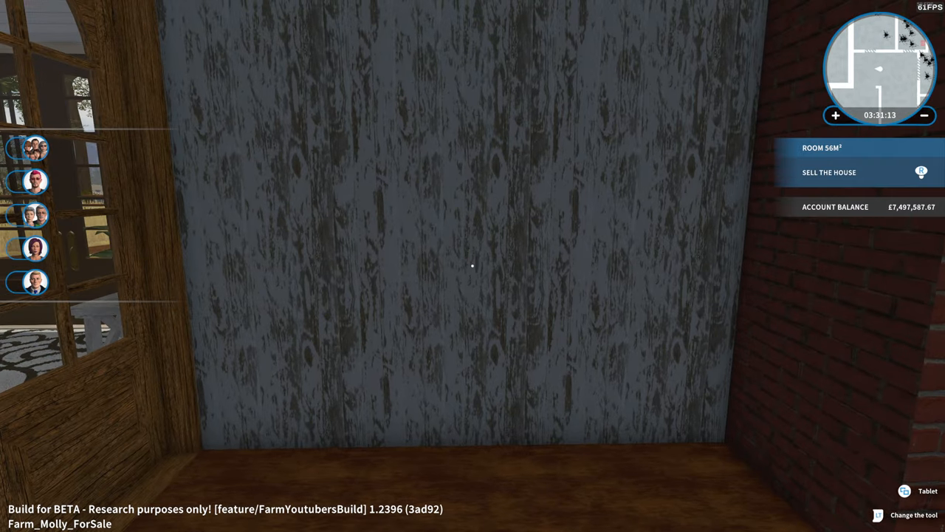
Open the tablet store's Windows category and scroll the listings.
click(927, 491)
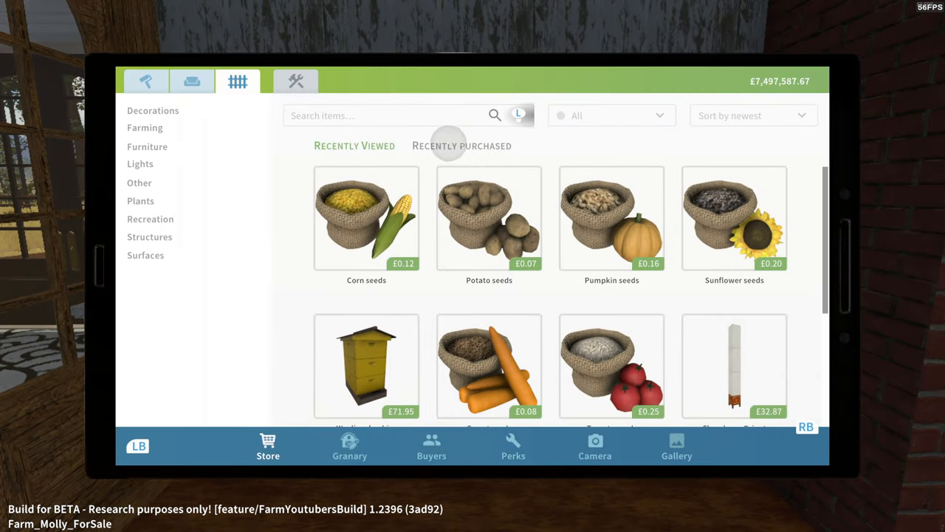
click(145, 81)
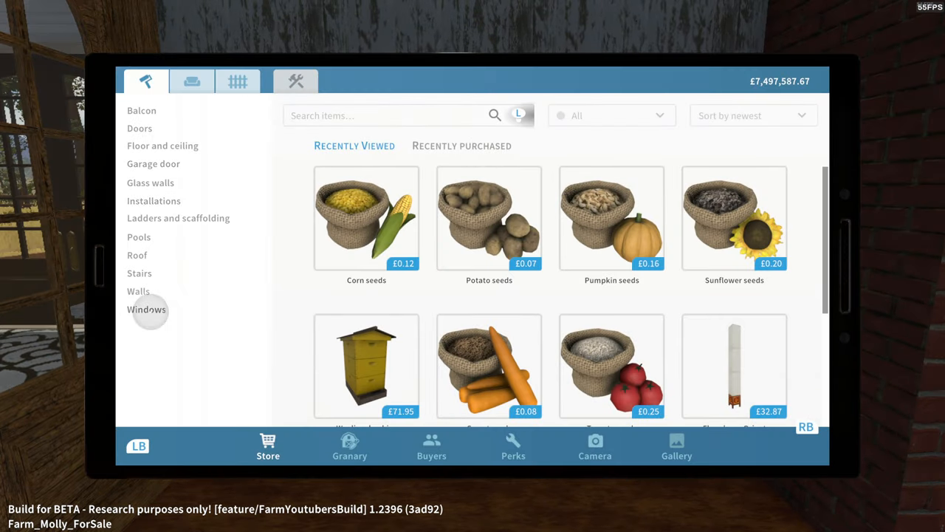
click(147, 309)
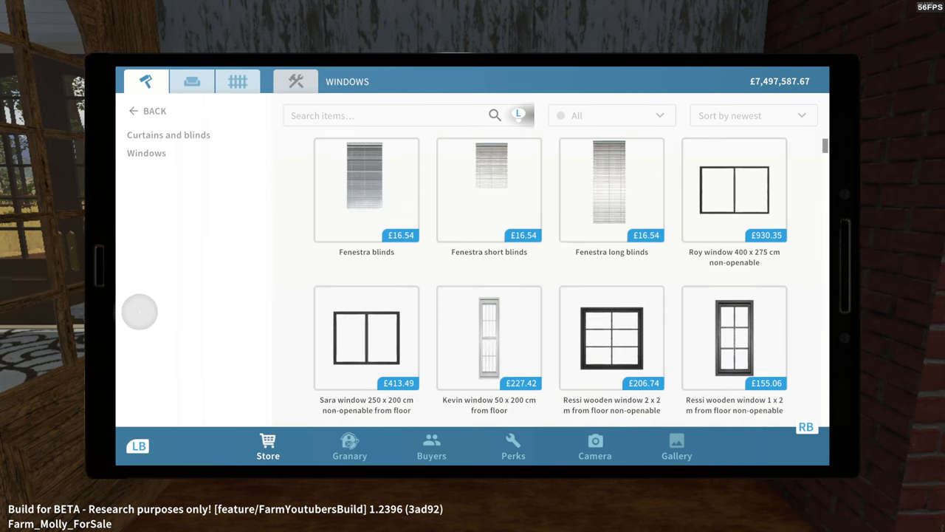
scroll(down, 3)
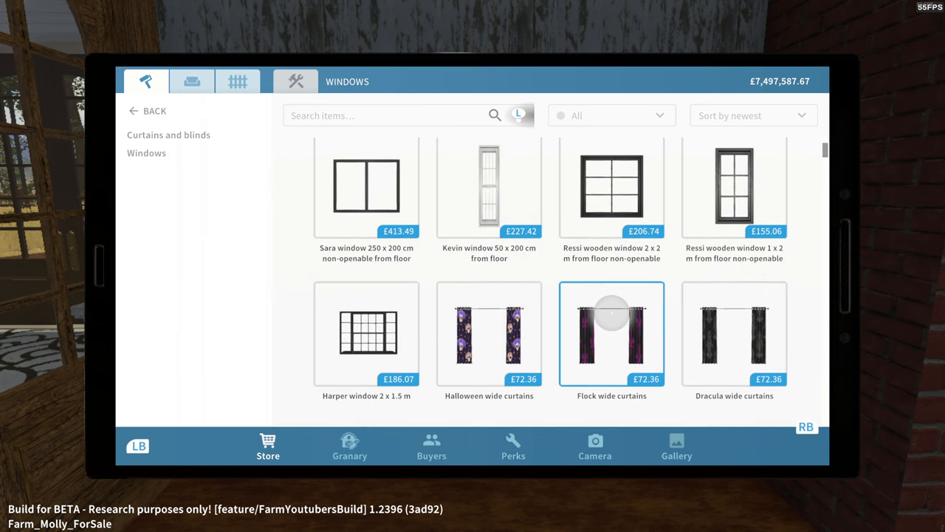
mouse_move(367, 334)
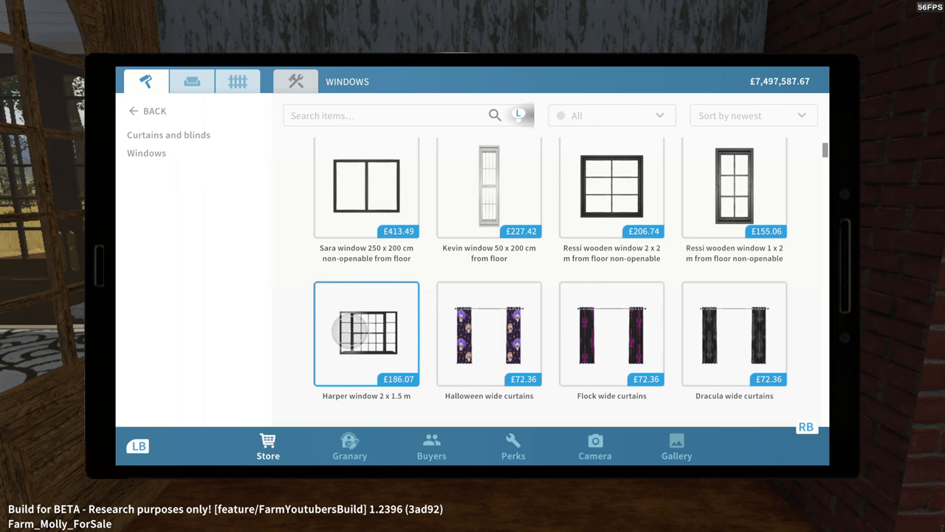
Preview the Harper window 2 x 1.5 m details, then keep browsing windows.
click(366, 333)
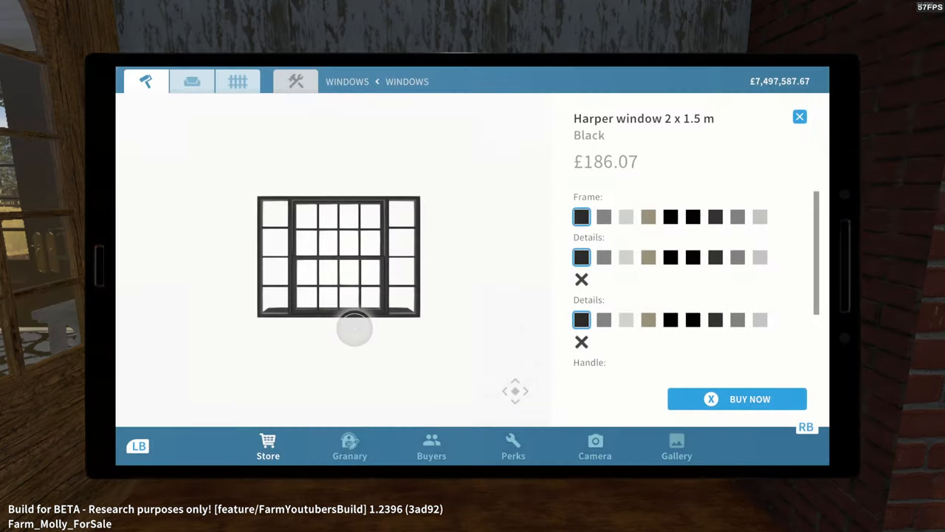
click(799, 116)
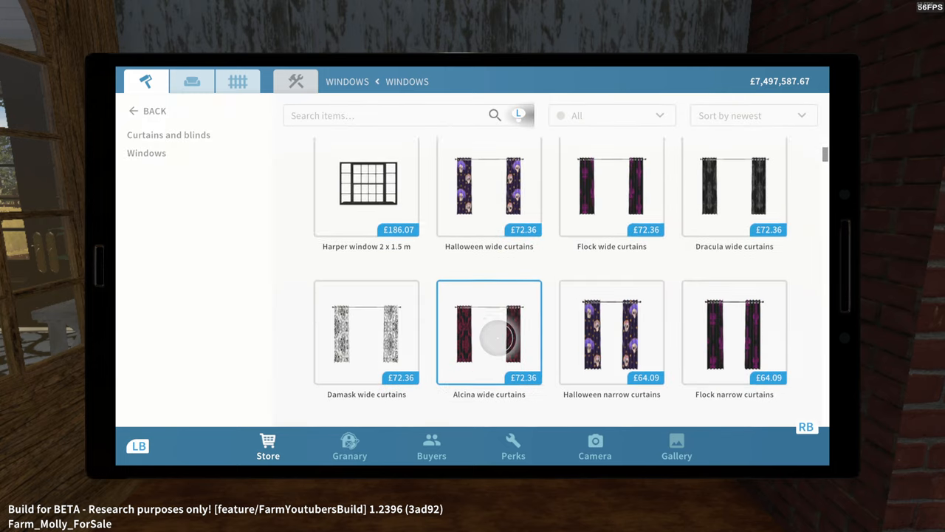
scroll(down, 3)
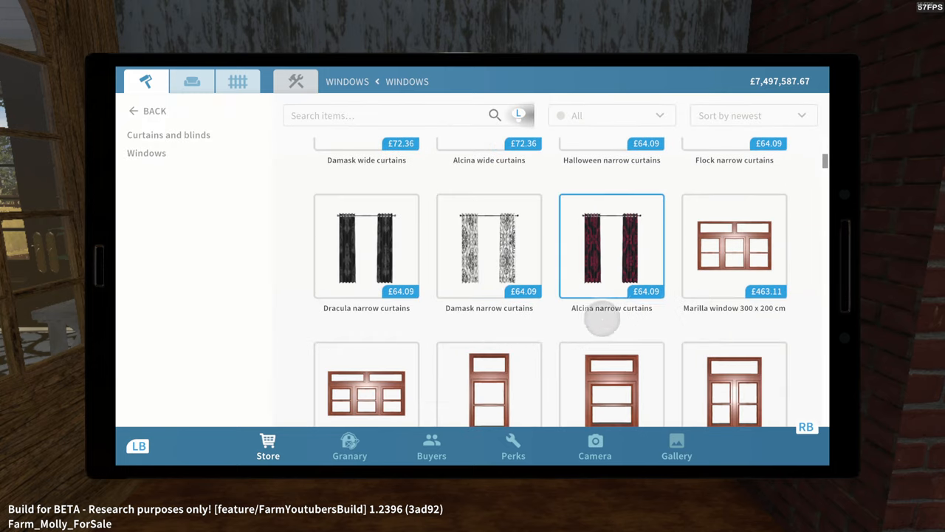
scroll(down, 3)
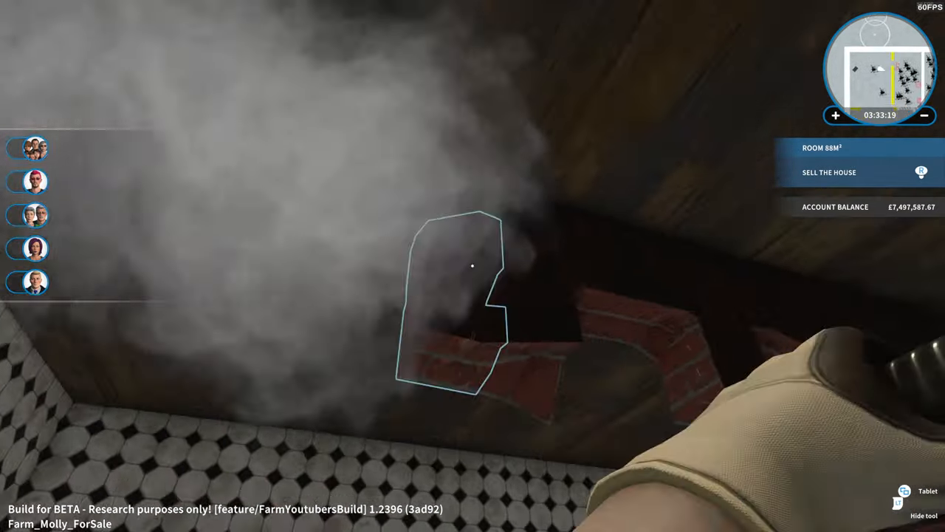
Sledgehammer the bricks near the ceiling, beside the tiled wall and on the floor.
click(473, 266)
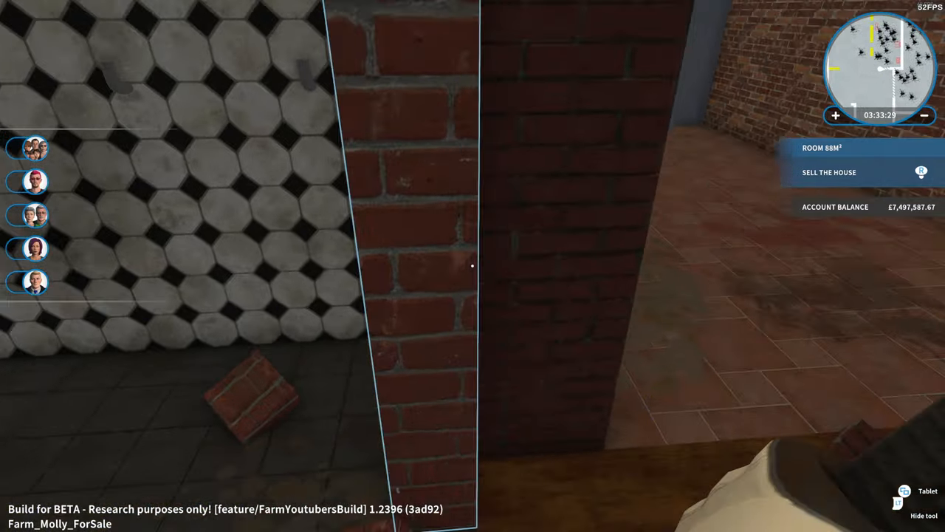
click(473, 266)
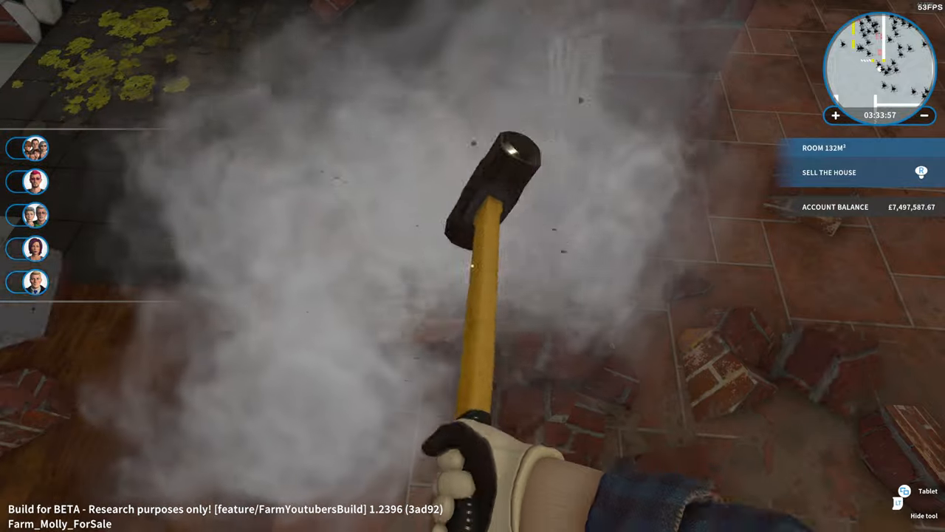
click(473, 266)
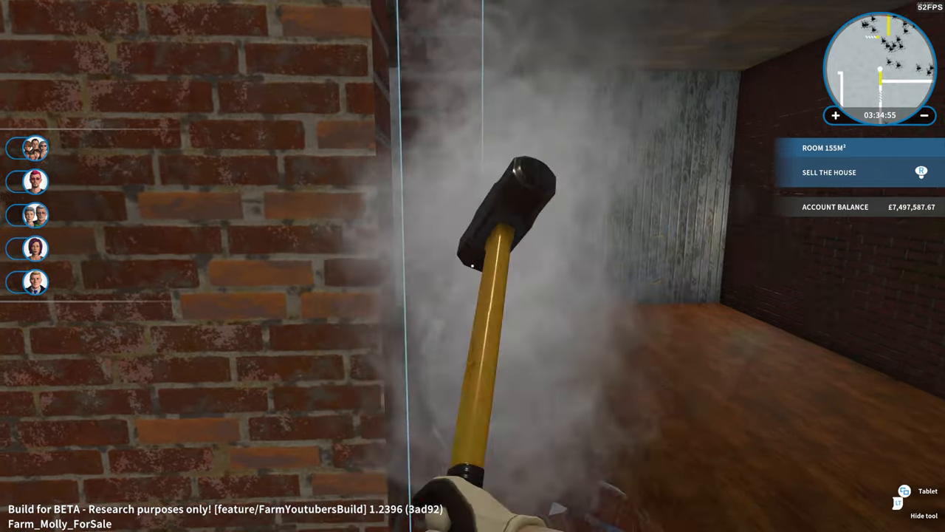
Smash the walls by the wooden floor and beam, the floor stub and the brick column.
click(473, 266)
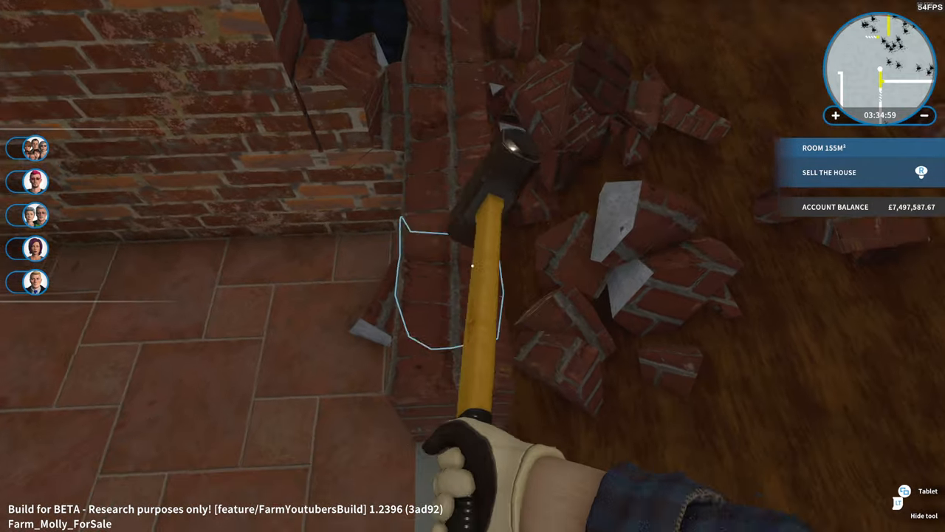
click(473, 266)
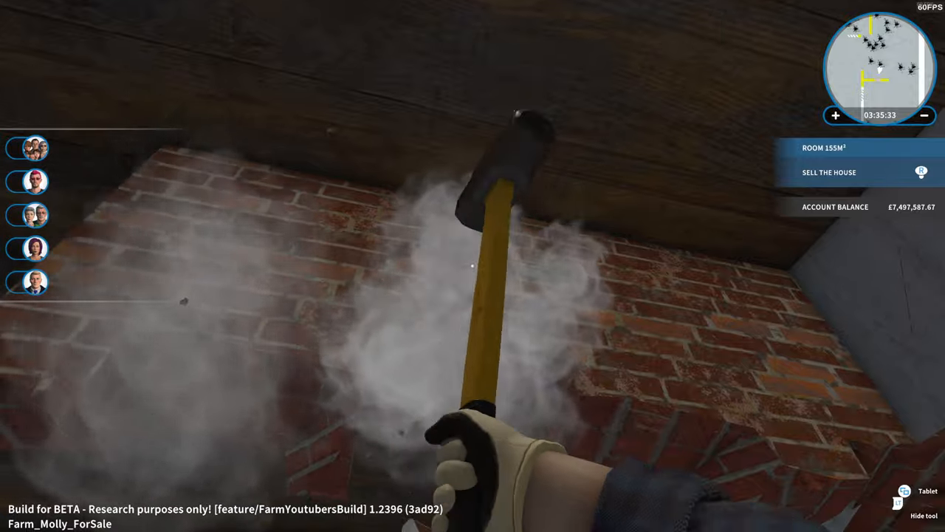
click(473, 265)
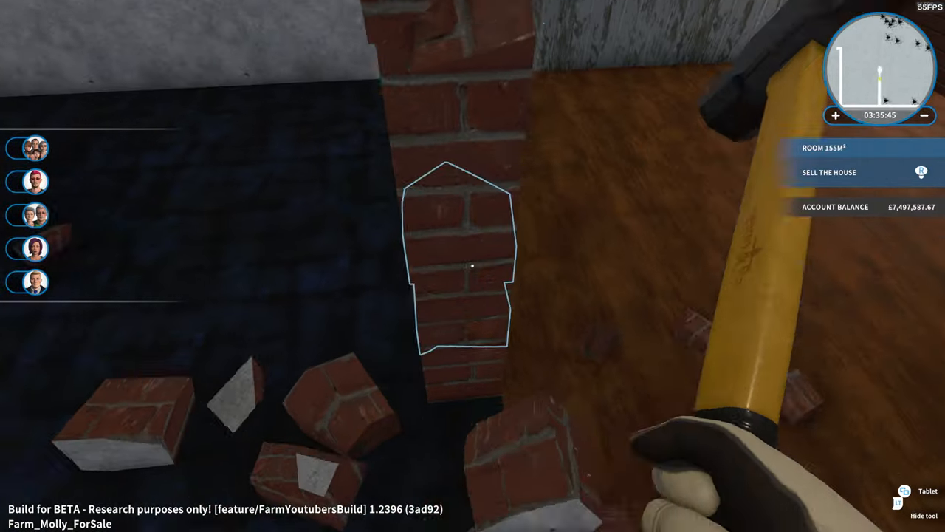
click(473, 266)
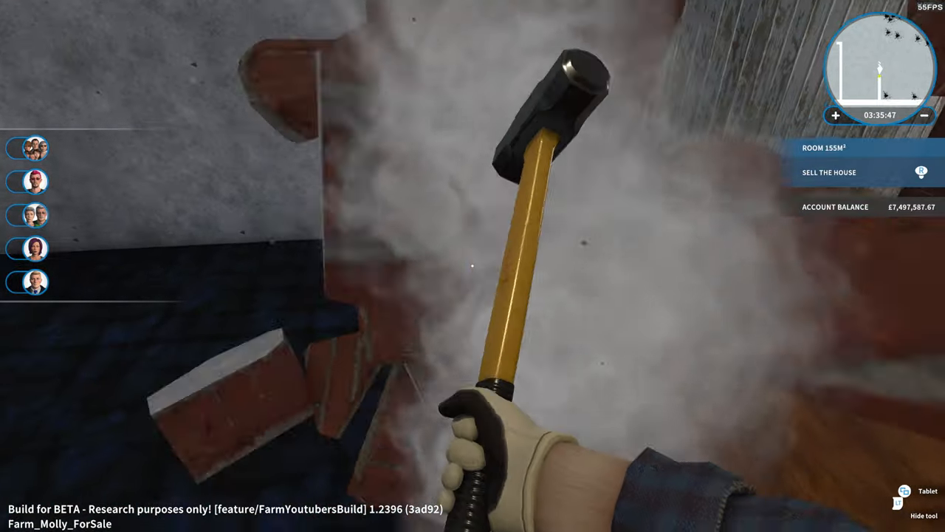
click(472, 266)
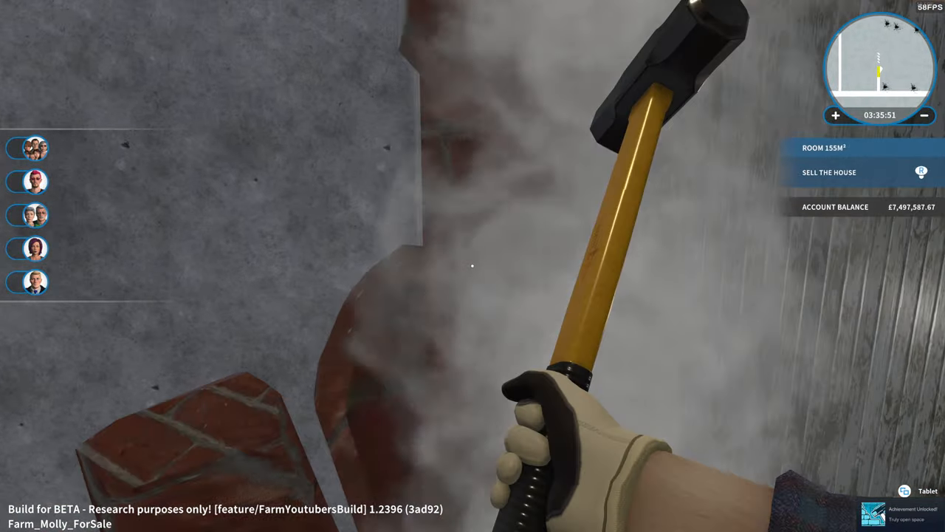
Smash the last chunk of the brick column.
click(472, 265)
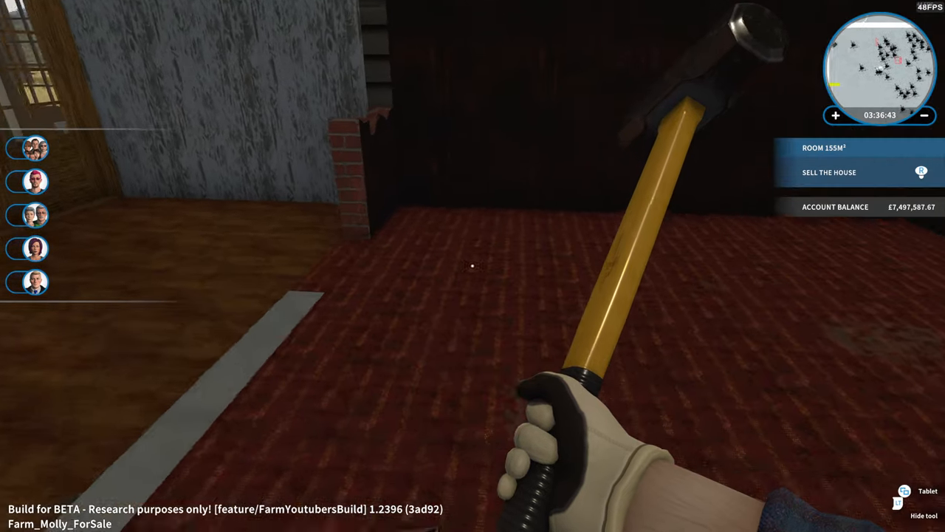
Knock down the small brick stub by the wall.
click(472, 266)
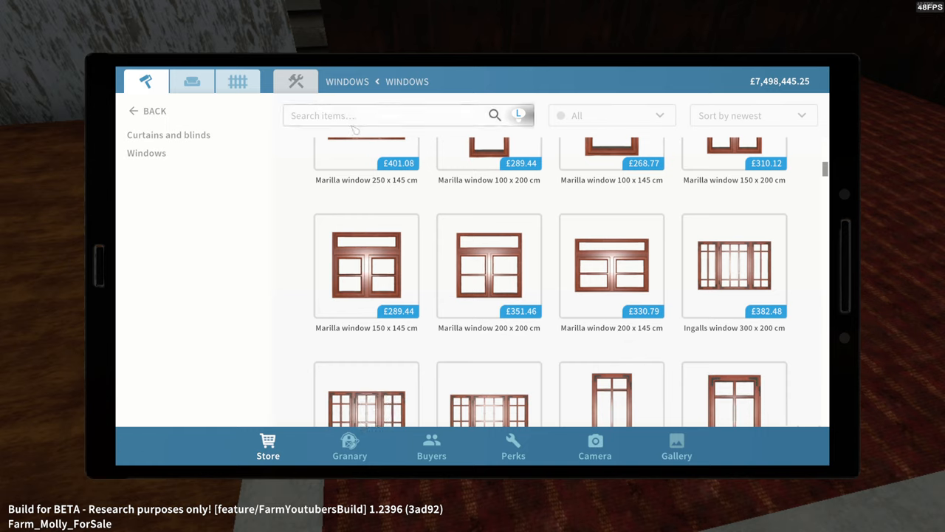
Search the store for 'paint' and scroll through the results.
text(paint)
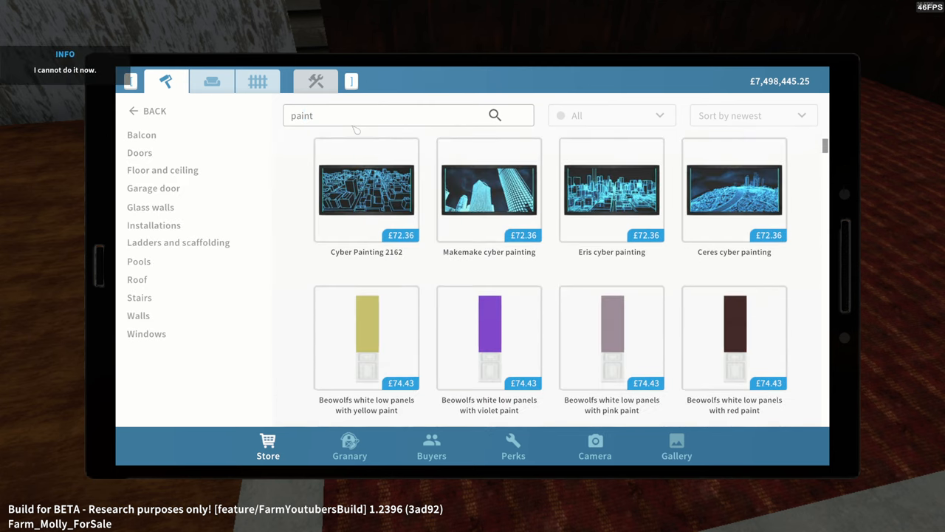
scroll(down, 3)
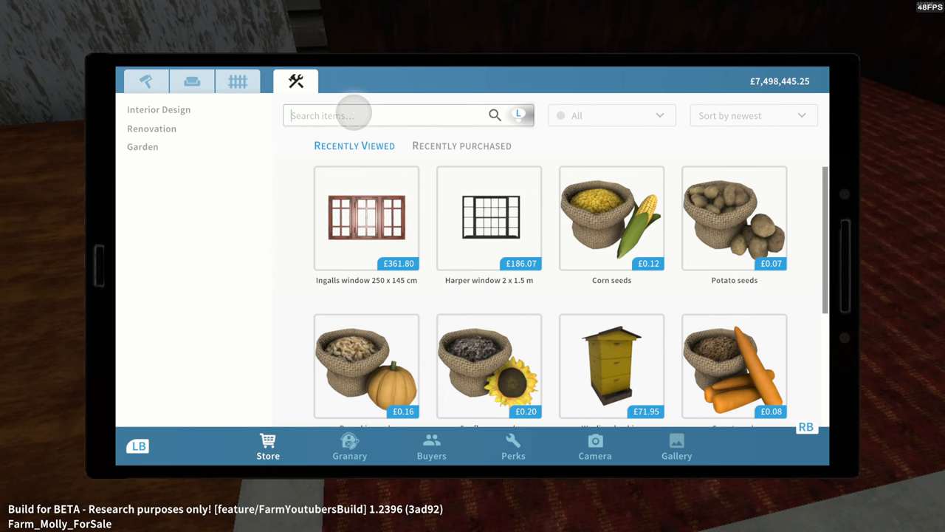
text(pain)
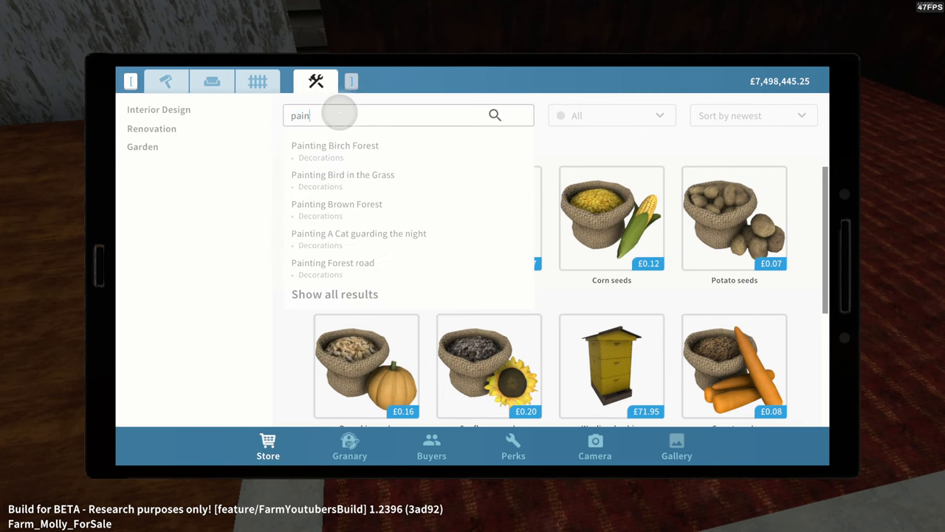
text(t)
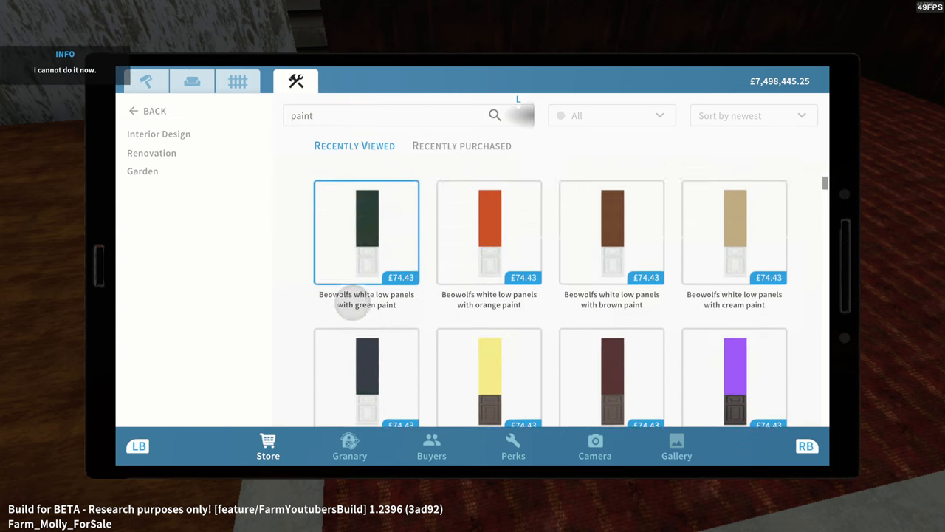
scroll(down, 3)
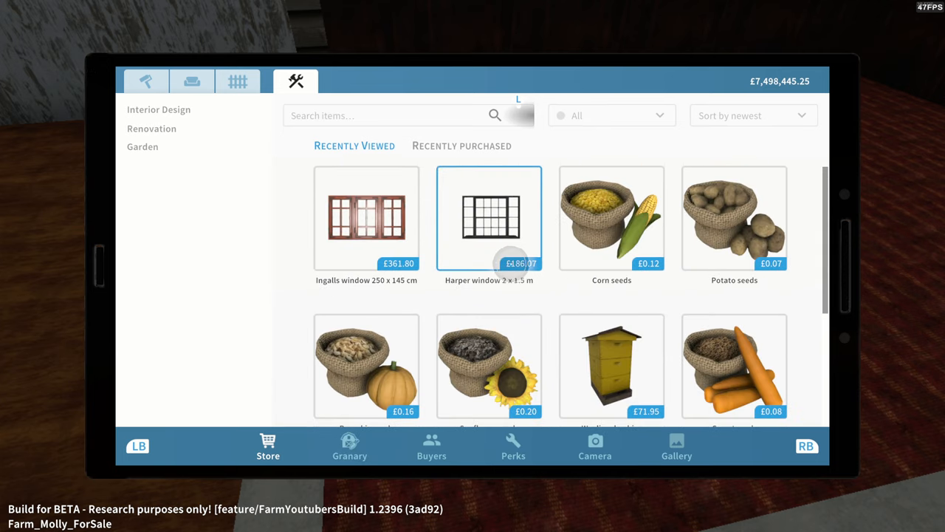
Choose Champagne sparkle from Build > Walls > Paint in its largest size.
click(145, 81)
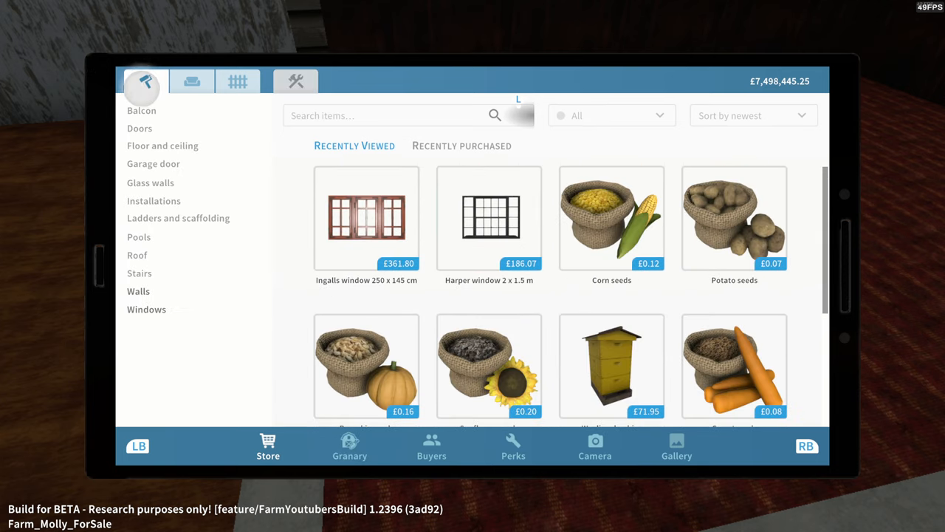
click(138, 291)
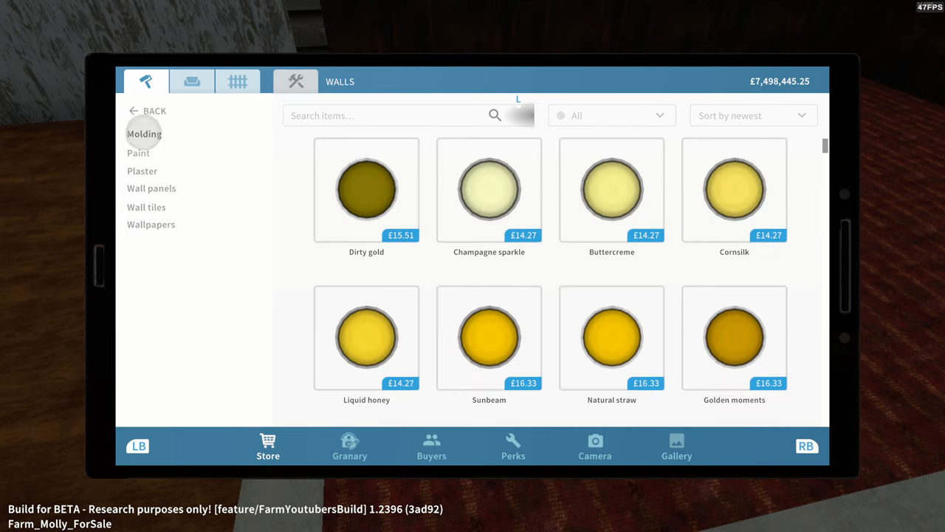
click(138, 152)
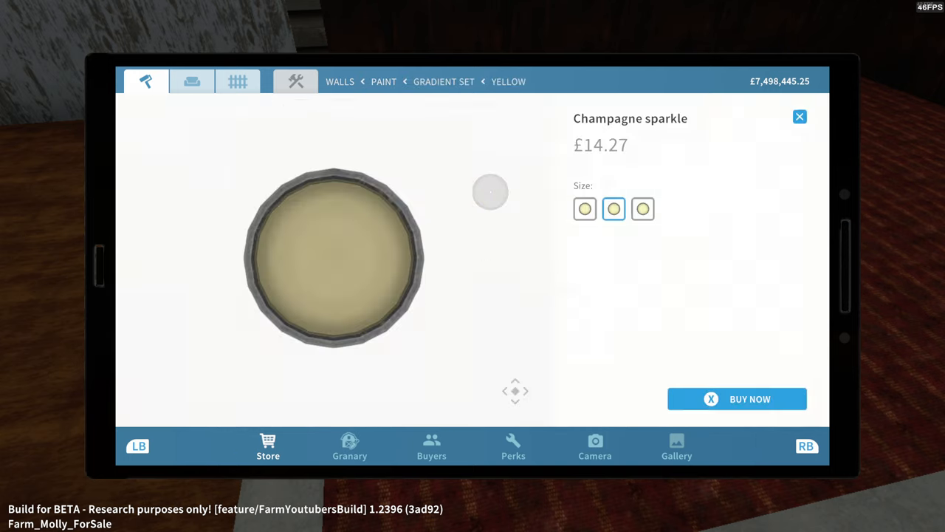
click(642, 209)
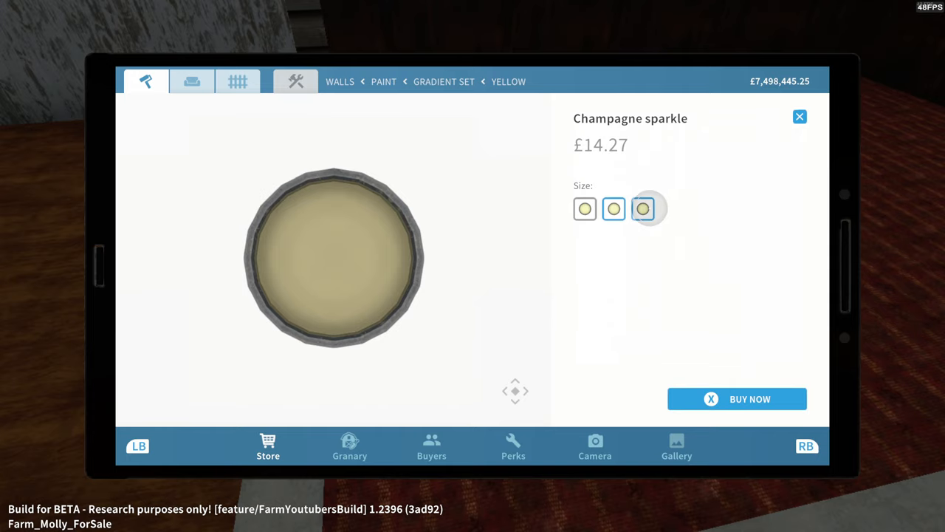
click(799, 117)
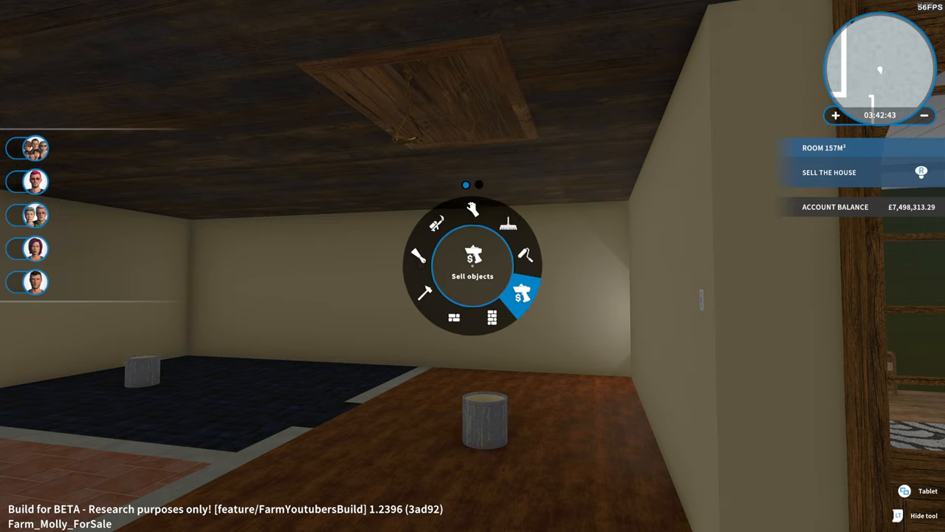
Switch away from the painting tool.
click(473, 266)
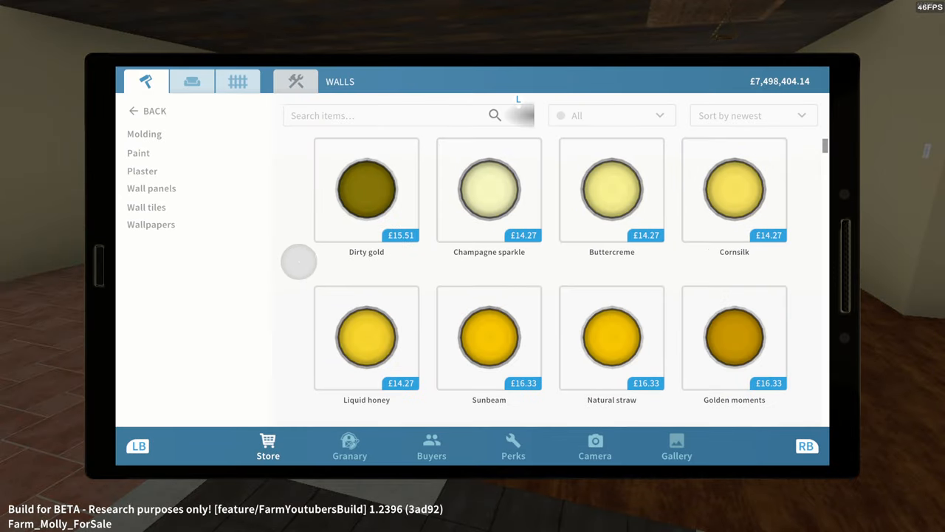
Scroll Floor and ceiling coverings to the Bastion brown fitted carpet and review its details.
click(147, 111)
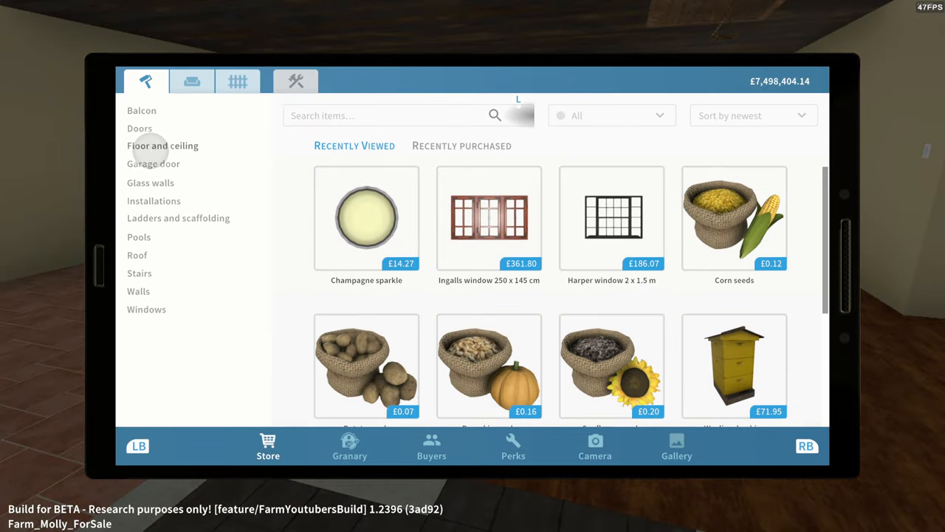
click(162, 146)
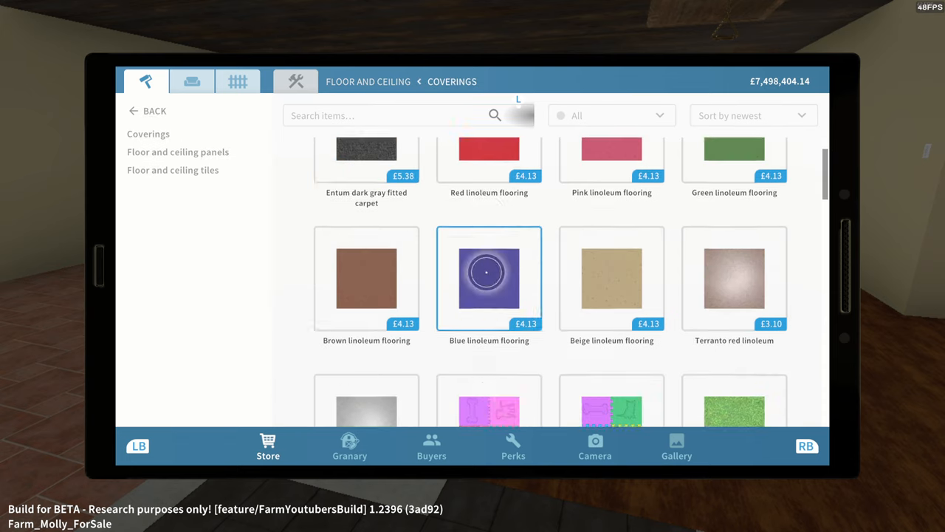
scroll(down, 3)
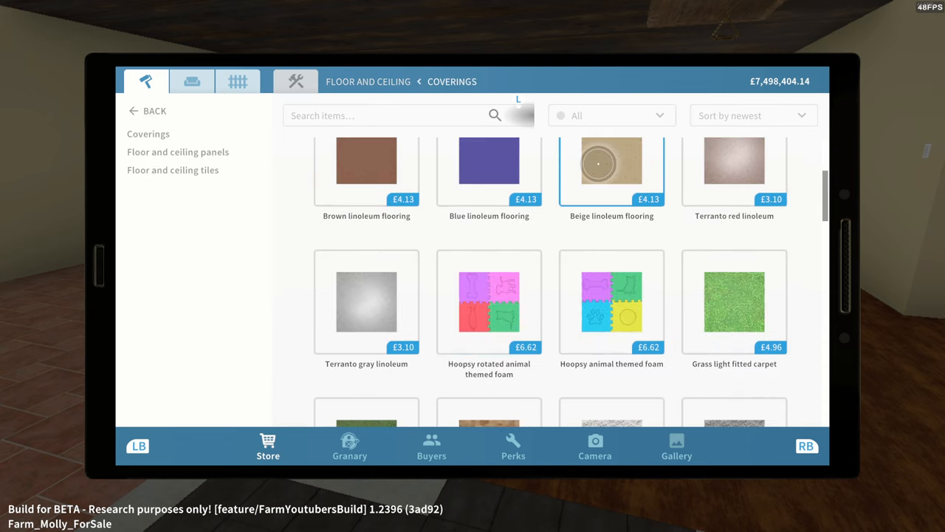
scroll(down, 3)
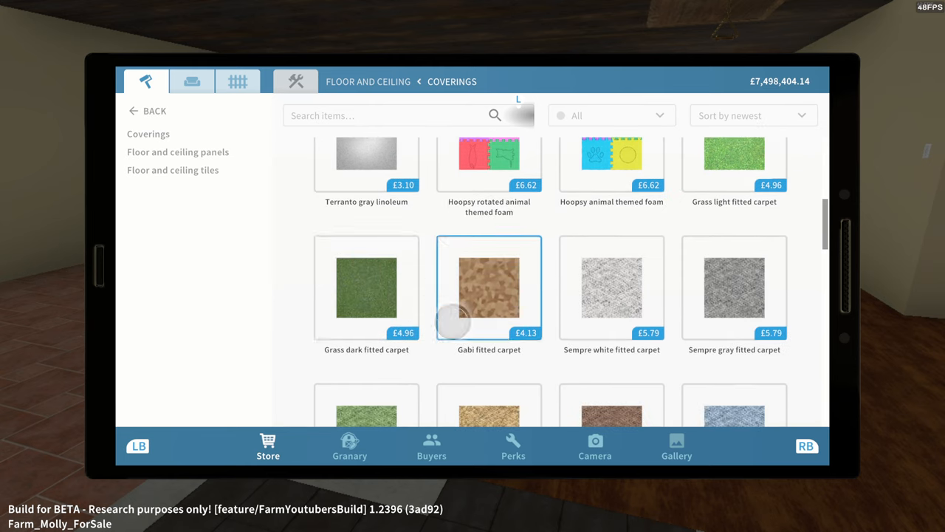
scroll(down, 3)
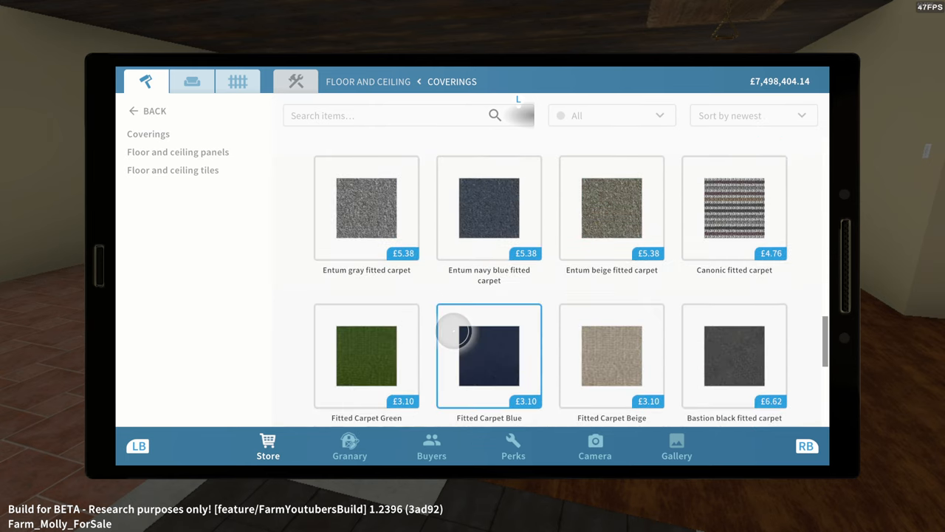
scroll(down, 3)
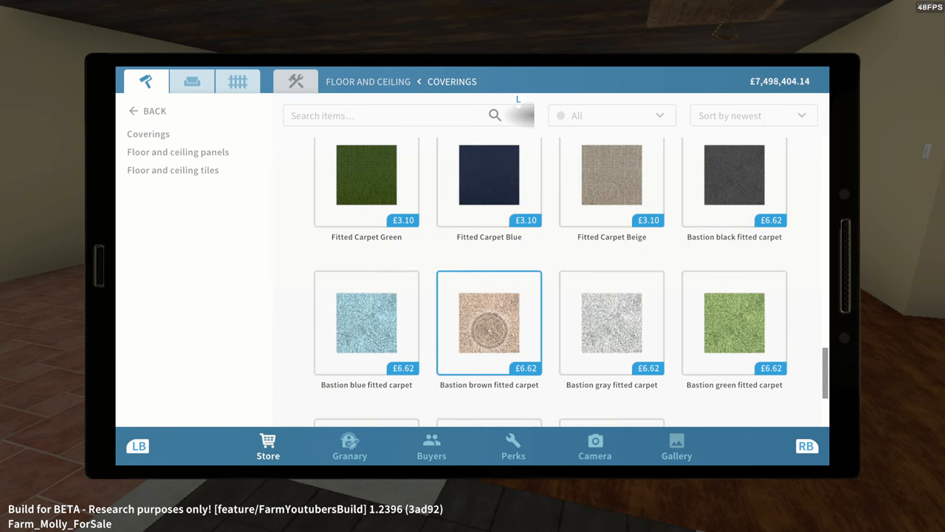
click(489, 323)
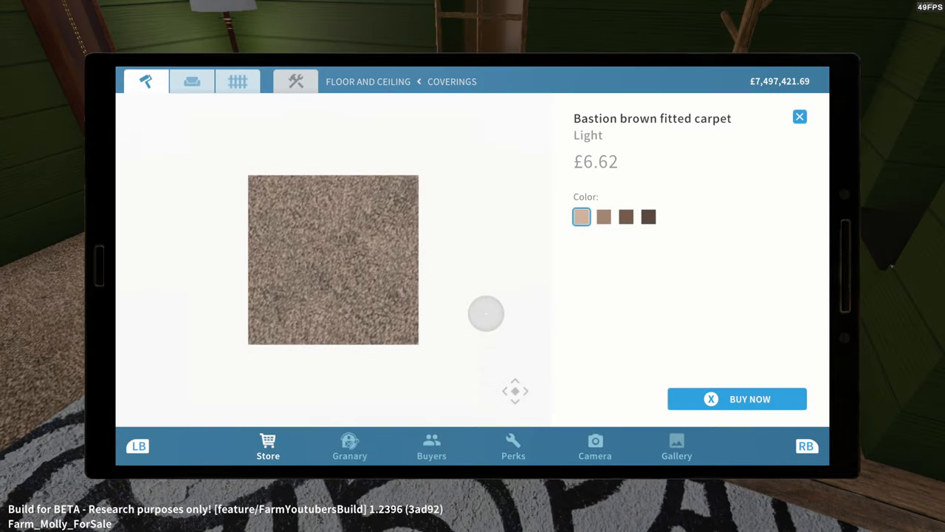
click(800, 117)
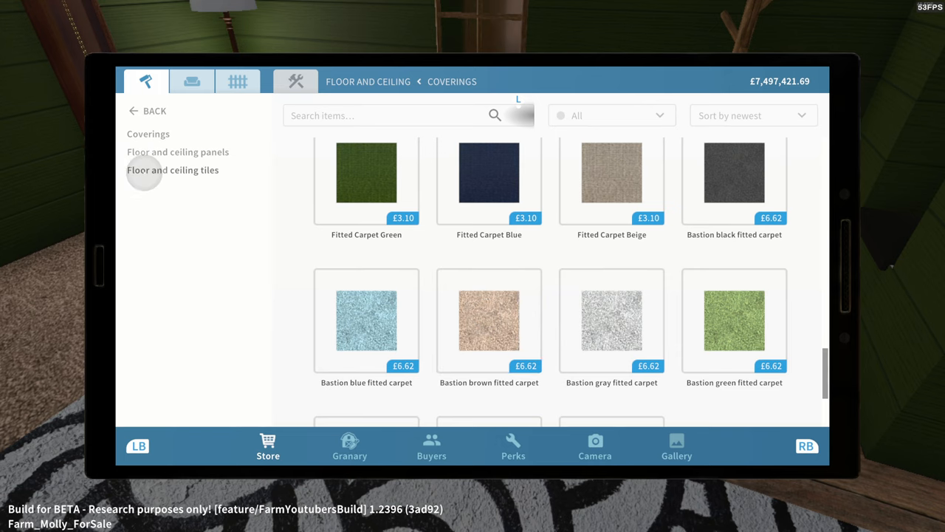
Browse the floor and ceiling tiles and filter them to Farm style, showing Iveniotti and Luna.
click(172, 170)
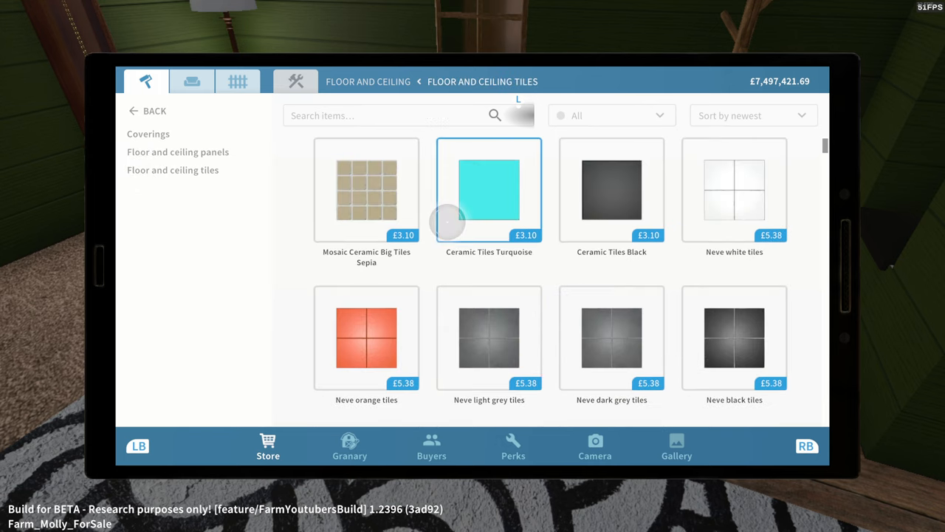
scroll(down, 3)
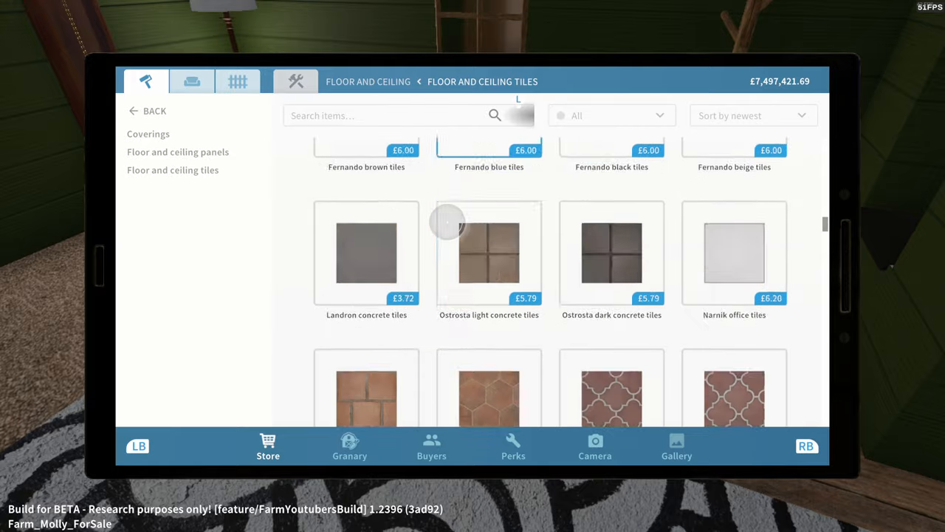
scroll(down, 3)
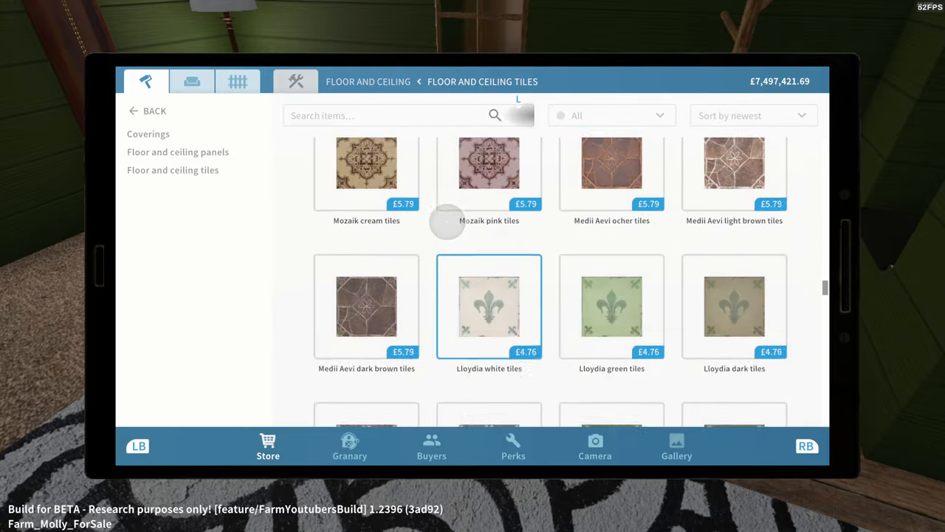
scroll(down, 3)
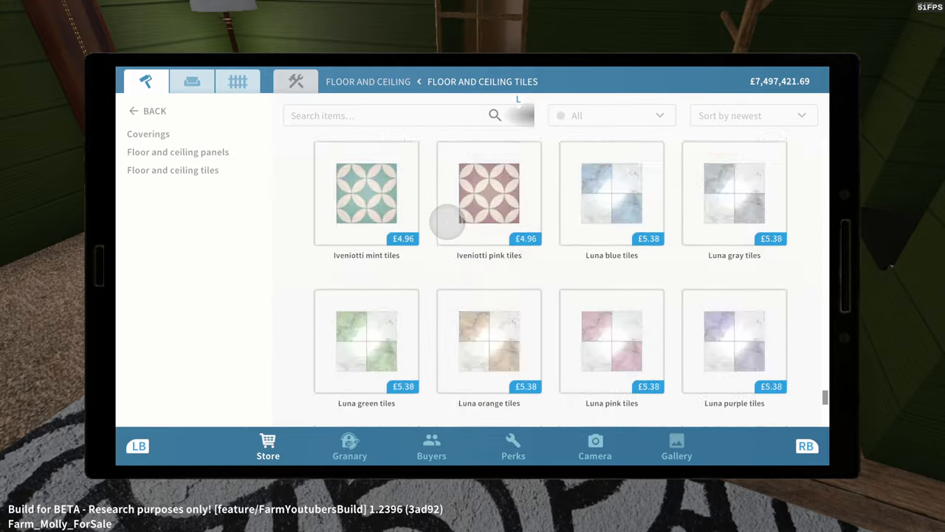
scroll(down, 3)
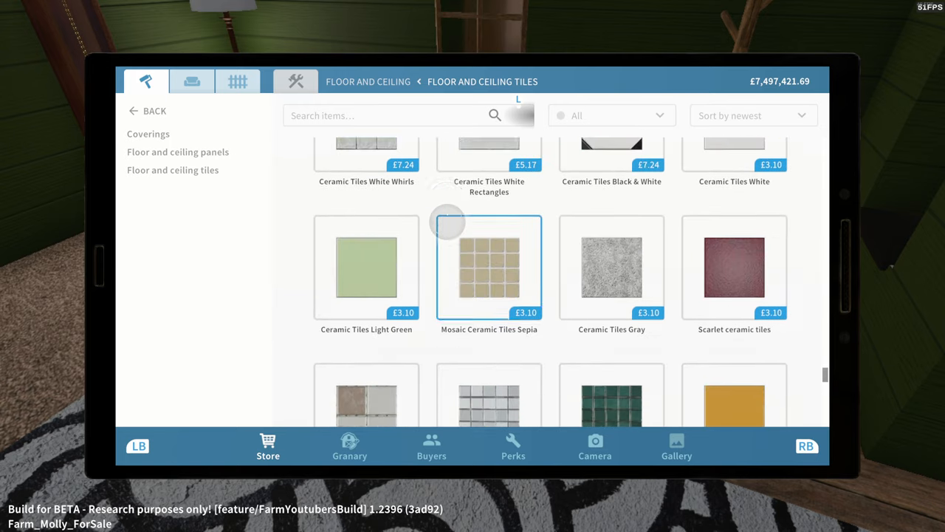
scroll(down, 3)
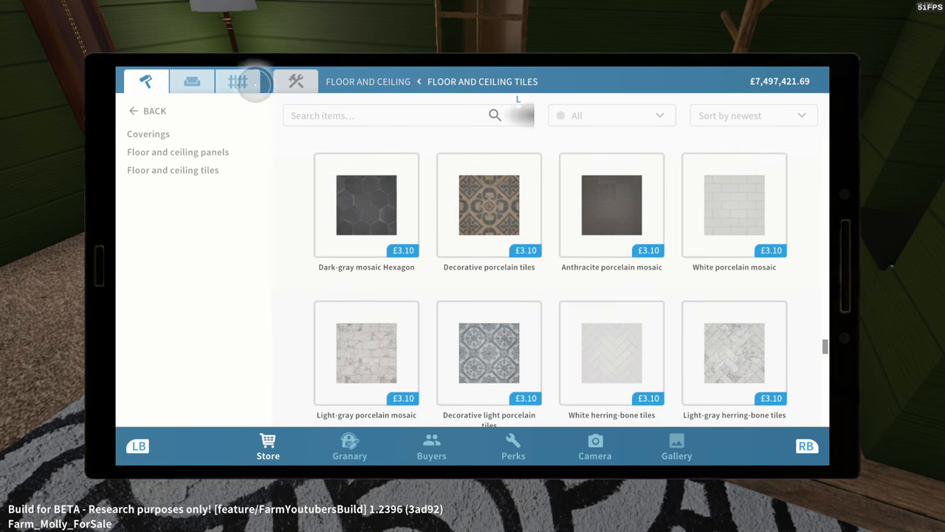
click(611, 115)
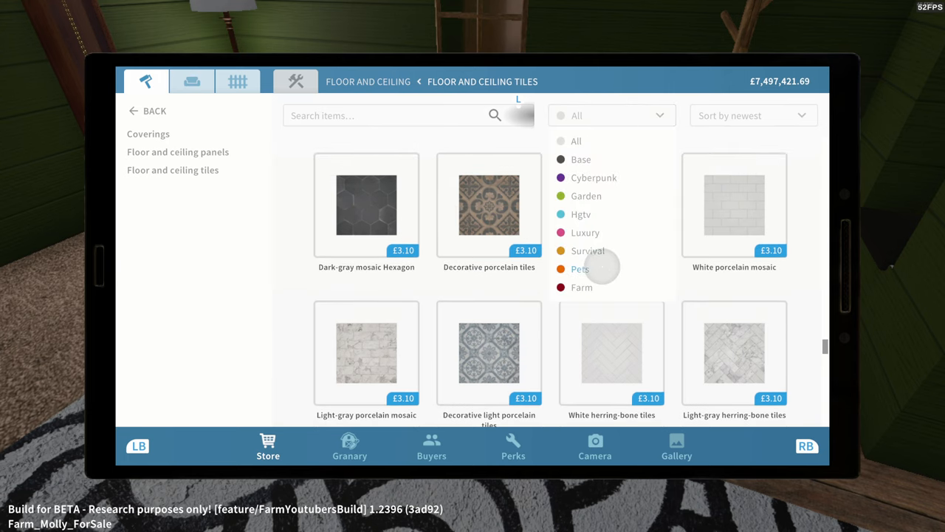
click(582, 286)
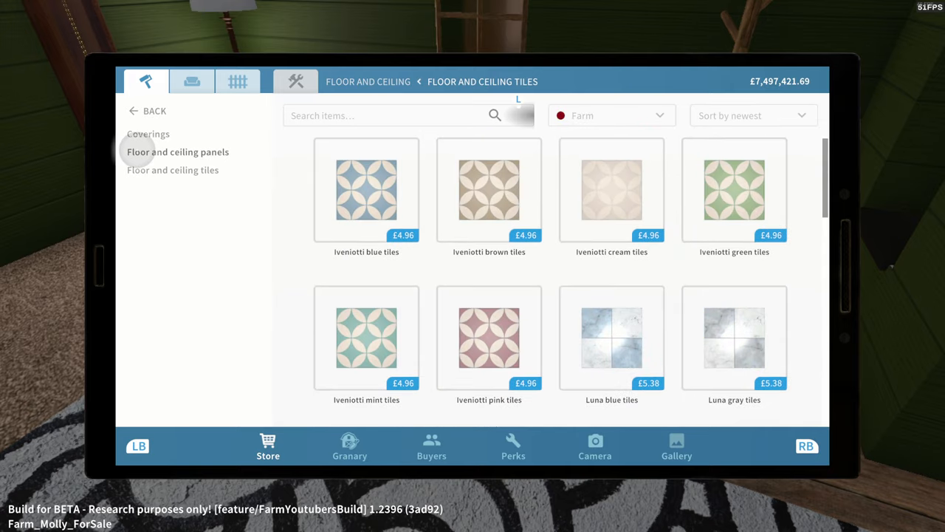
Buy the Uberto light rotated panels from the floor and ceiling panels page.
click(177, 151)
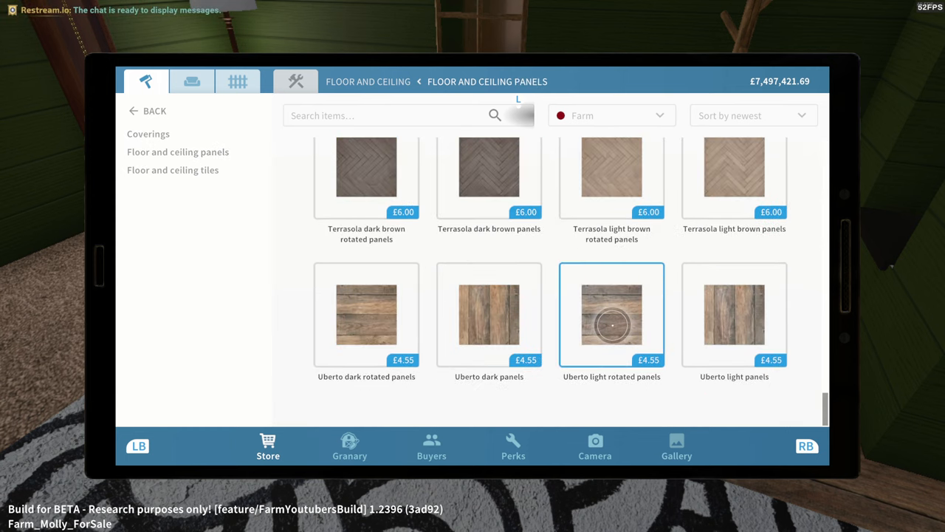
click(612, 314)
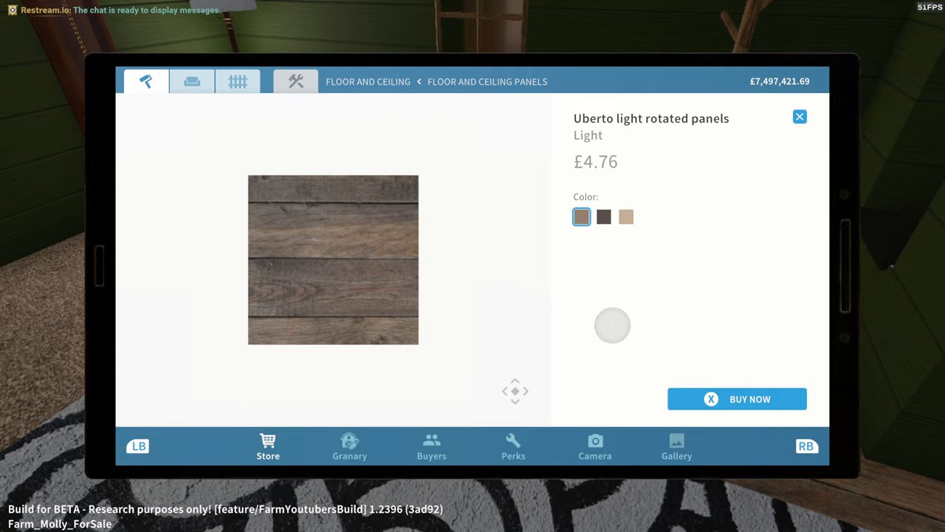
click(799, 117)
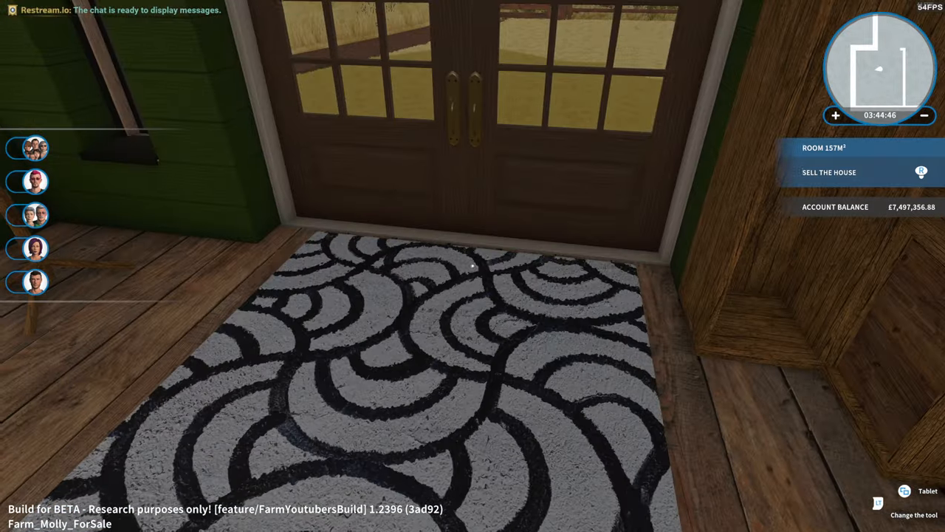
mouse_move(472, 266)
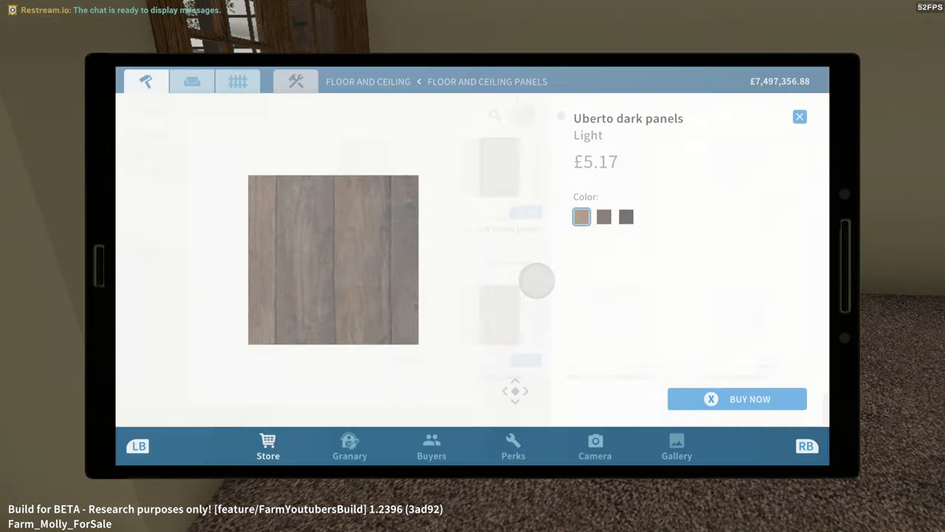
Close the Uberto dark panels and buy Bastion blue fitted carpet for the hallway.
click(800, 117)
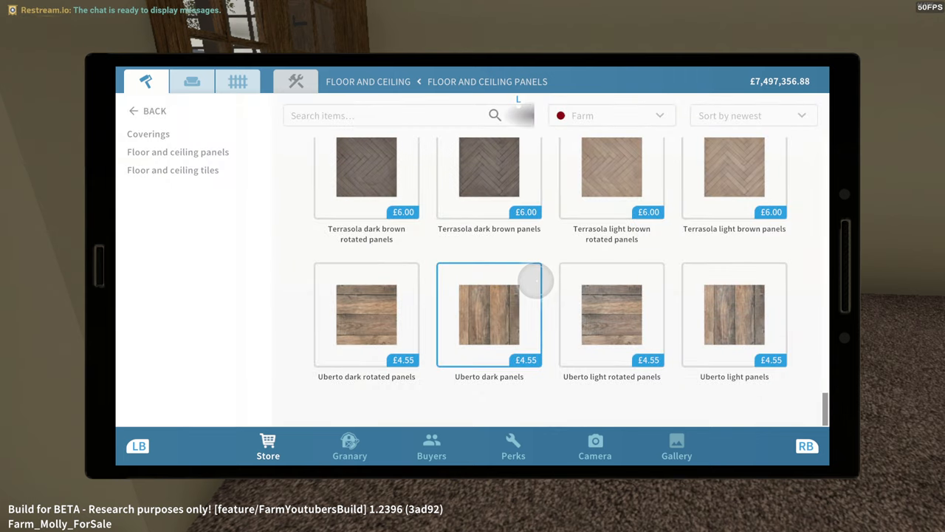
click(148, 133)
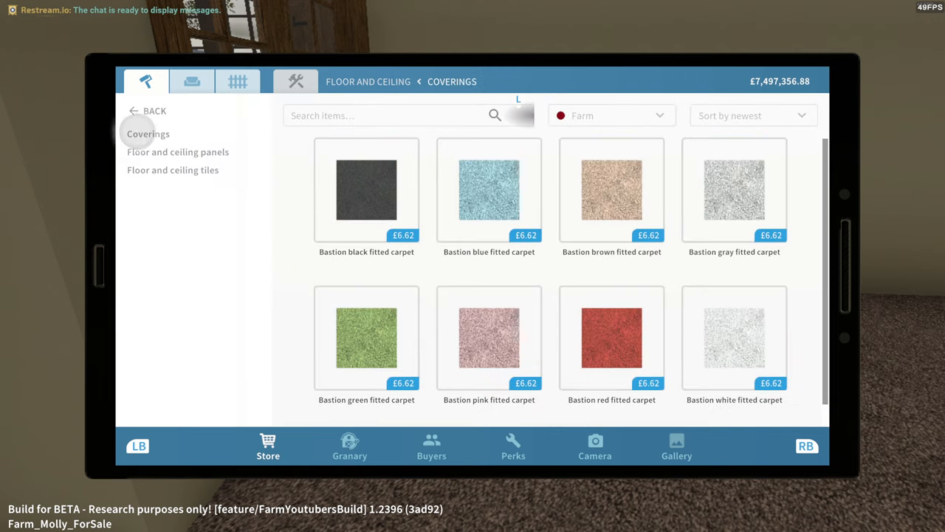
click(488, 190)
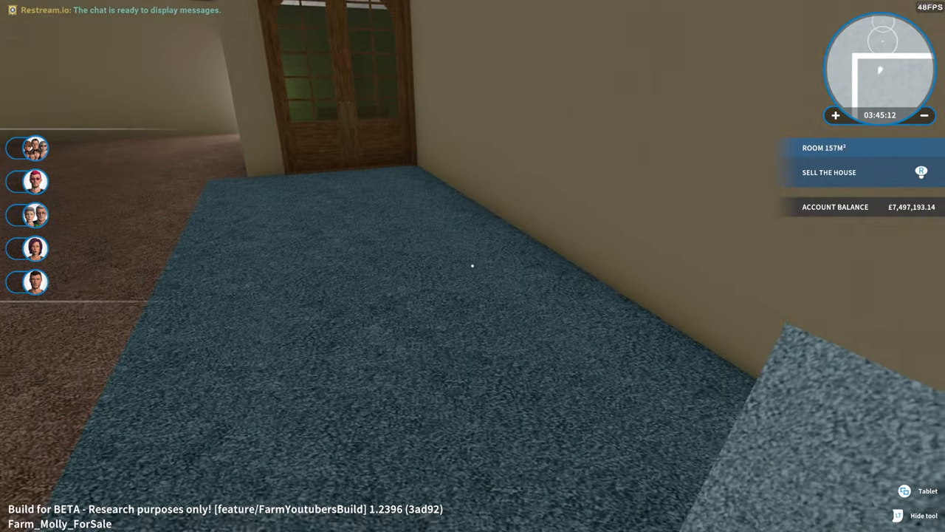
Reopen the carpet catalogue and buy Bastion gray fitted carpet for the empty room.
click(928, 491)
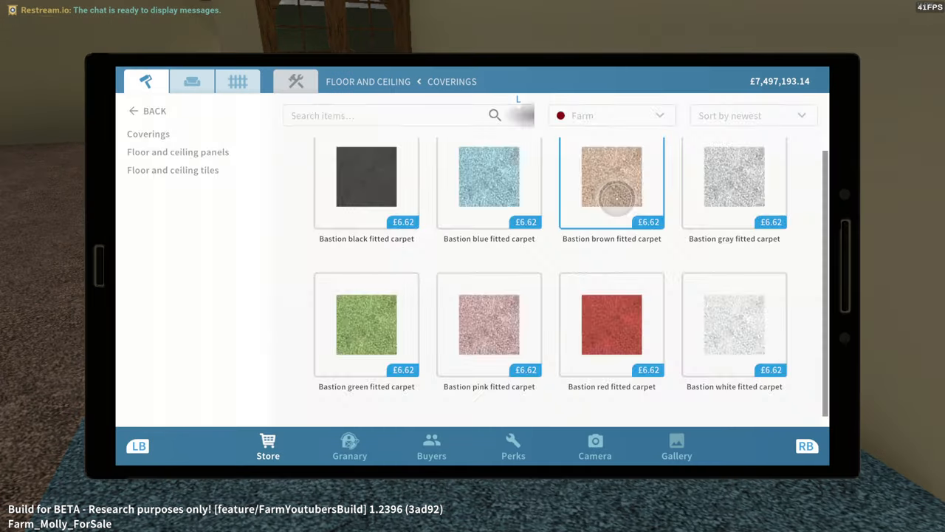
click(611, 323)
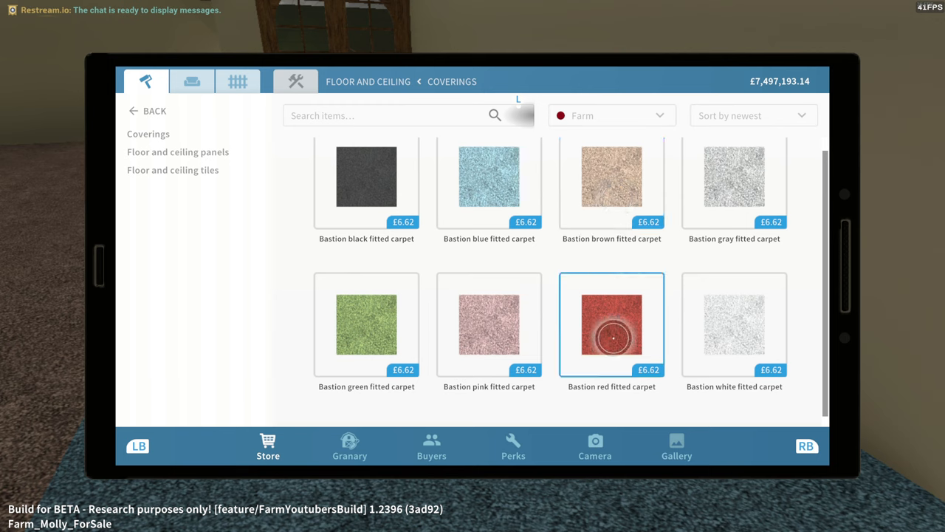
click(734, 324)
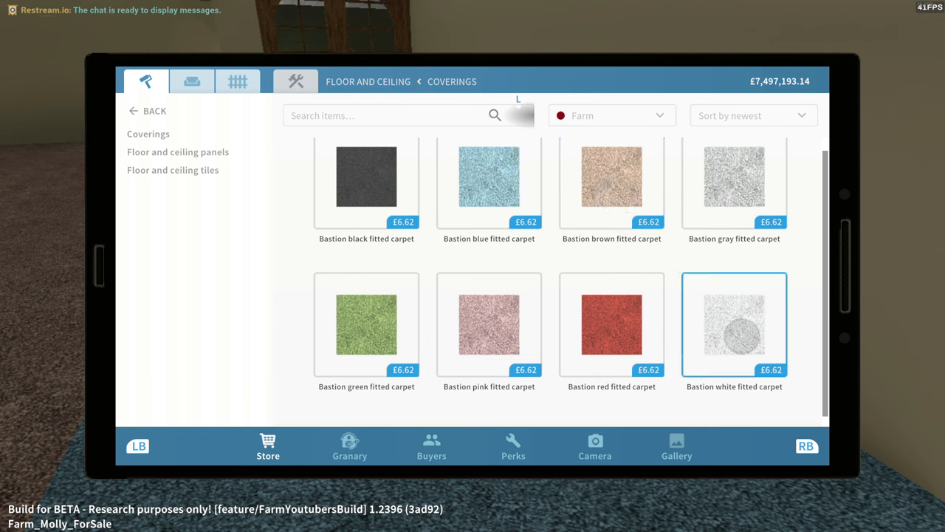
click(734, 175)
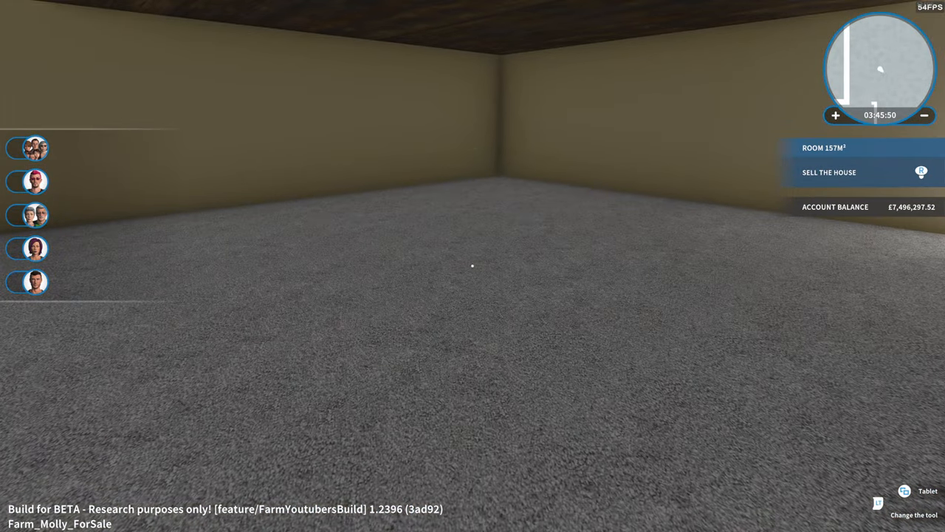
Check the gray carpet details, then show floor and ceiling items of every style.
click(905, 491)
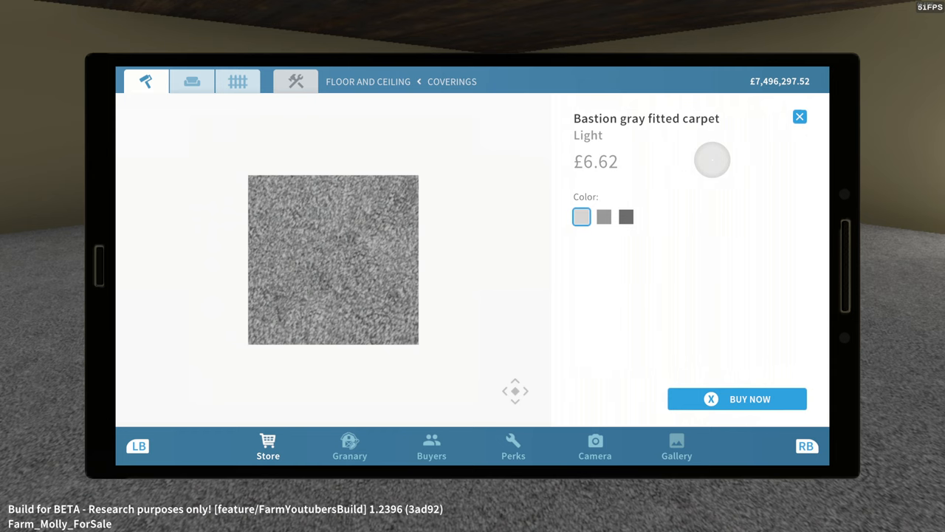
click(799, 117)
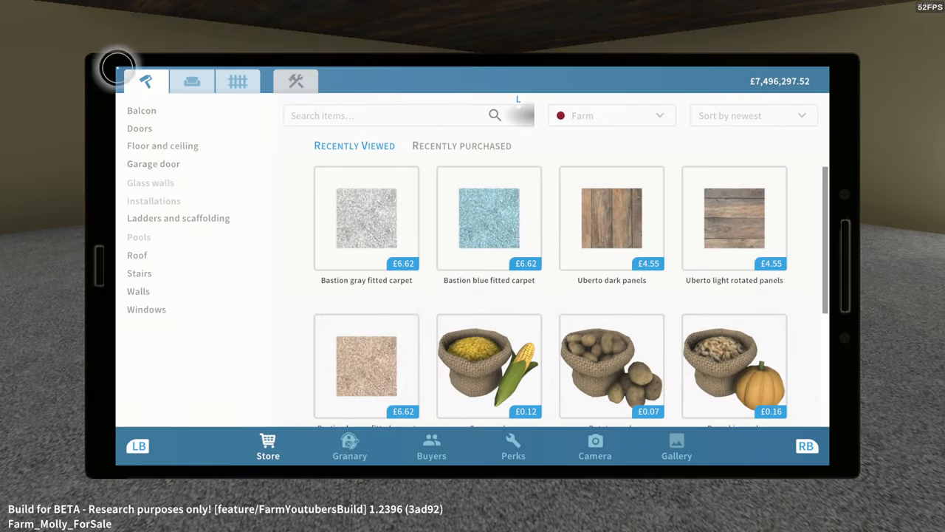
click(162, 146)
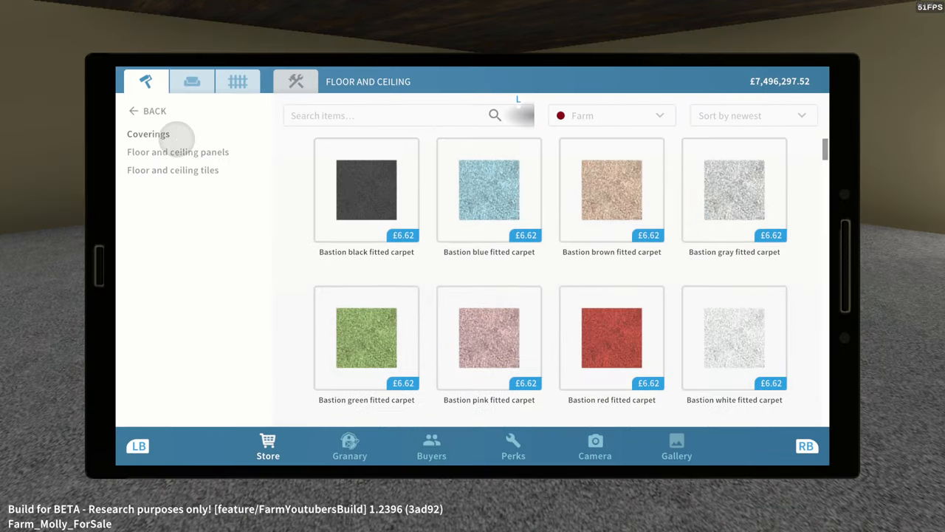
click(610, 115)
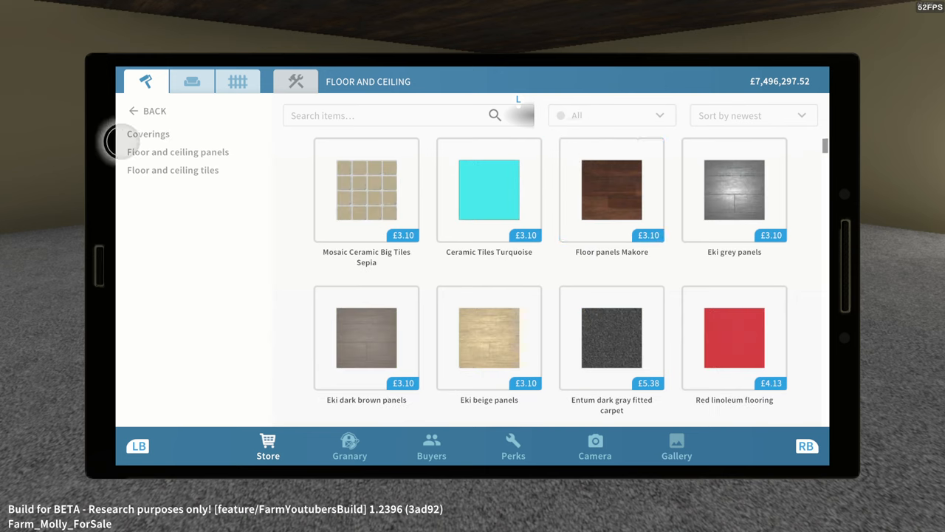
Scroll through the floor coverings list twice, then start a store search.
click(148, 134)
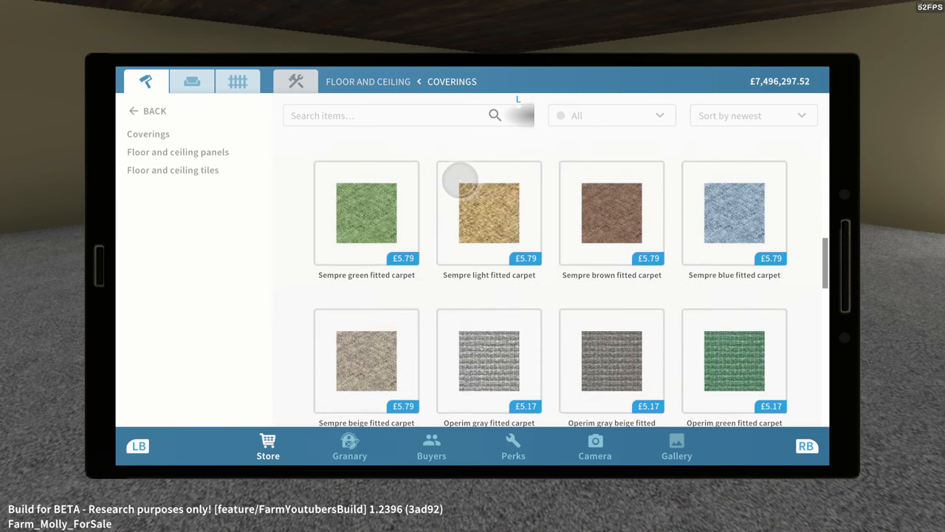
scroll(down, 3)
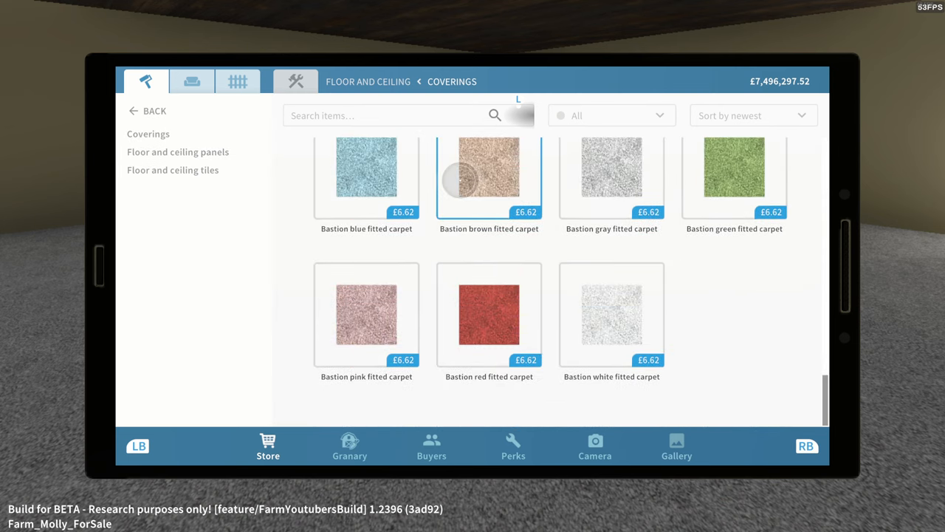
click(146, 111)
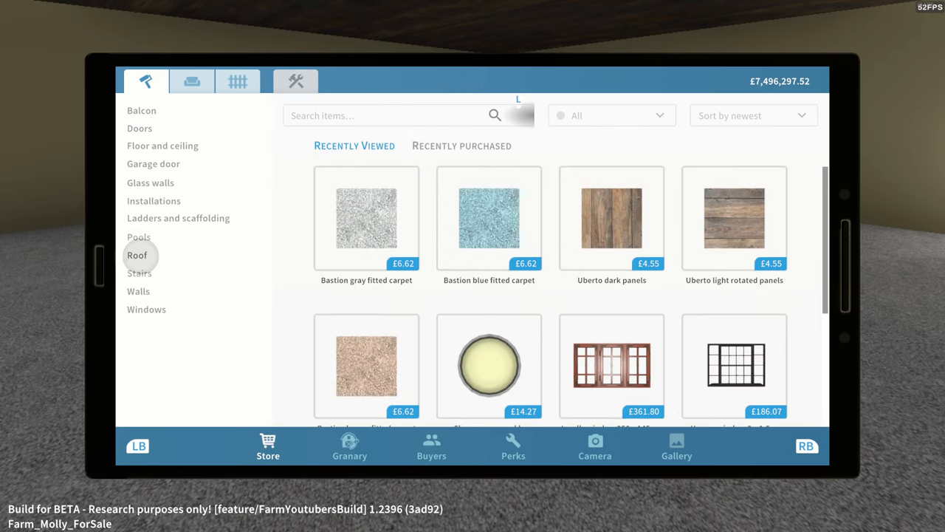
mouse_move(139, 128)
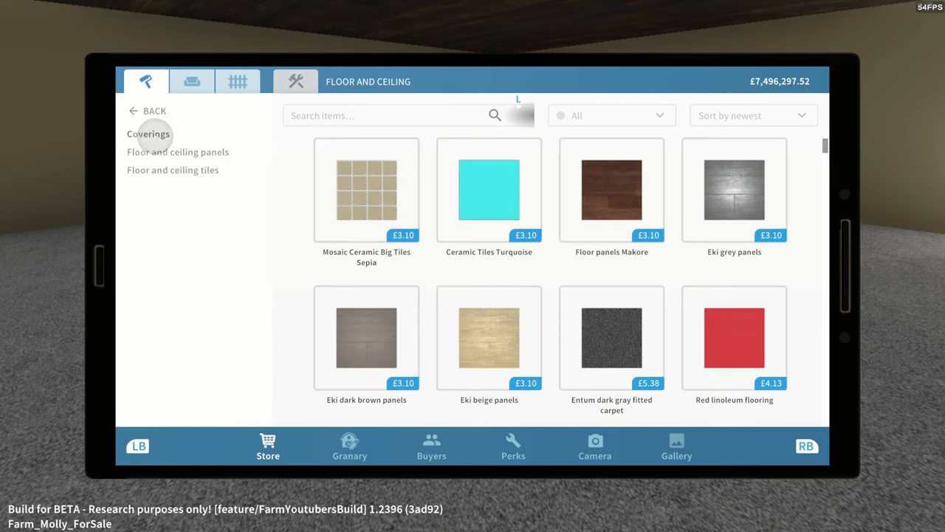
click(148, 134)
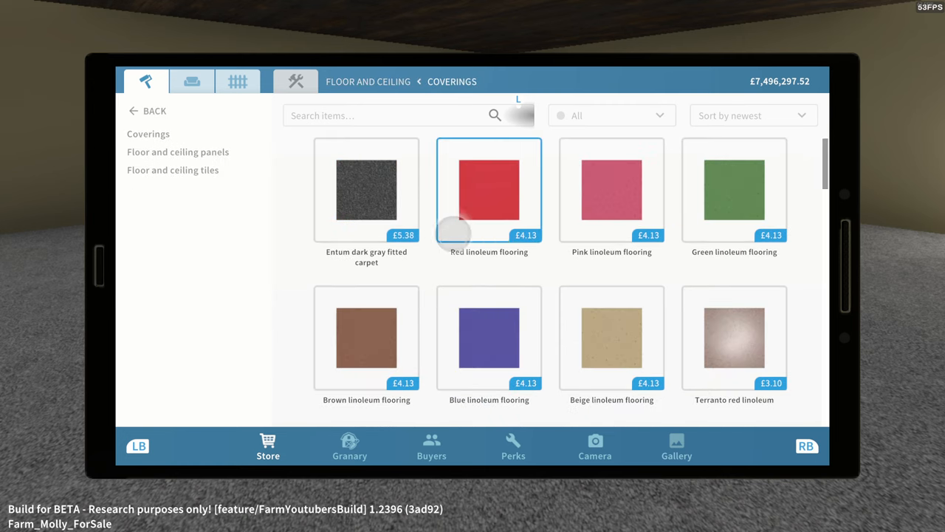
scroll(down, 3)
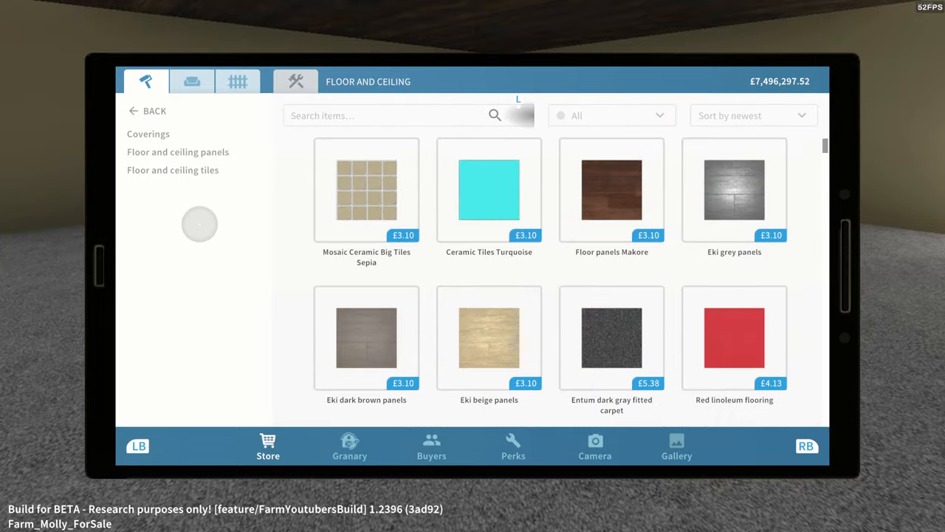
click(147, 110)
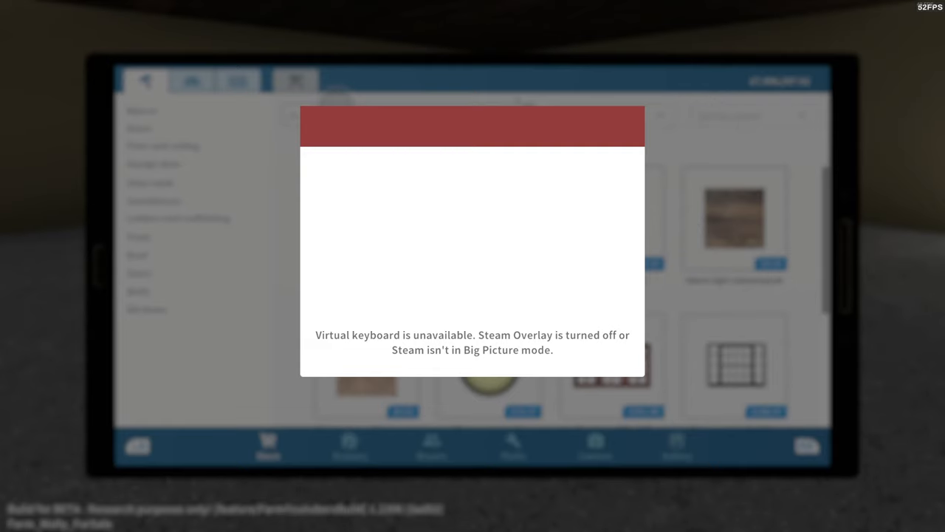
Enter 'paint' in the store search and scroll down through the result grid.
text(p)
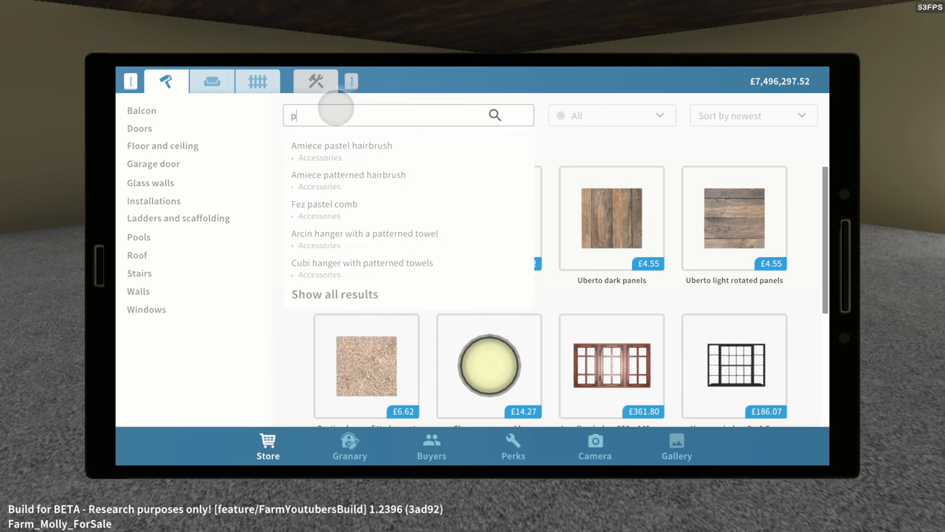
text(aint)
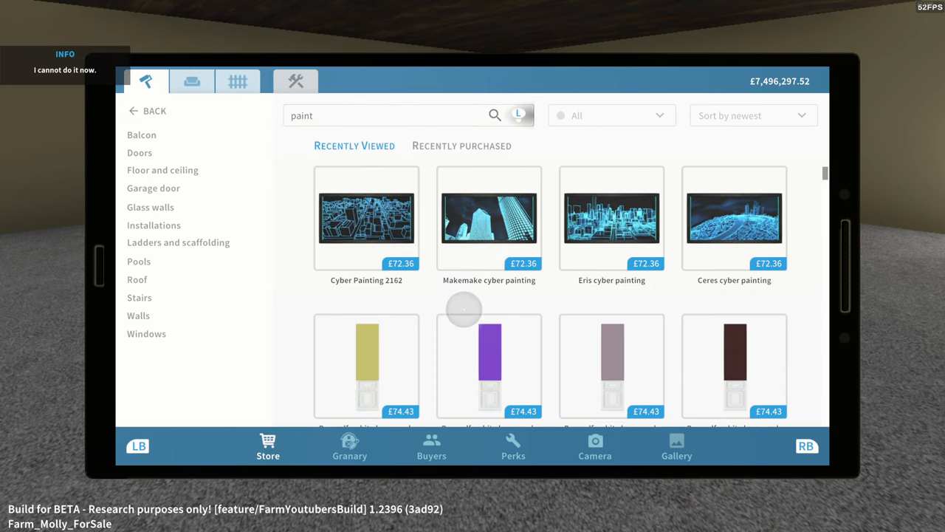
scroll(down, 3)
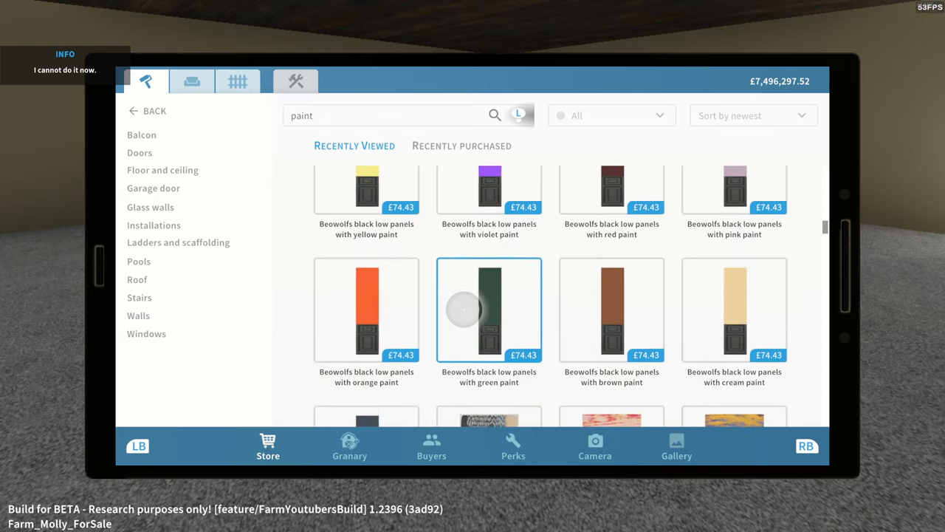
scroll(down, 3)
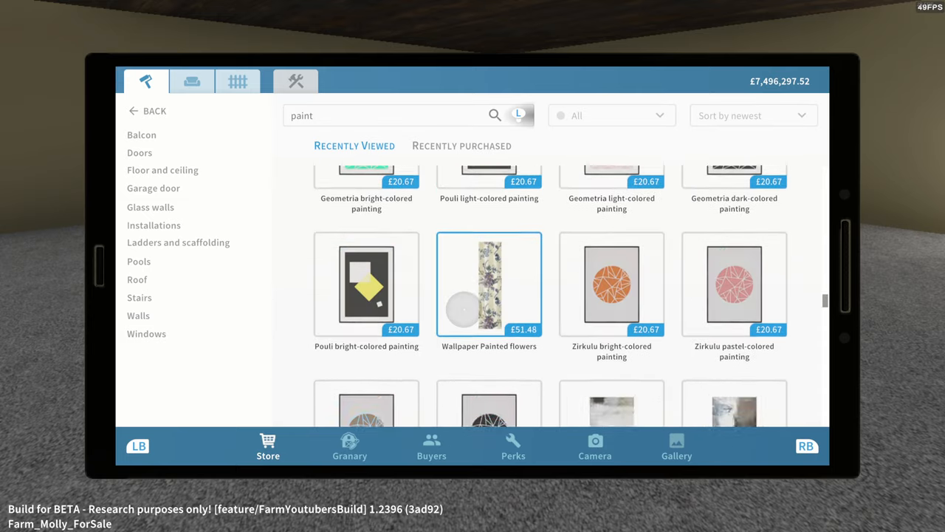
scroll(down, 3)
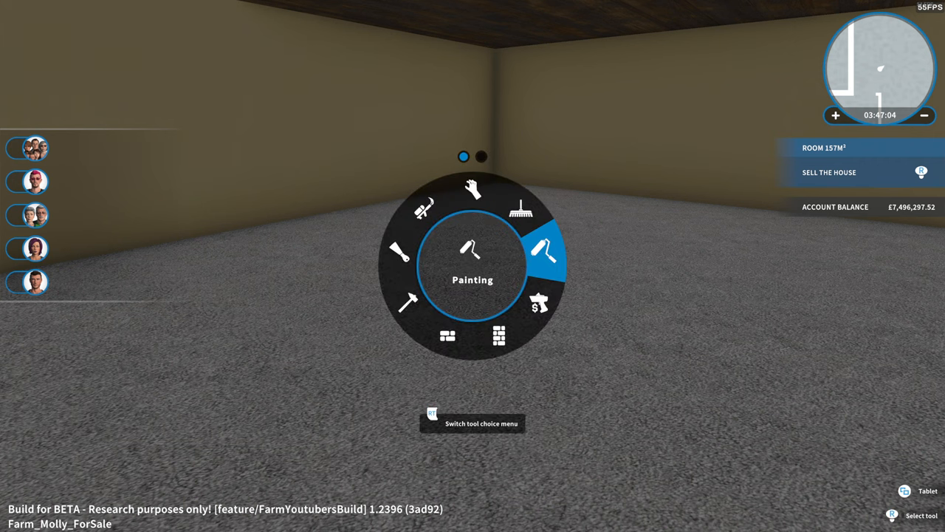
Pick the painting tool, then go through Floor and ceiling panels to the empty tiles section.
click(904, 490)
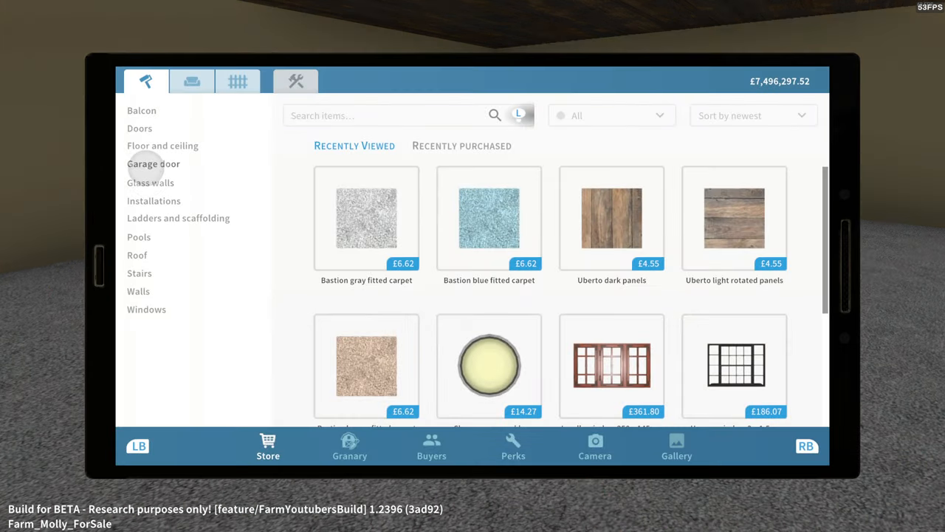
mouse_move(162, 146)
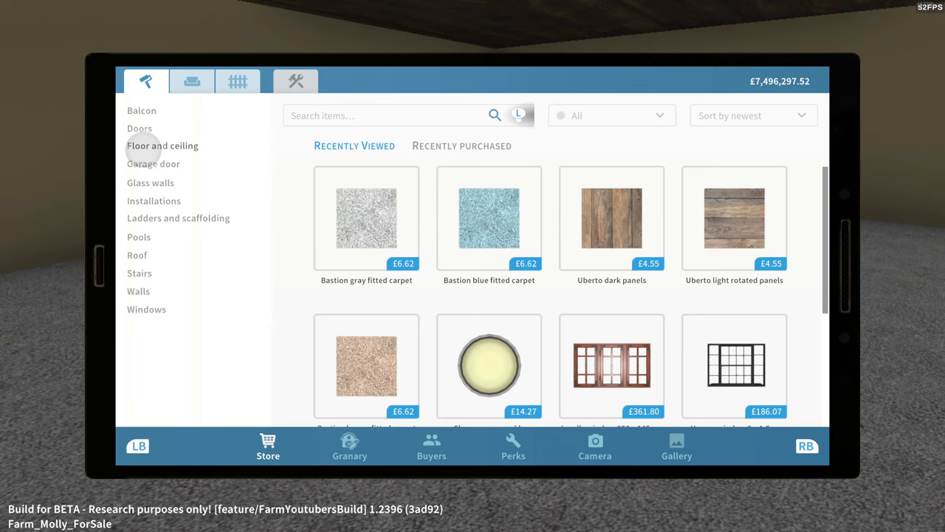
click(162, 145)
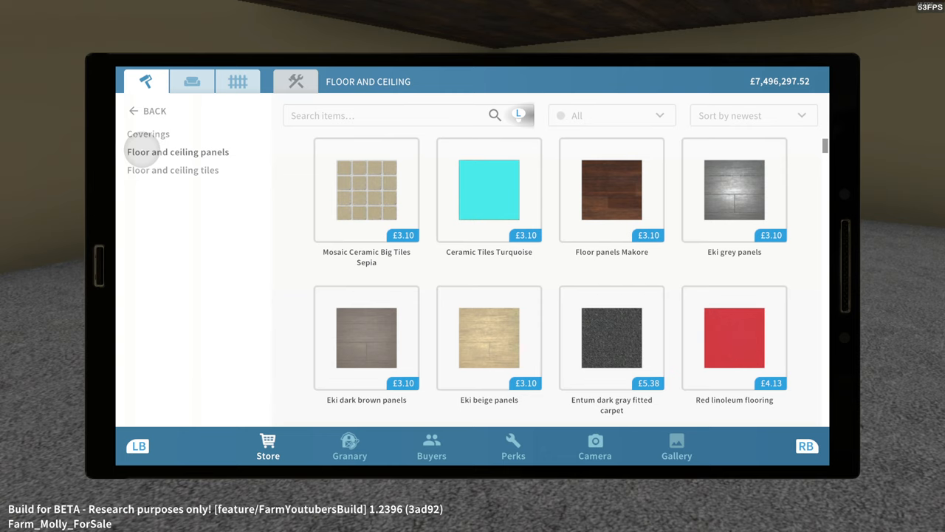
click(177, 151)
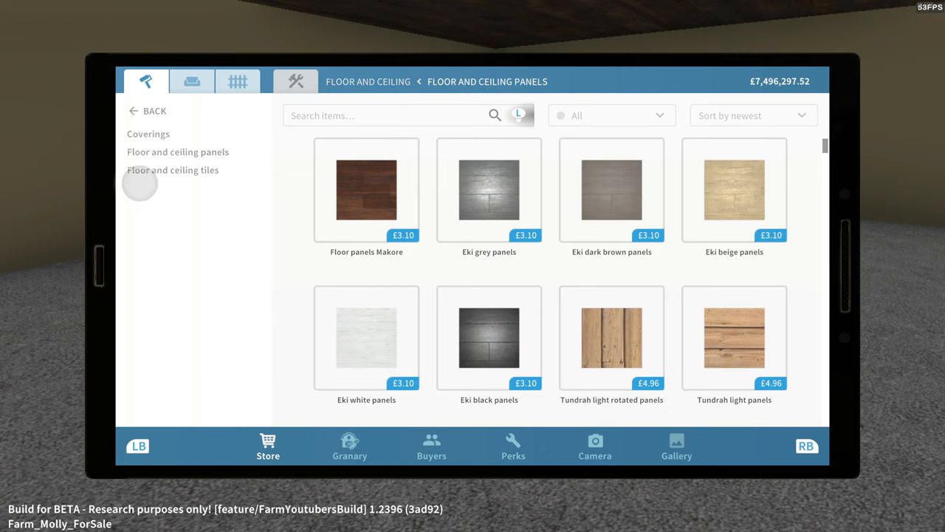
click(172, 170)
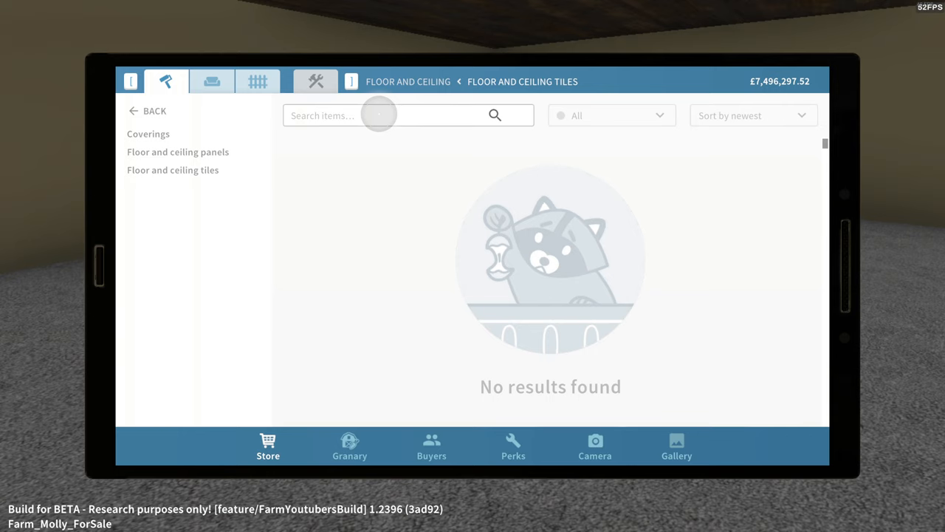
Search 'paint' again, scroll the results to the bottom, and go back to the store main page.
text(paint)
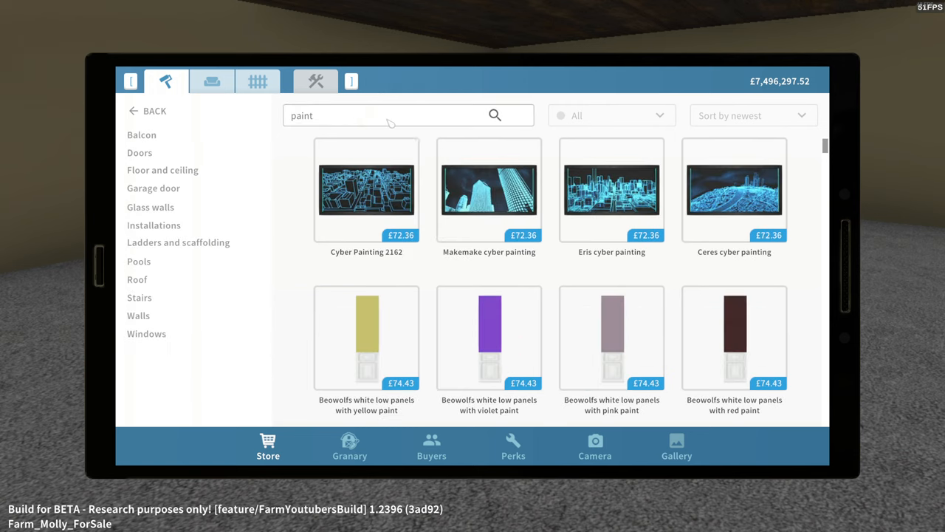
scroll(down, 3)
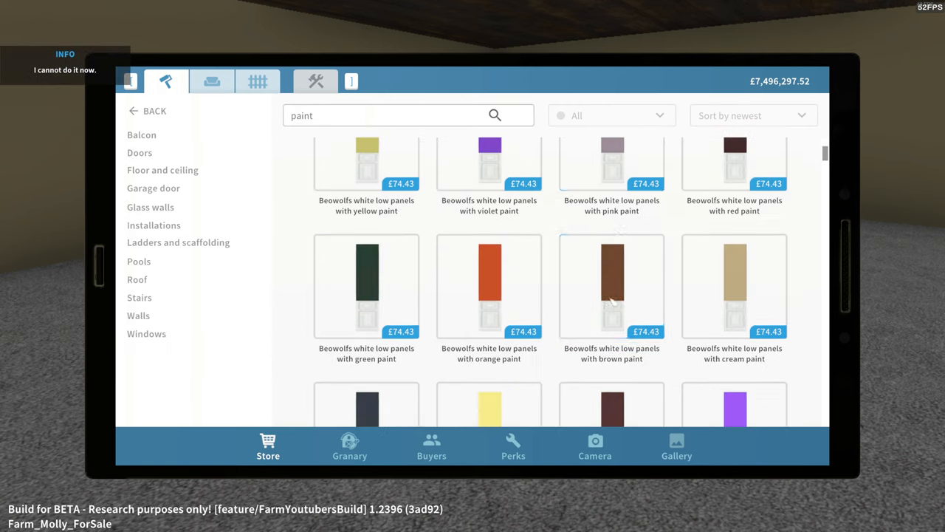
scroll(down, 3)
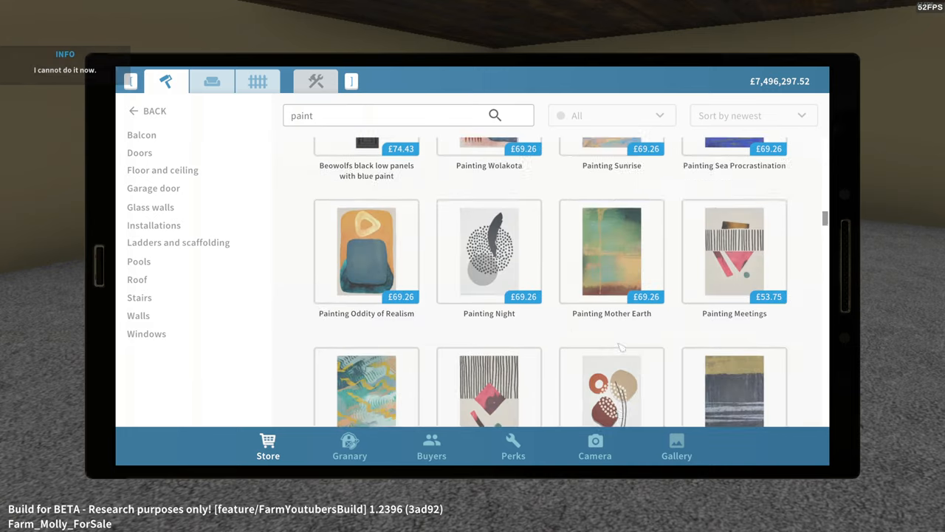
scroll(down, 3)
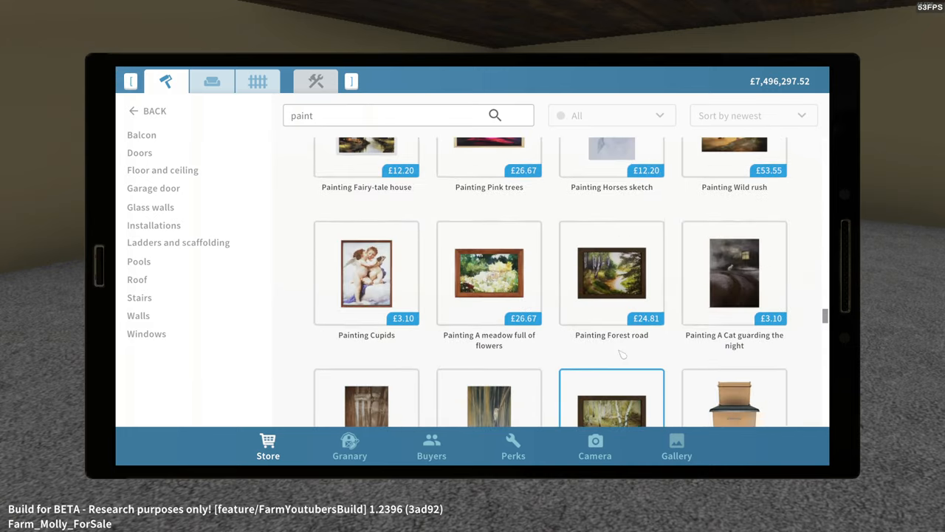
scroll(down, 3)
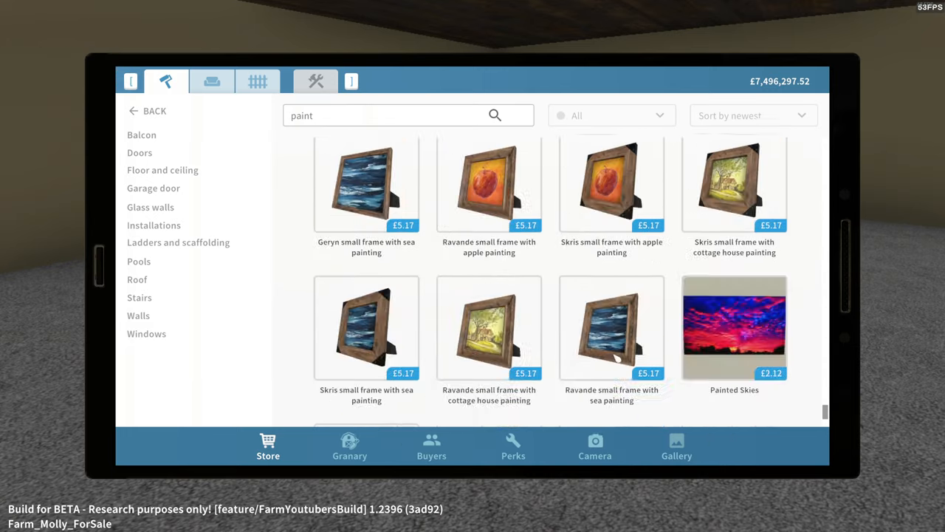
scroll(down, 3)
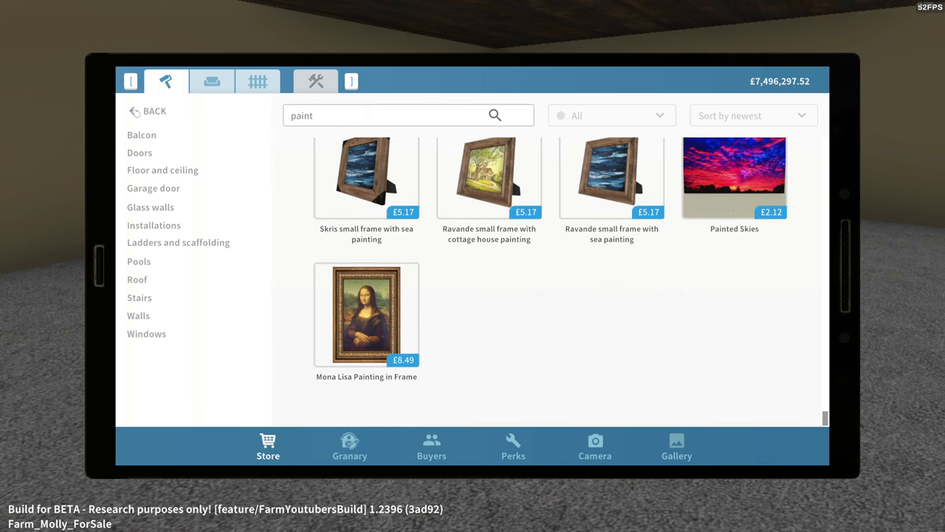
click(148, 110)
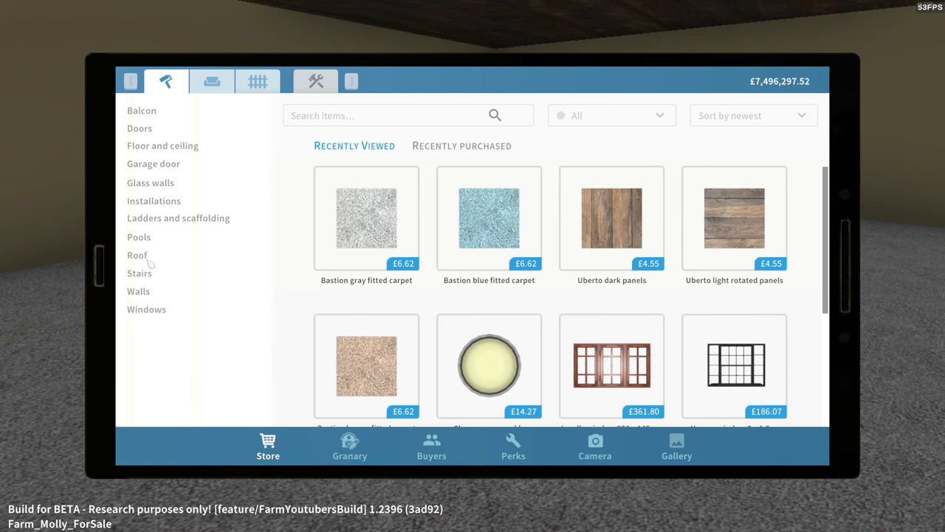
Go back to the store categories, open Walls > Paint, and buy Milky Way paint in size M.
click(136, 255)
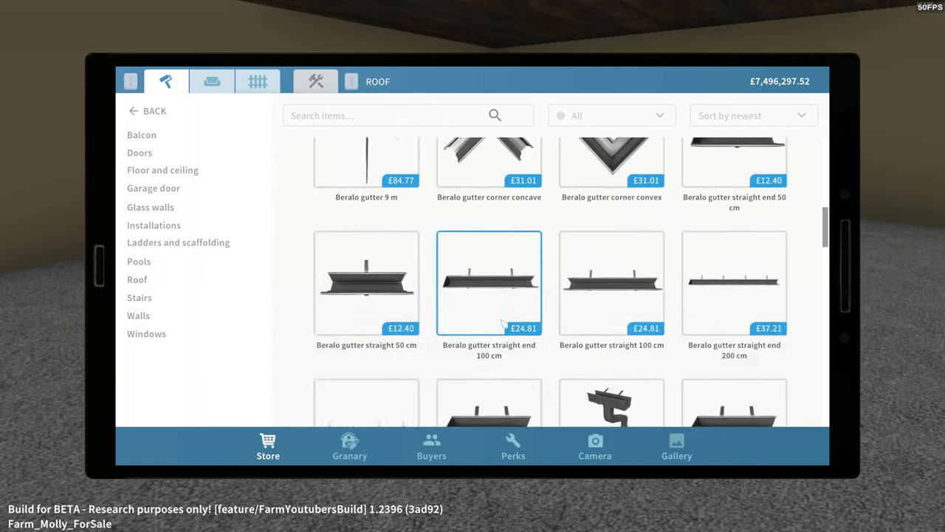
scroll(down, 3)
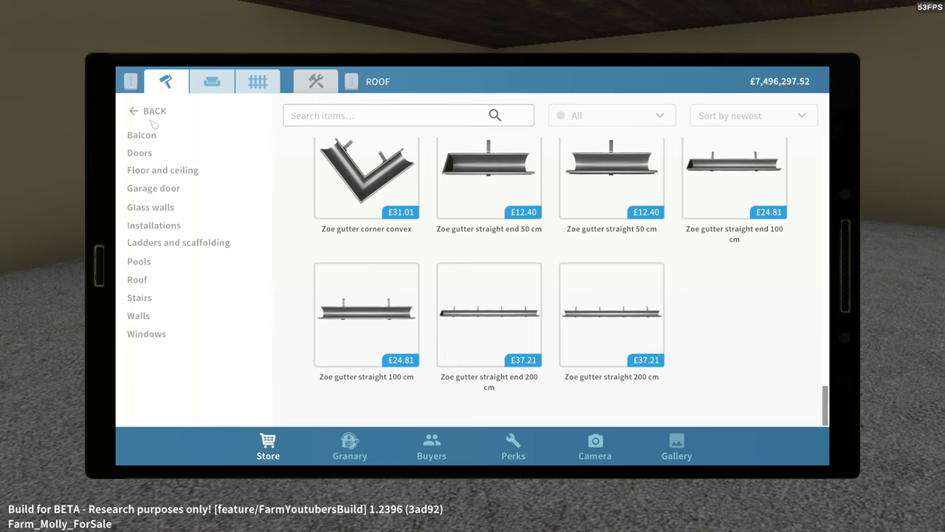
click(155, 111)
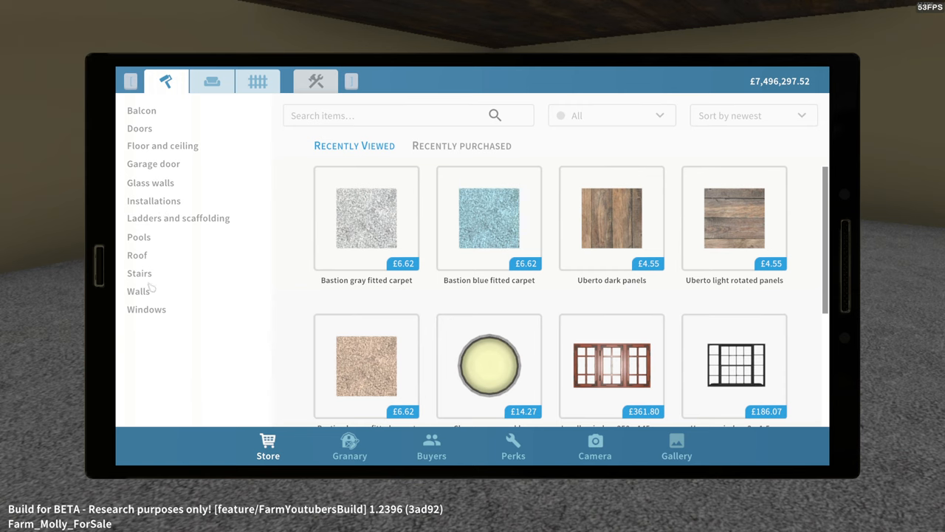
click(137, 290)
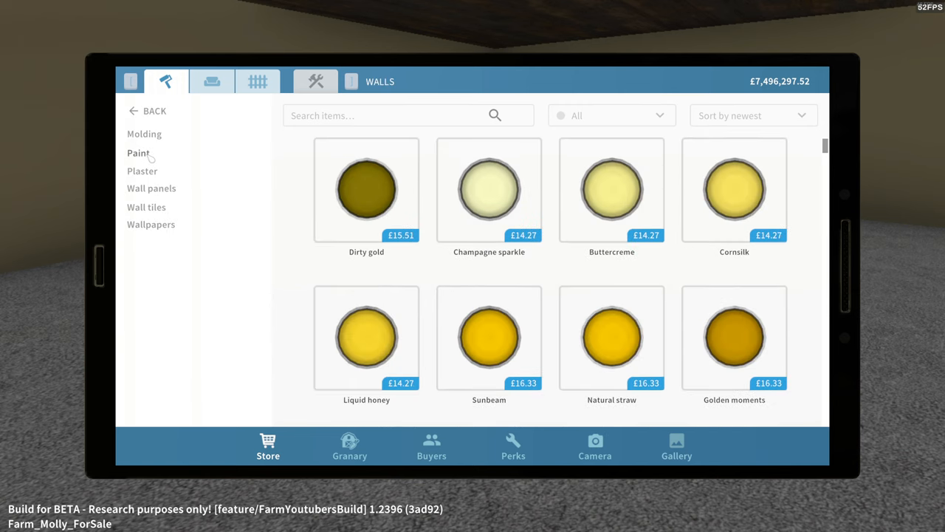
click(138, 153)
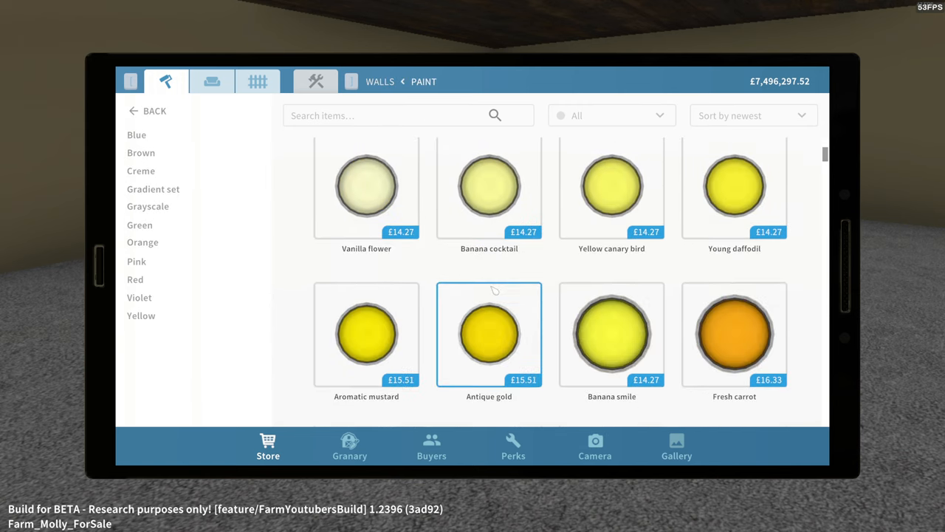
scroll(down, 3)
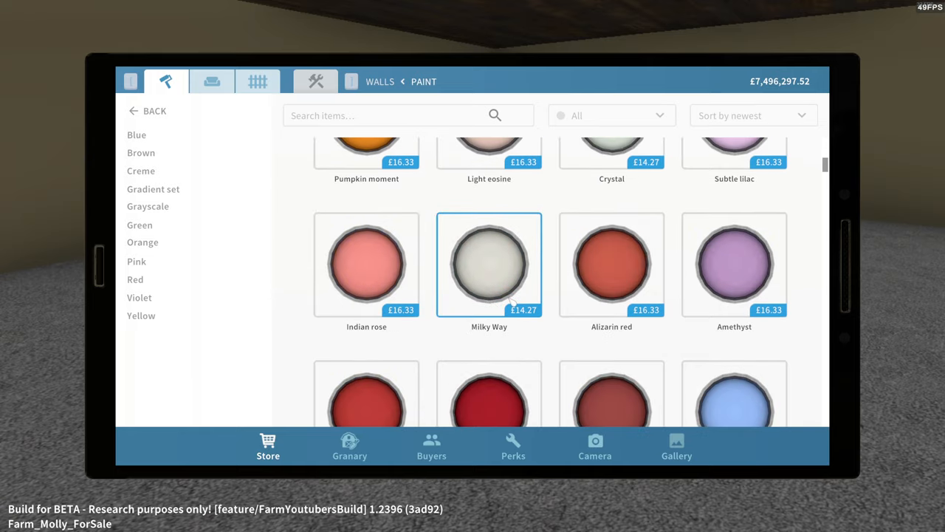
click(489, 265)
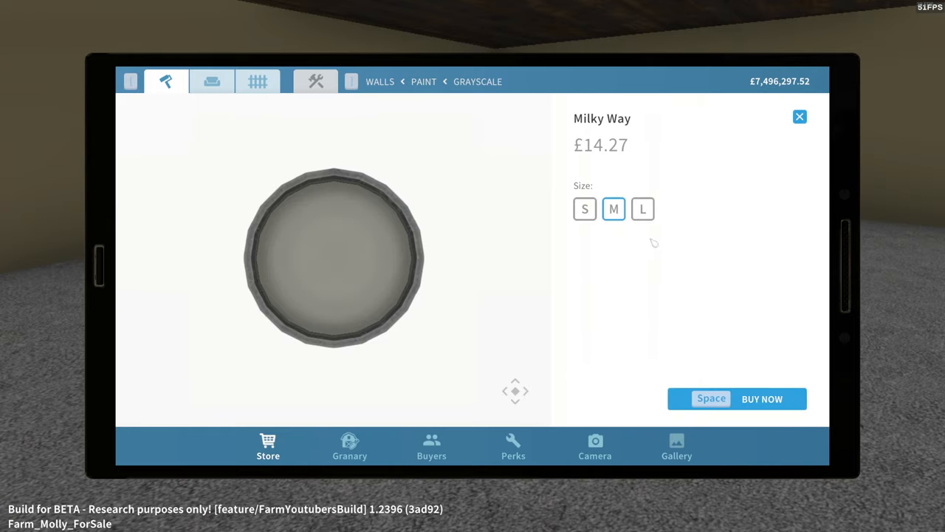
click(643, 209)
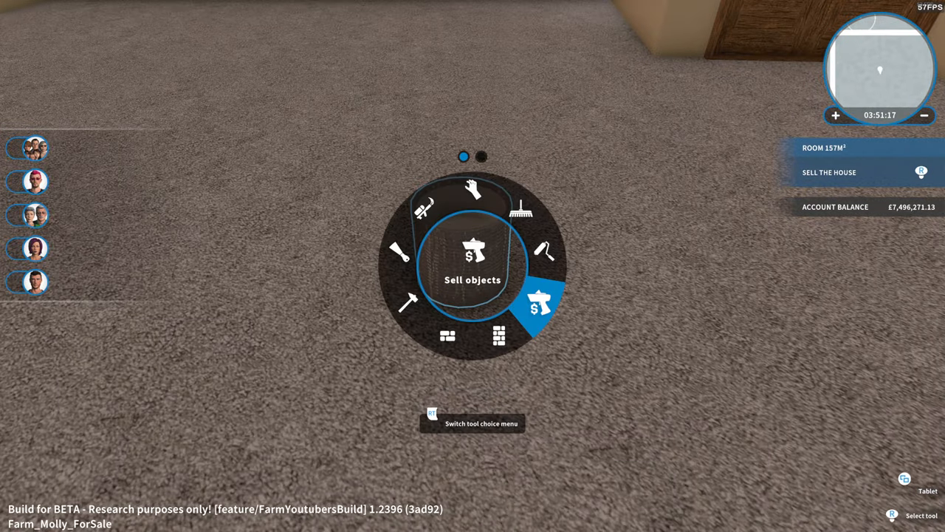
Switch to the Sell objects tool to sell the leftover item.
click(473, 266)
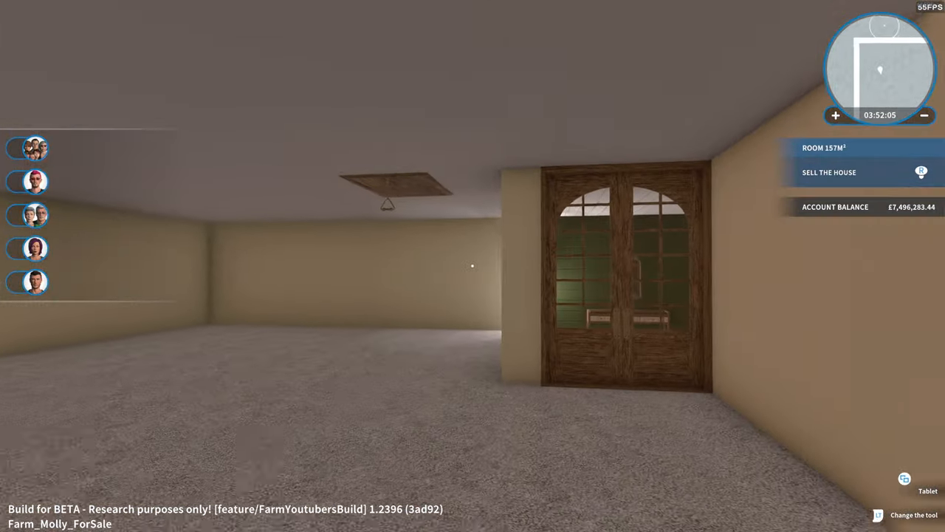
mouse_move(472, 266)
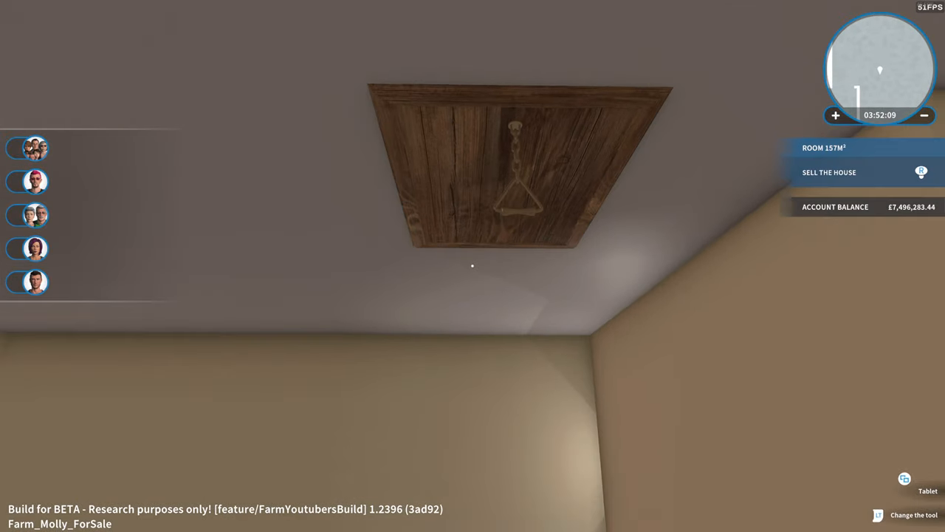
mouse_move(472, 265)
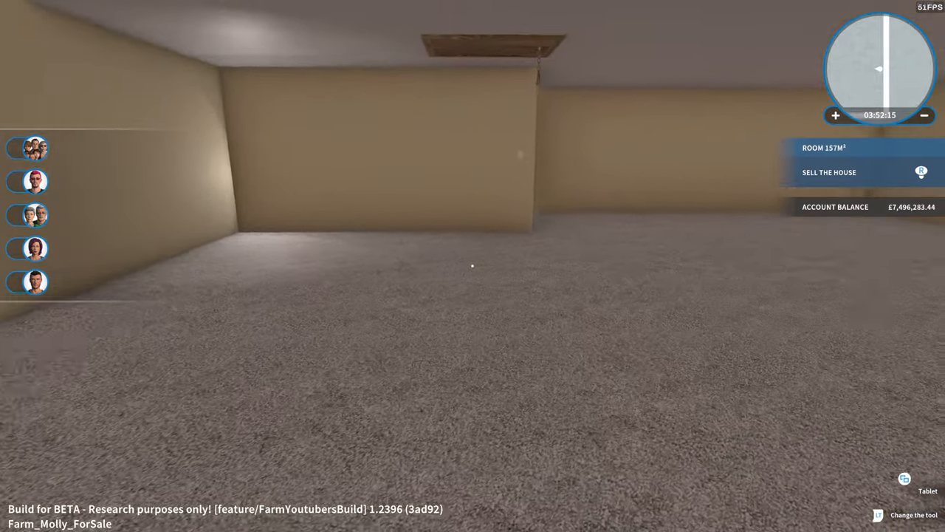
mouse_move(473, 266)
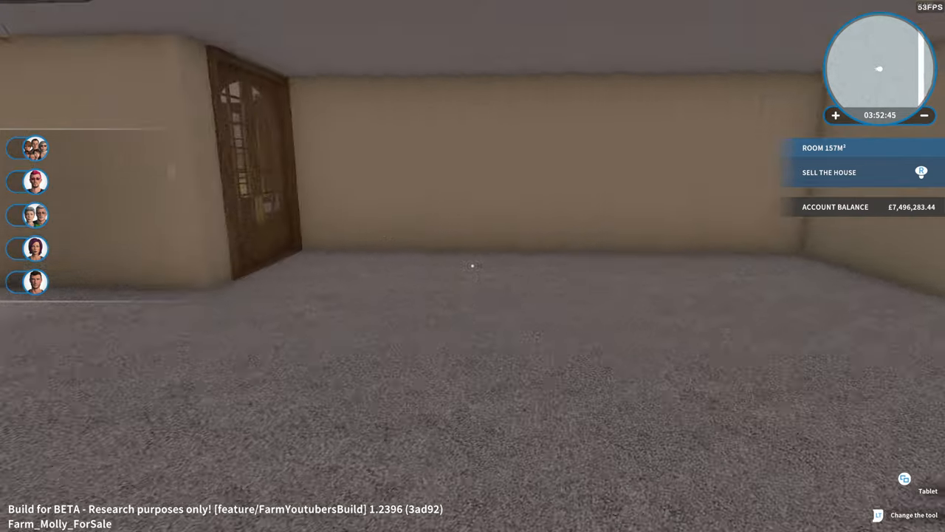
mouse_move(472, 266)
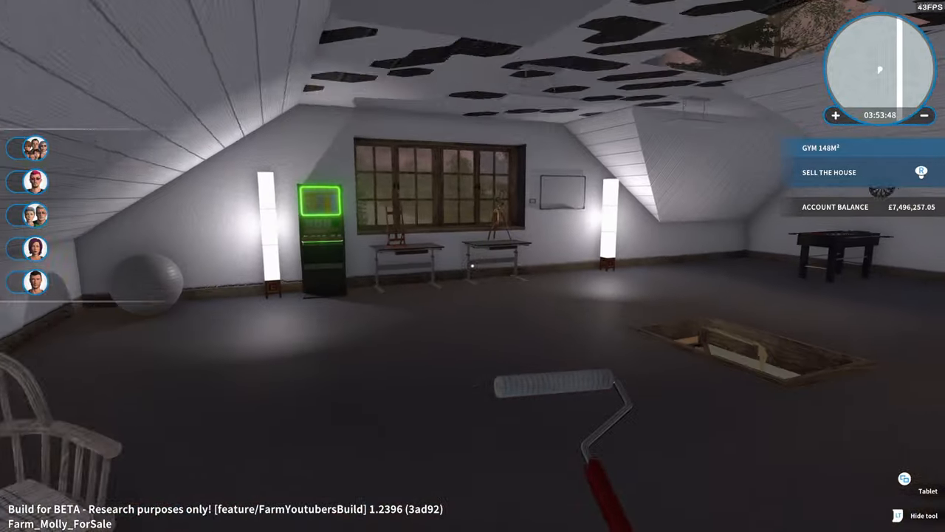
mouse_move(473, 266)
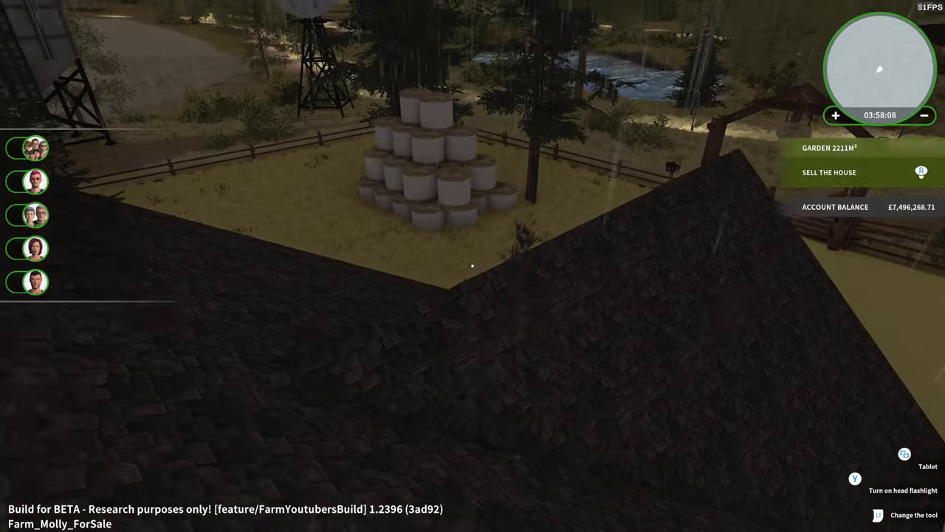
mouse_move(473, 266)
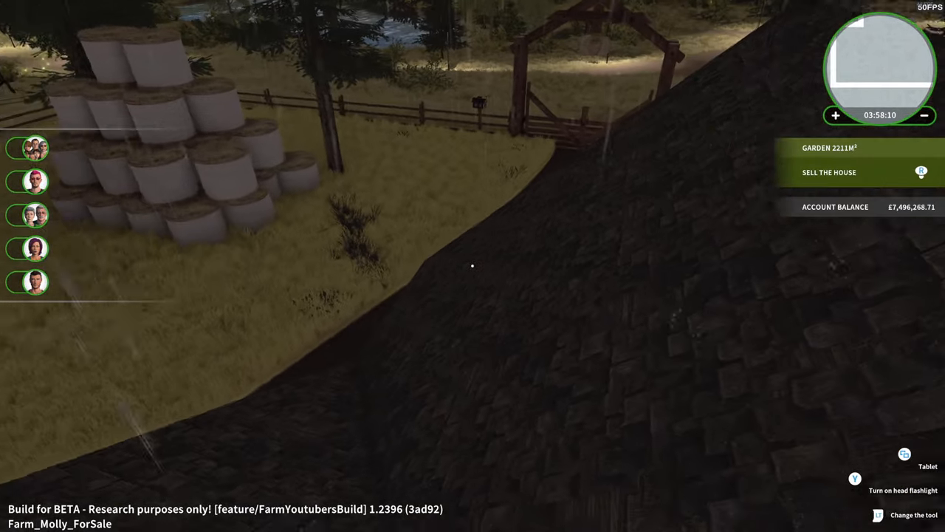